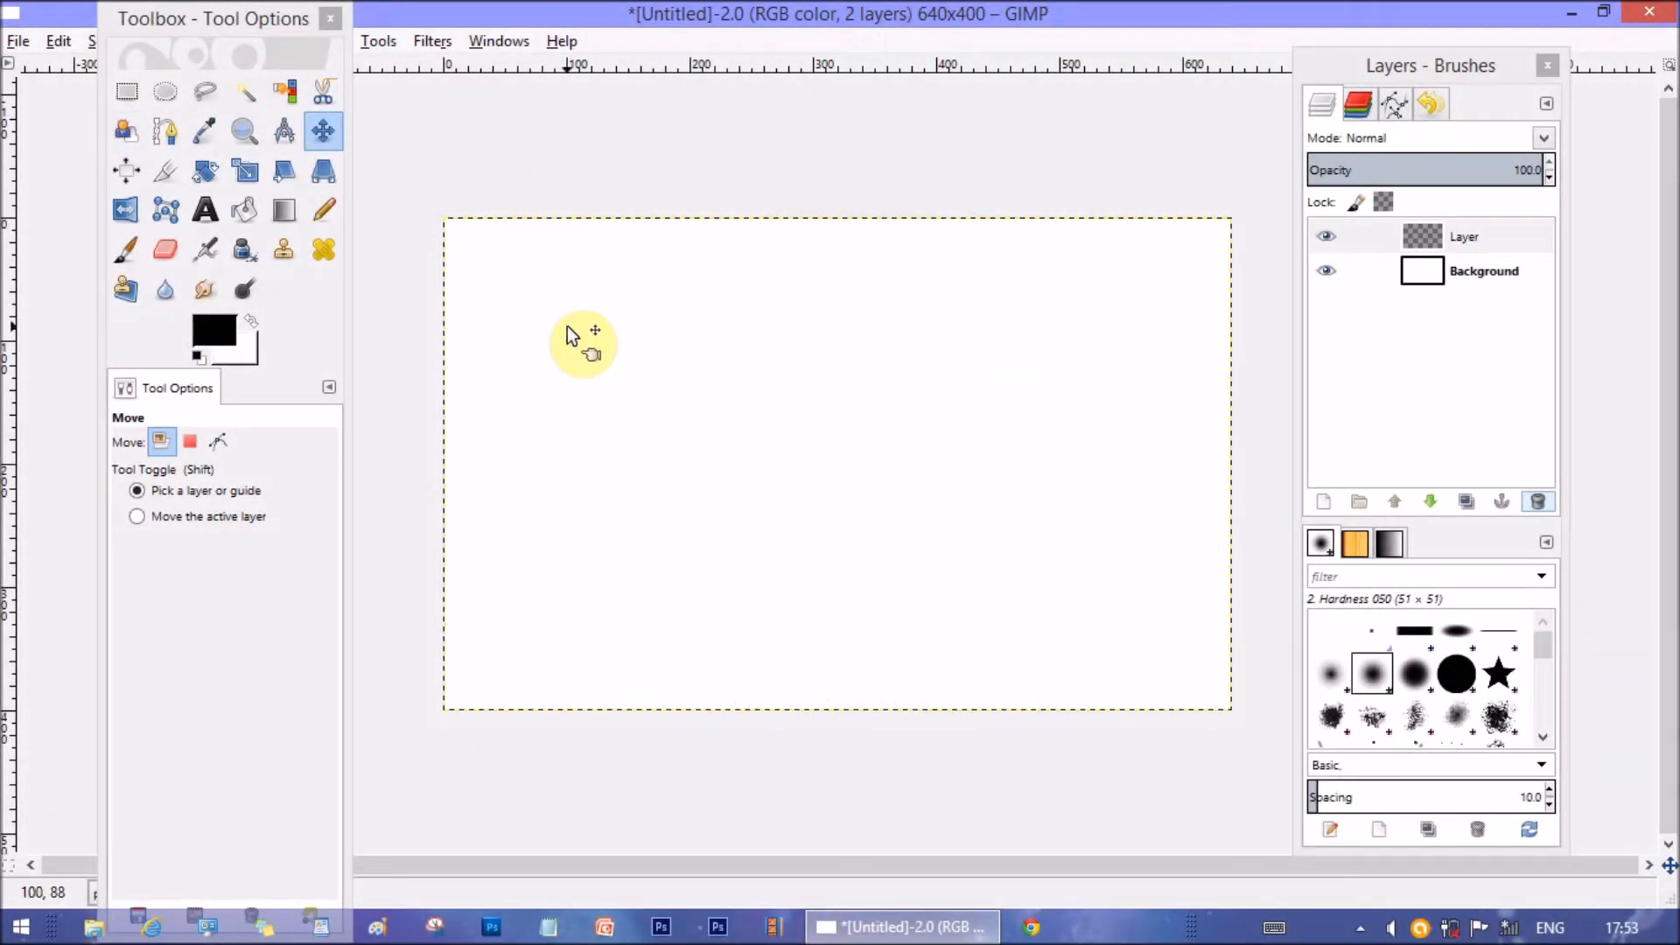
mouse_move(343, 144)
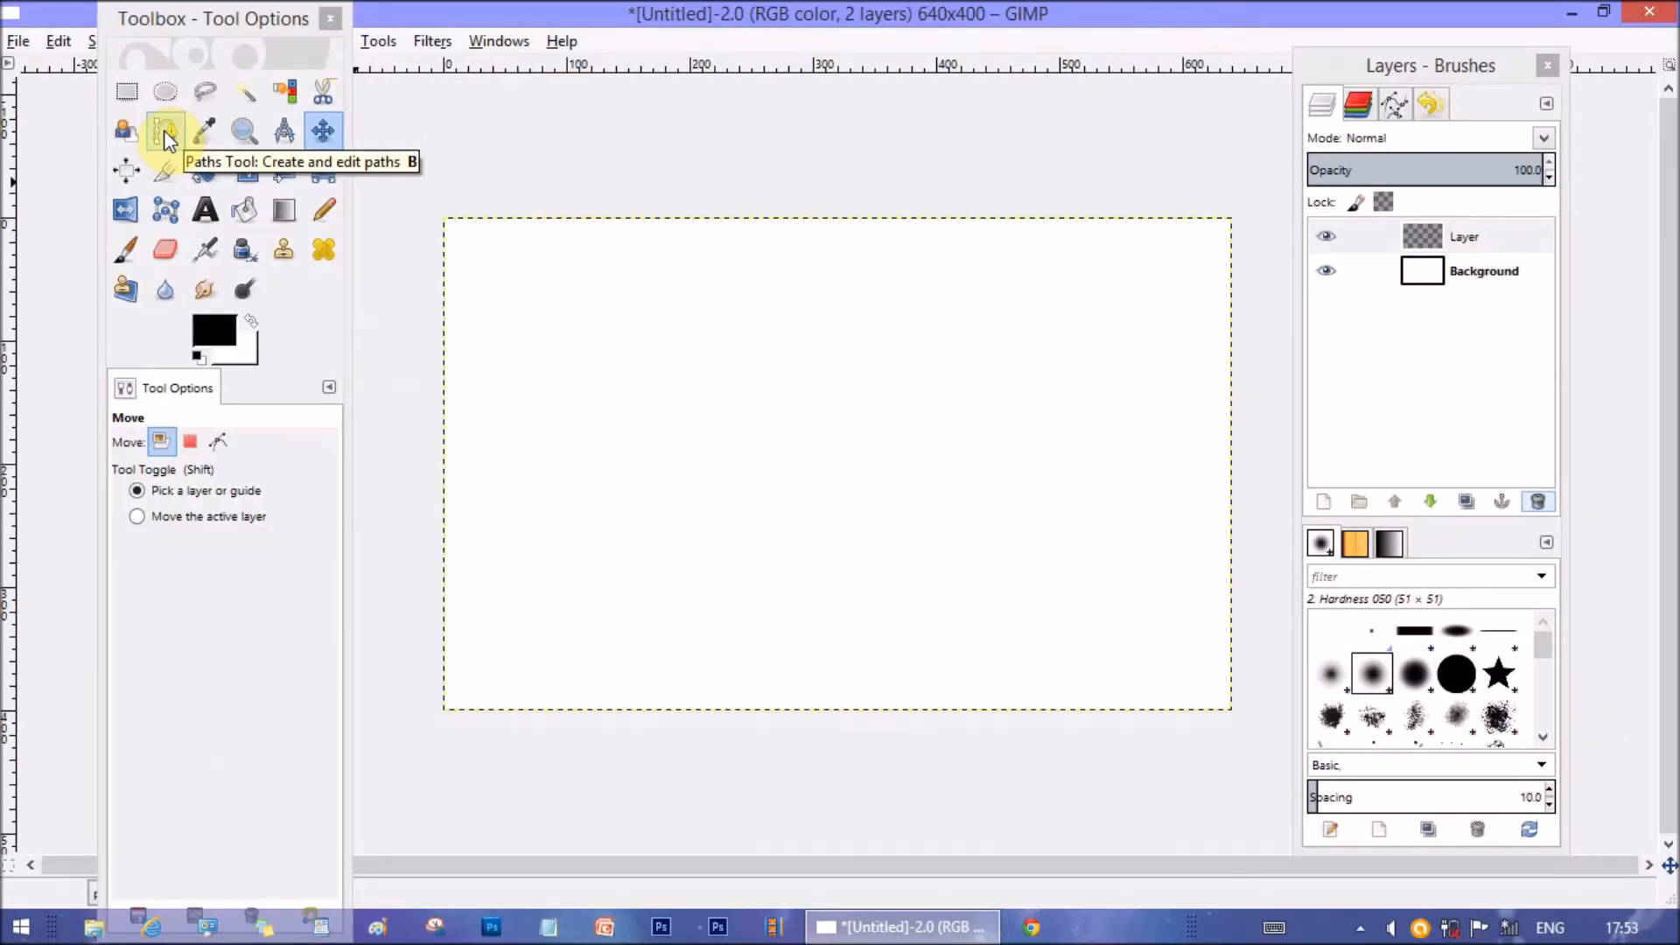
Activate the Paths tool from the Toolbox, with Design edit mode
click(166, 130)
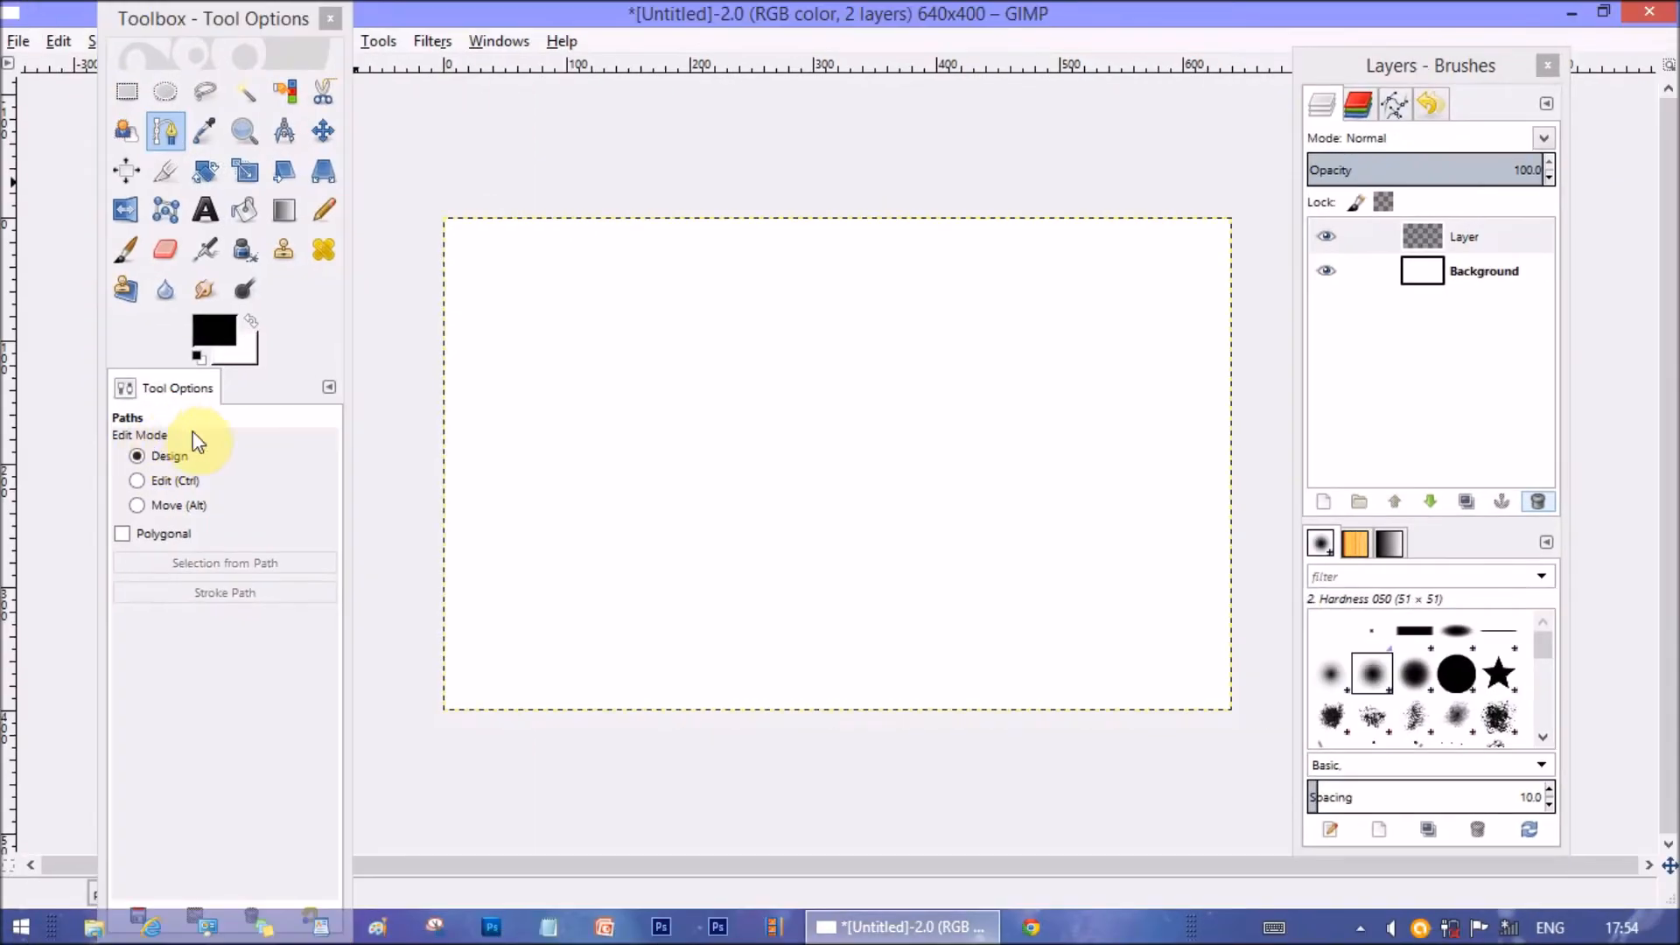
Place three anchors forming a horizontal segment, then a vertical segment straight down
click(673, 319)
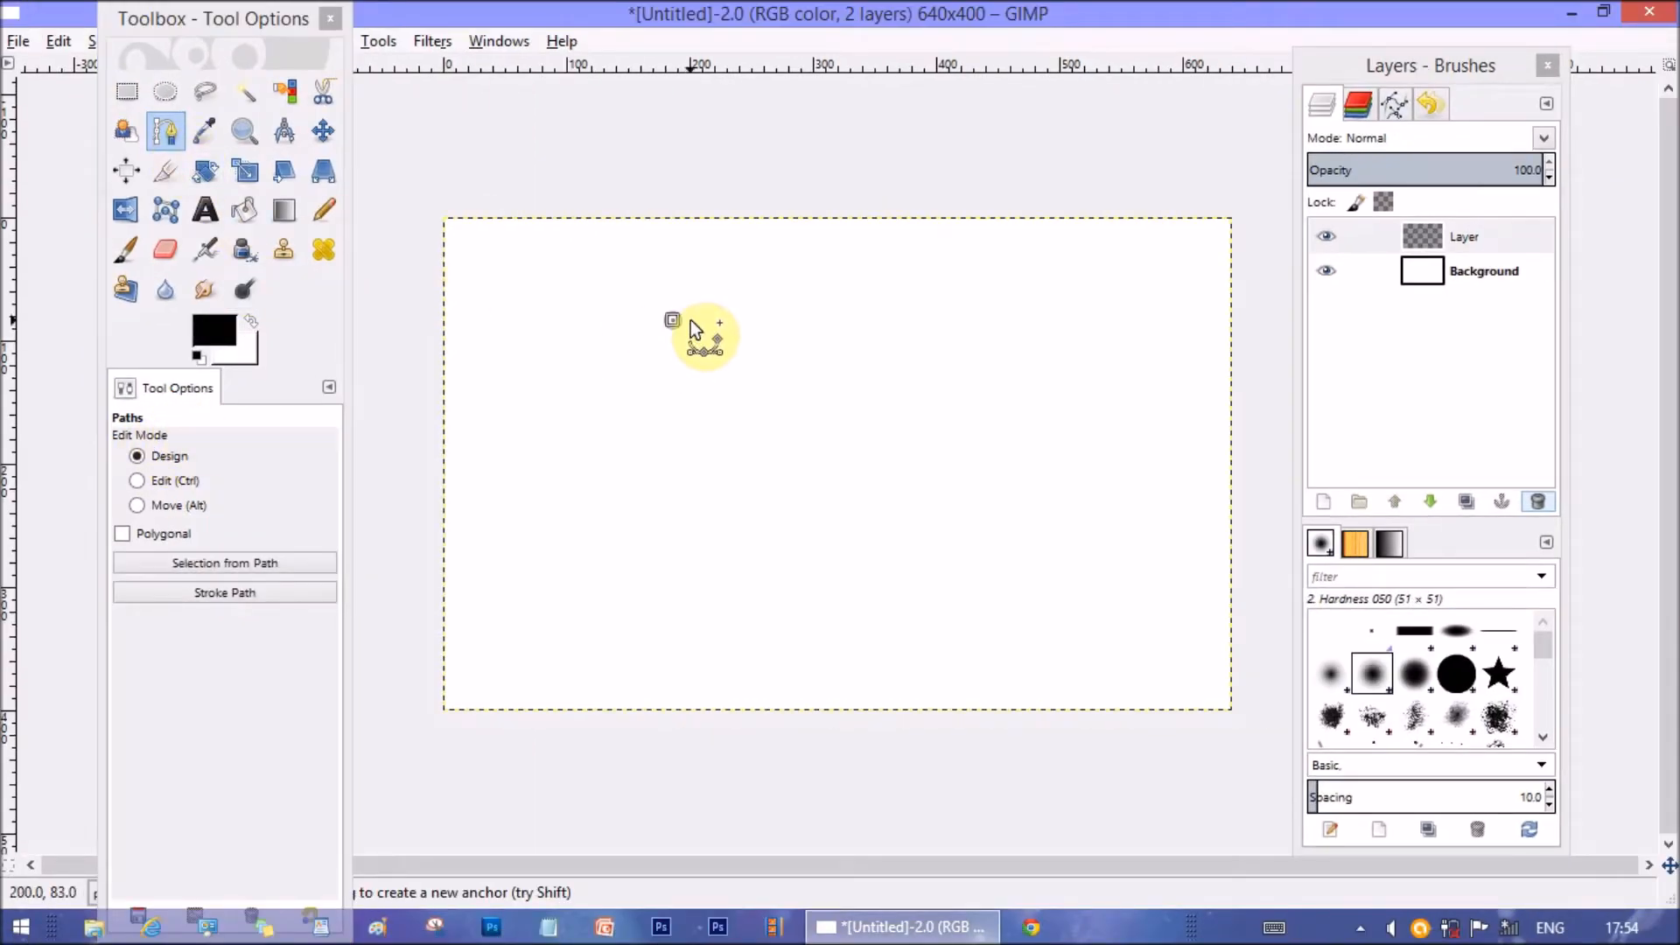
mouse_move(707, 337)
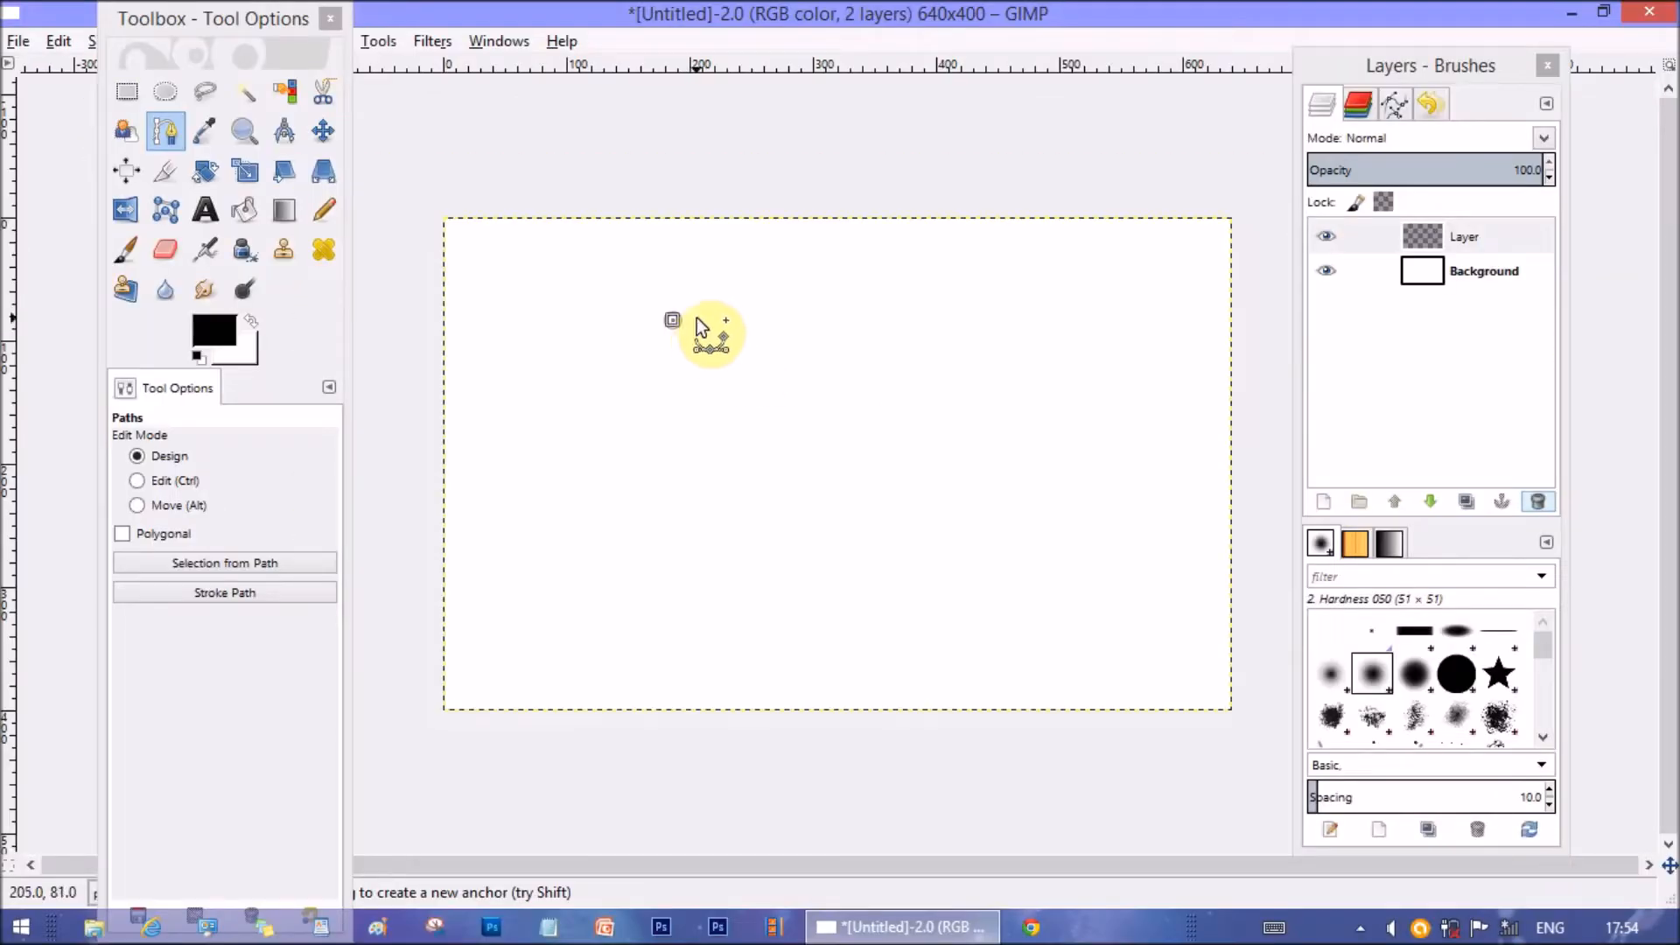
click(898, 323)
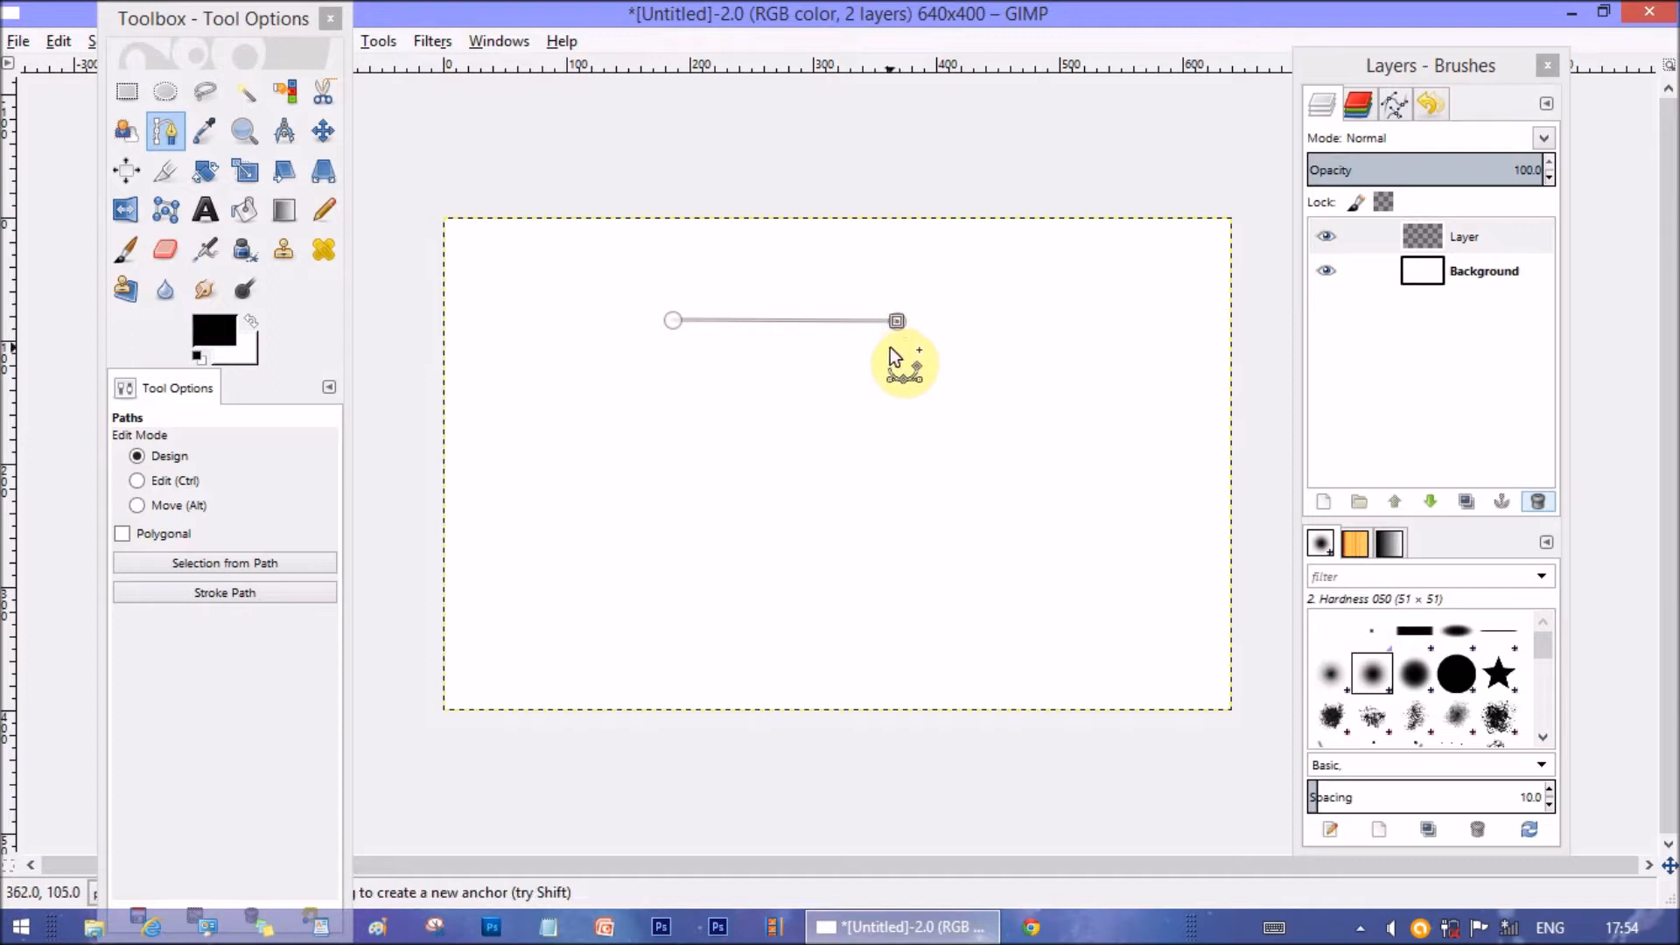
mouse_move(932, 326)
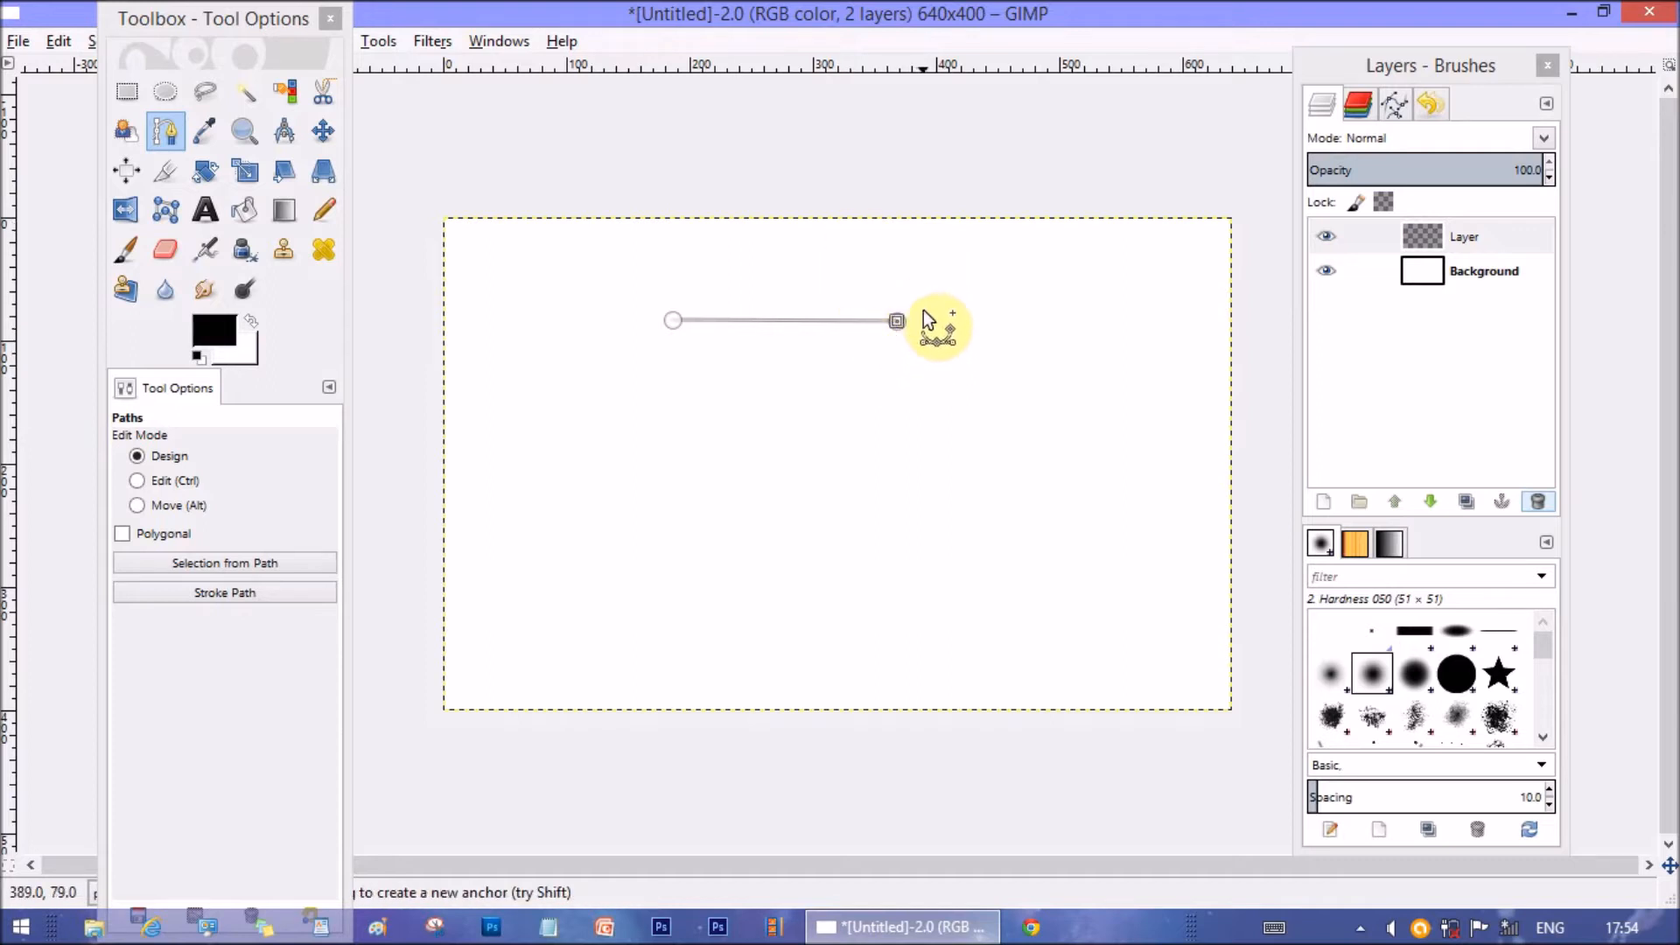
mouse_move(720, 338)
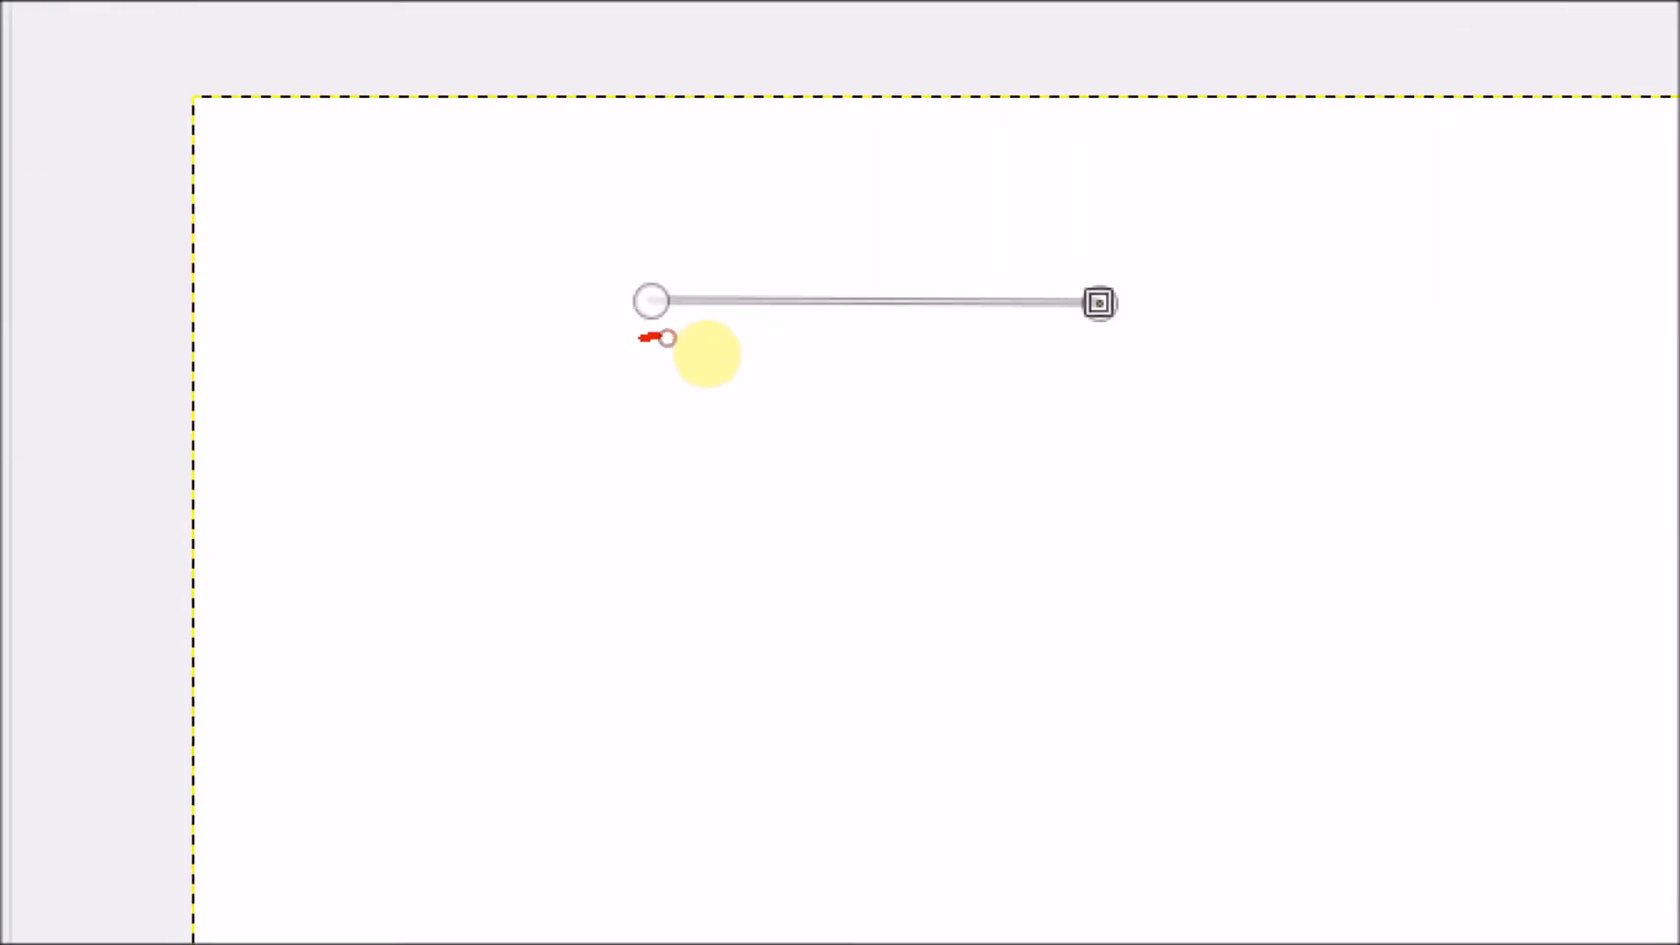
drag(701, 353, 905, 357)
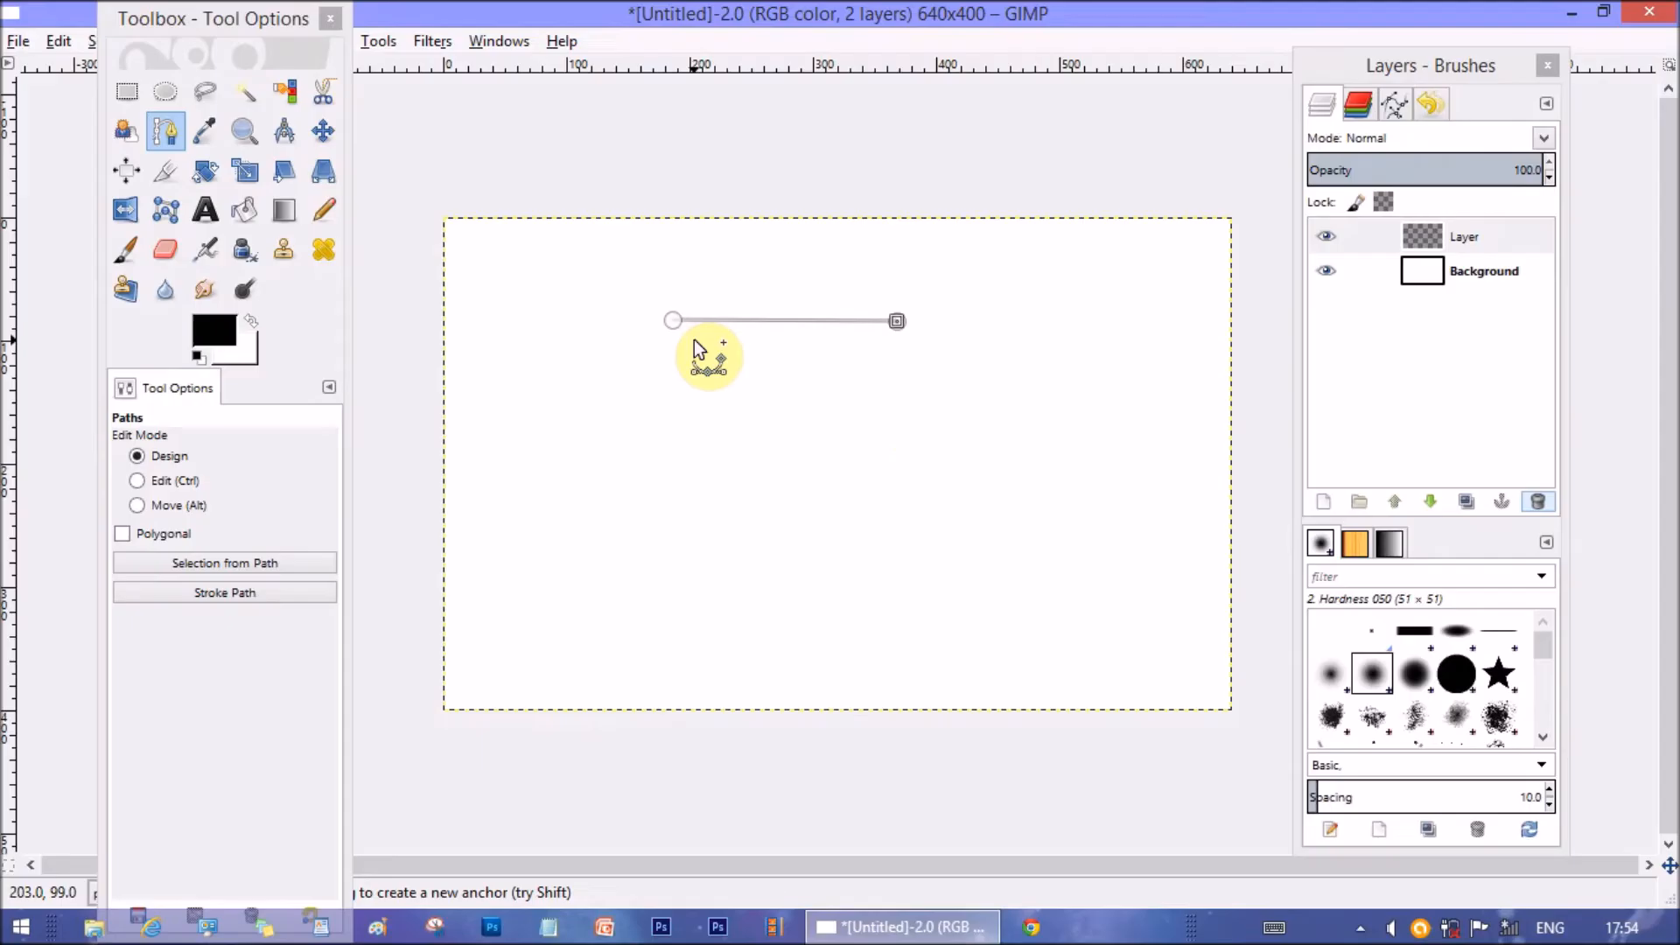
mouse_move(921, 509)
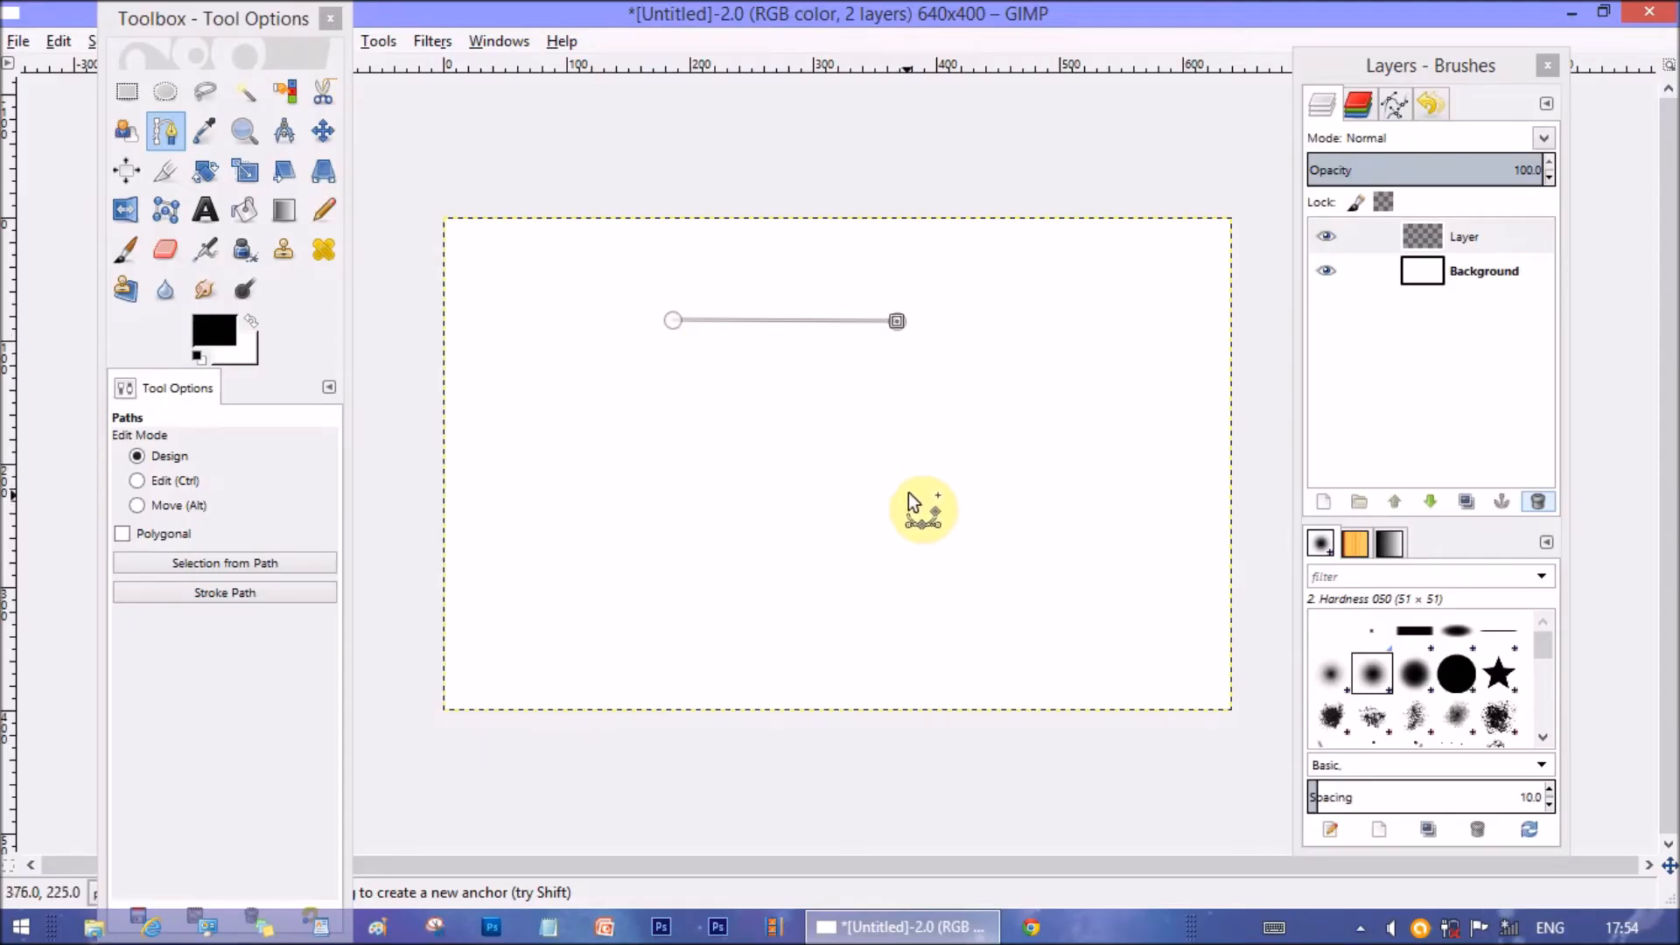
click(902, 496)
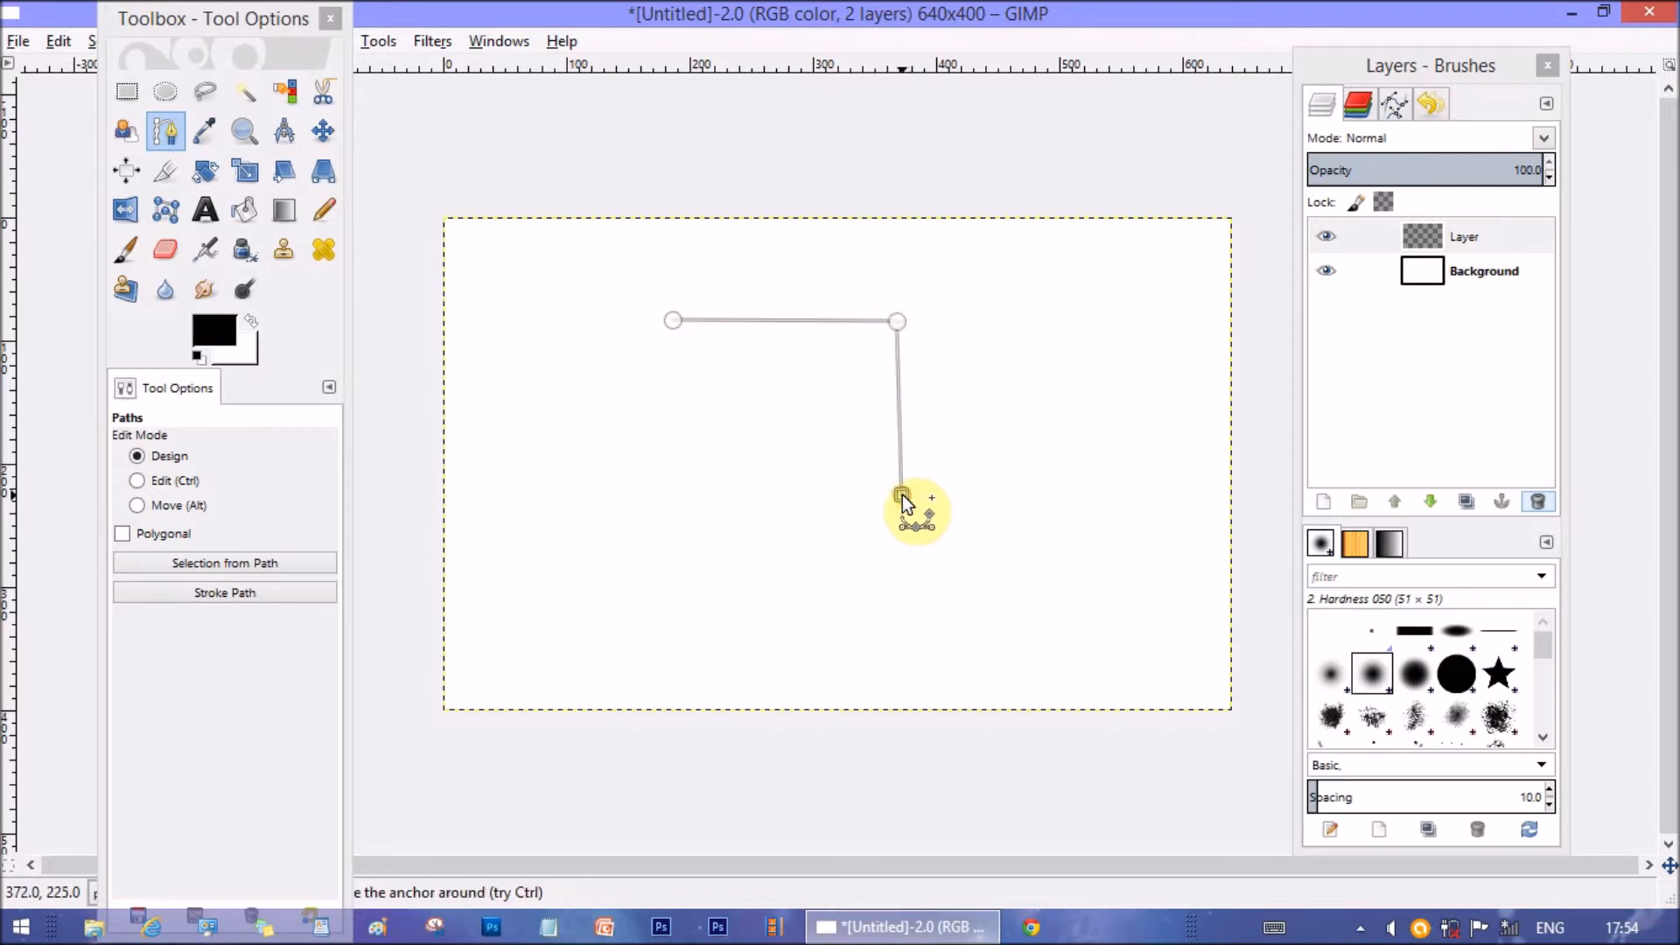
mouse_move(911, 477)
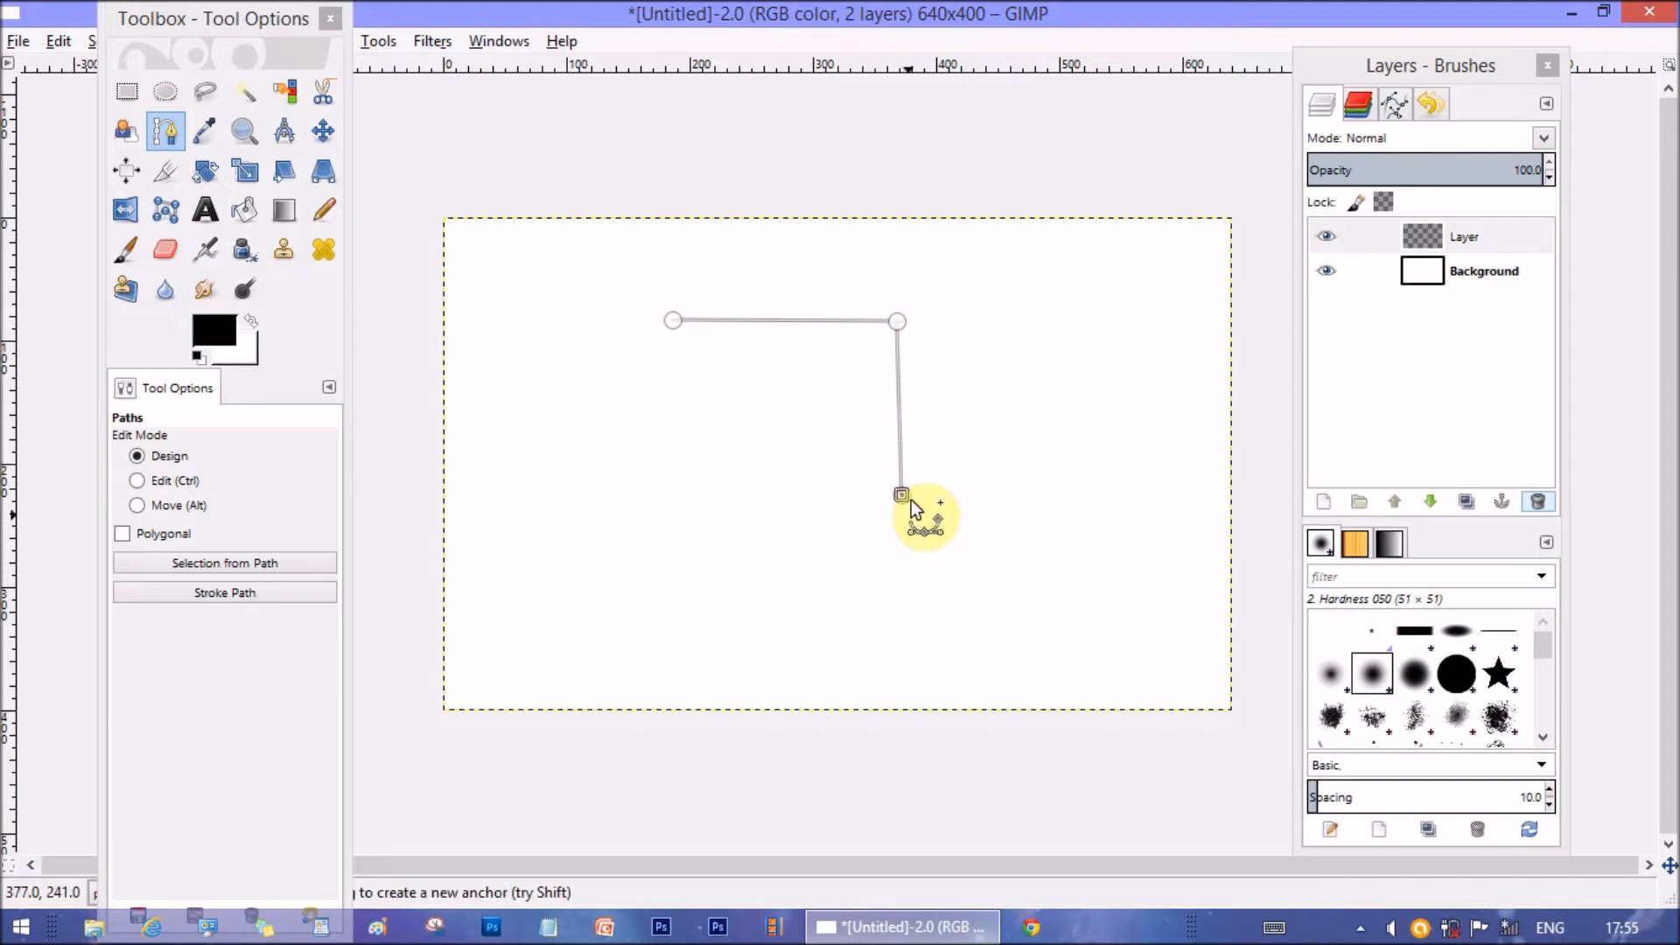
mouse_move(921, 504)
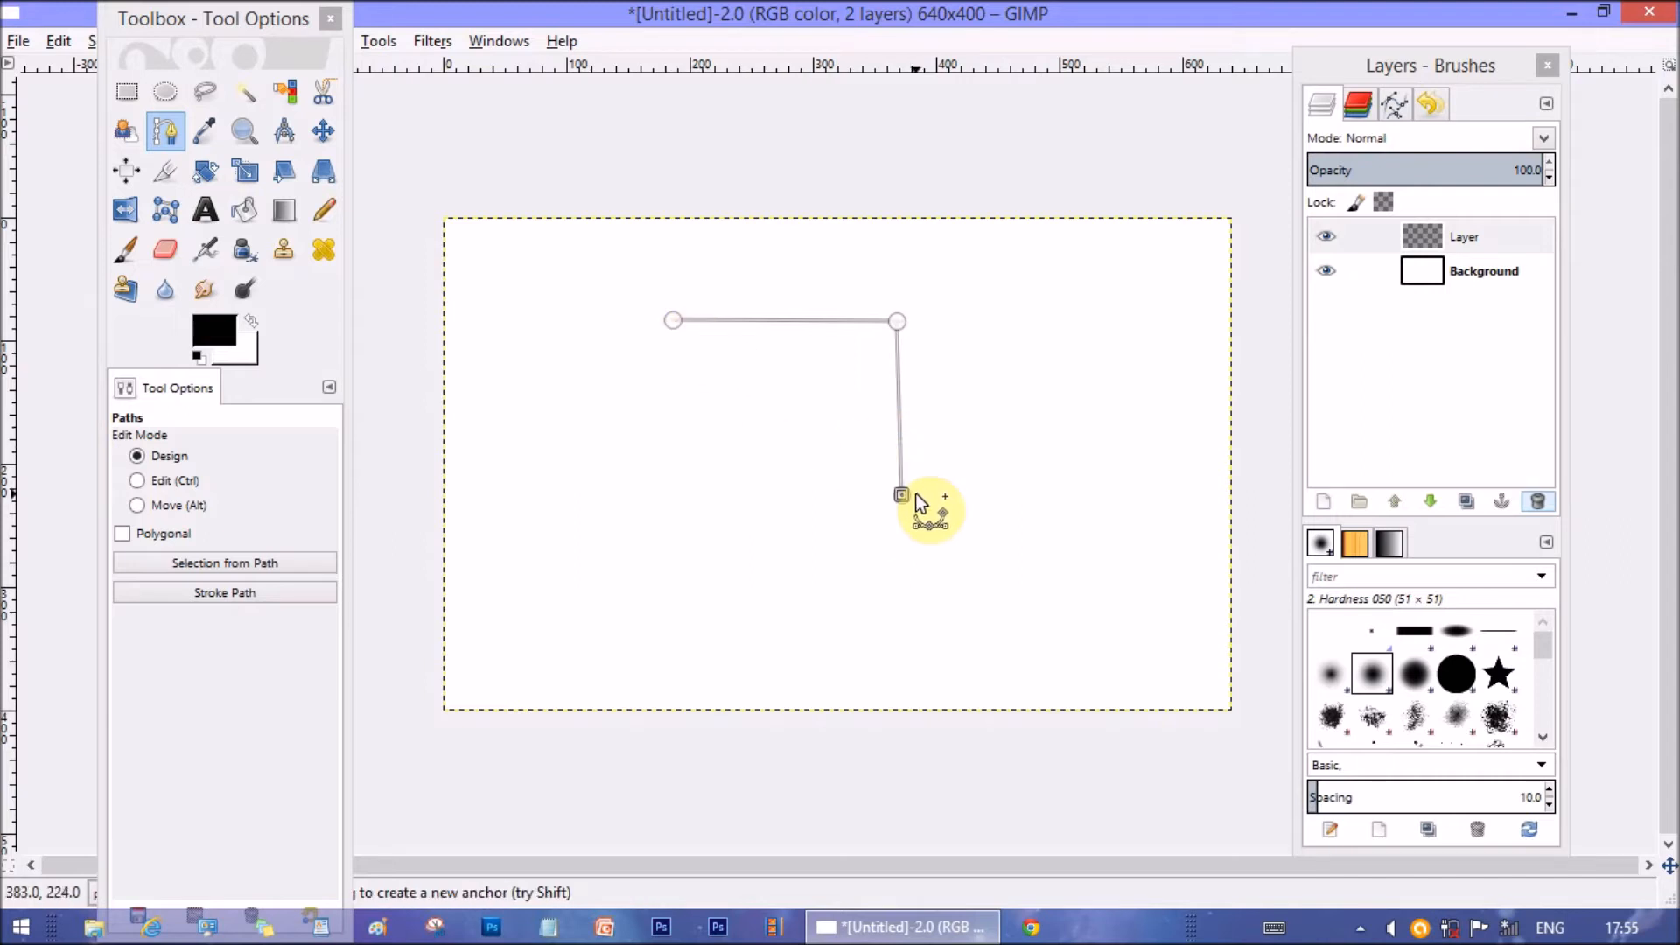
mouse_move(524, 386)
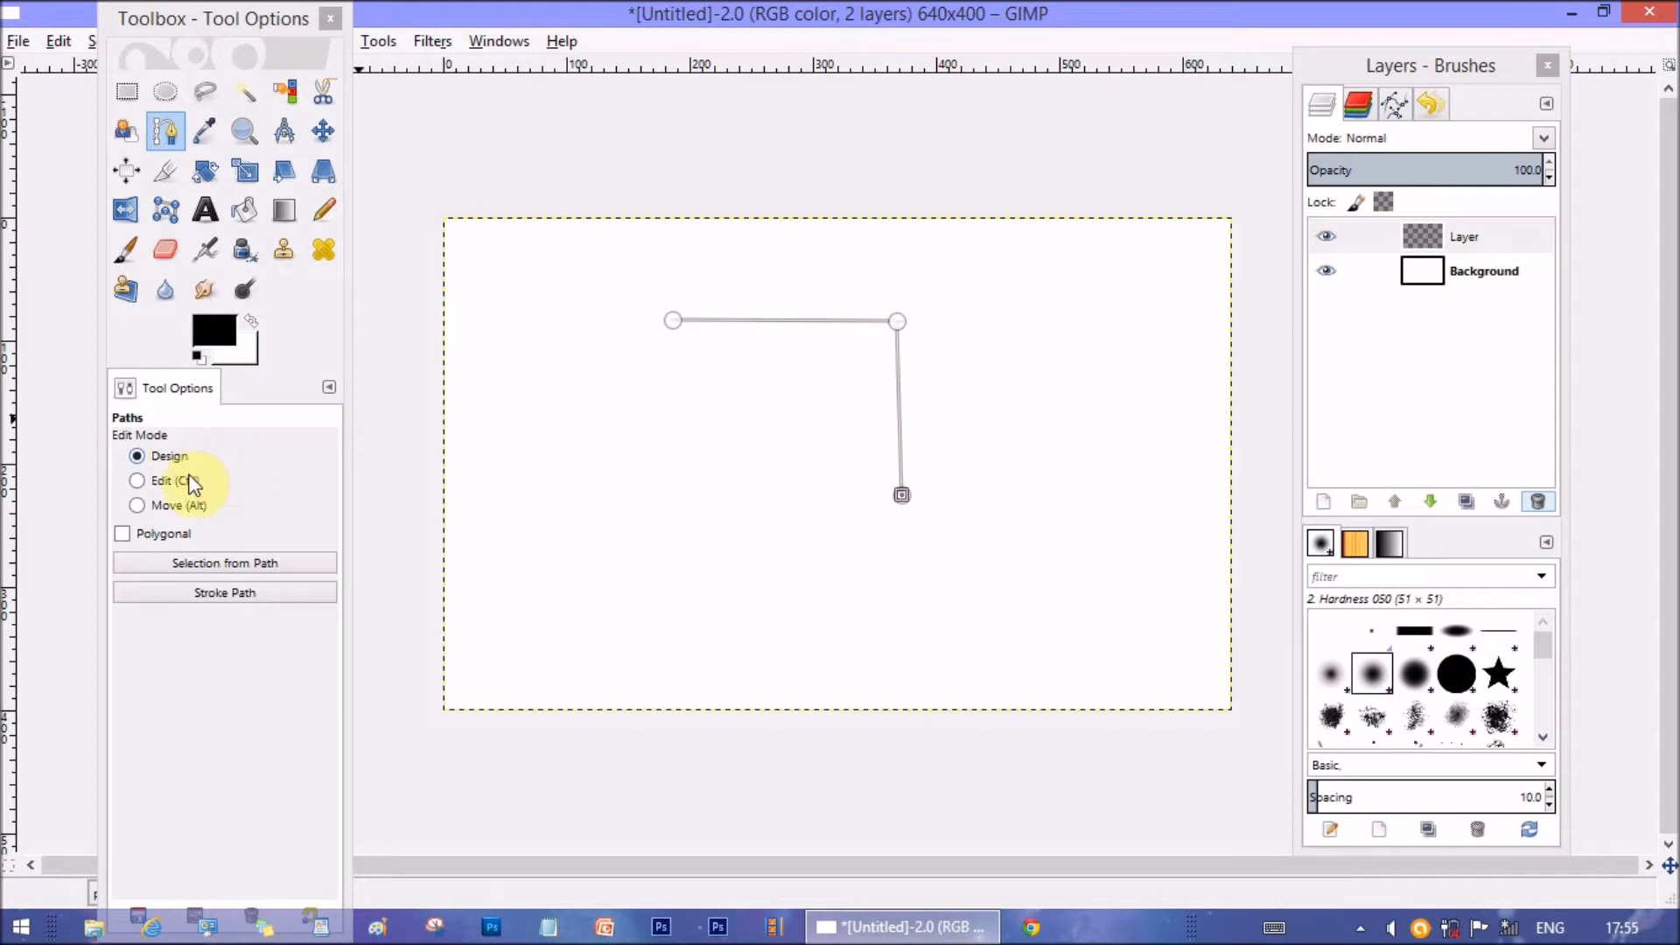
mouse_move(669, 369)
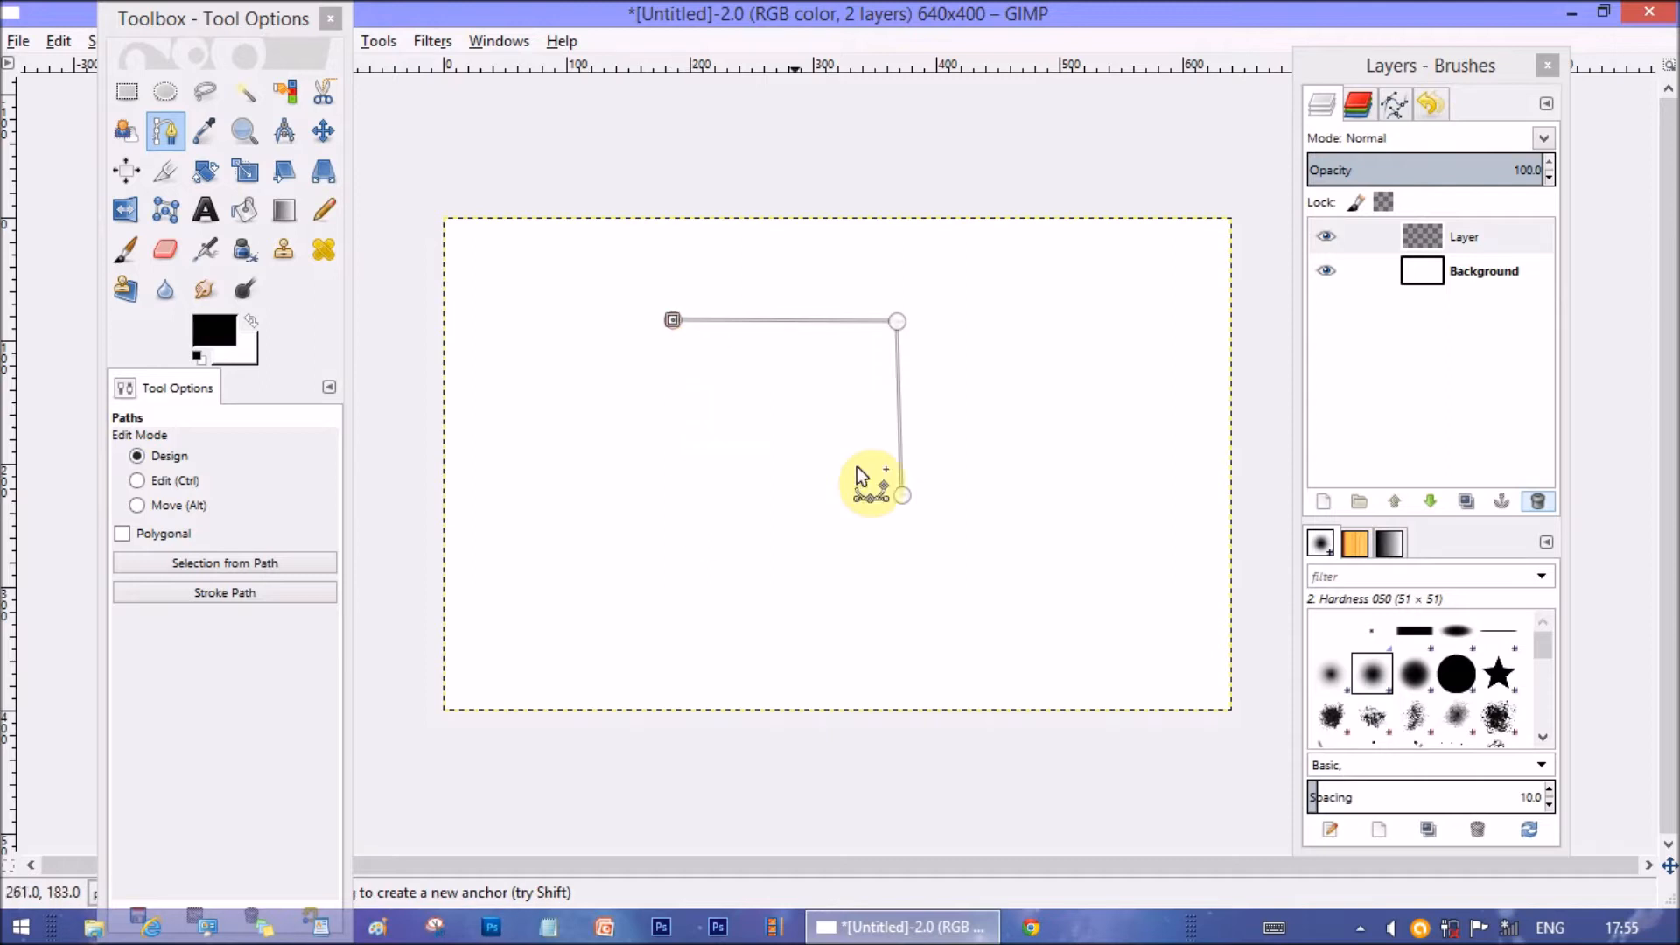
mouse_move(840, 552)
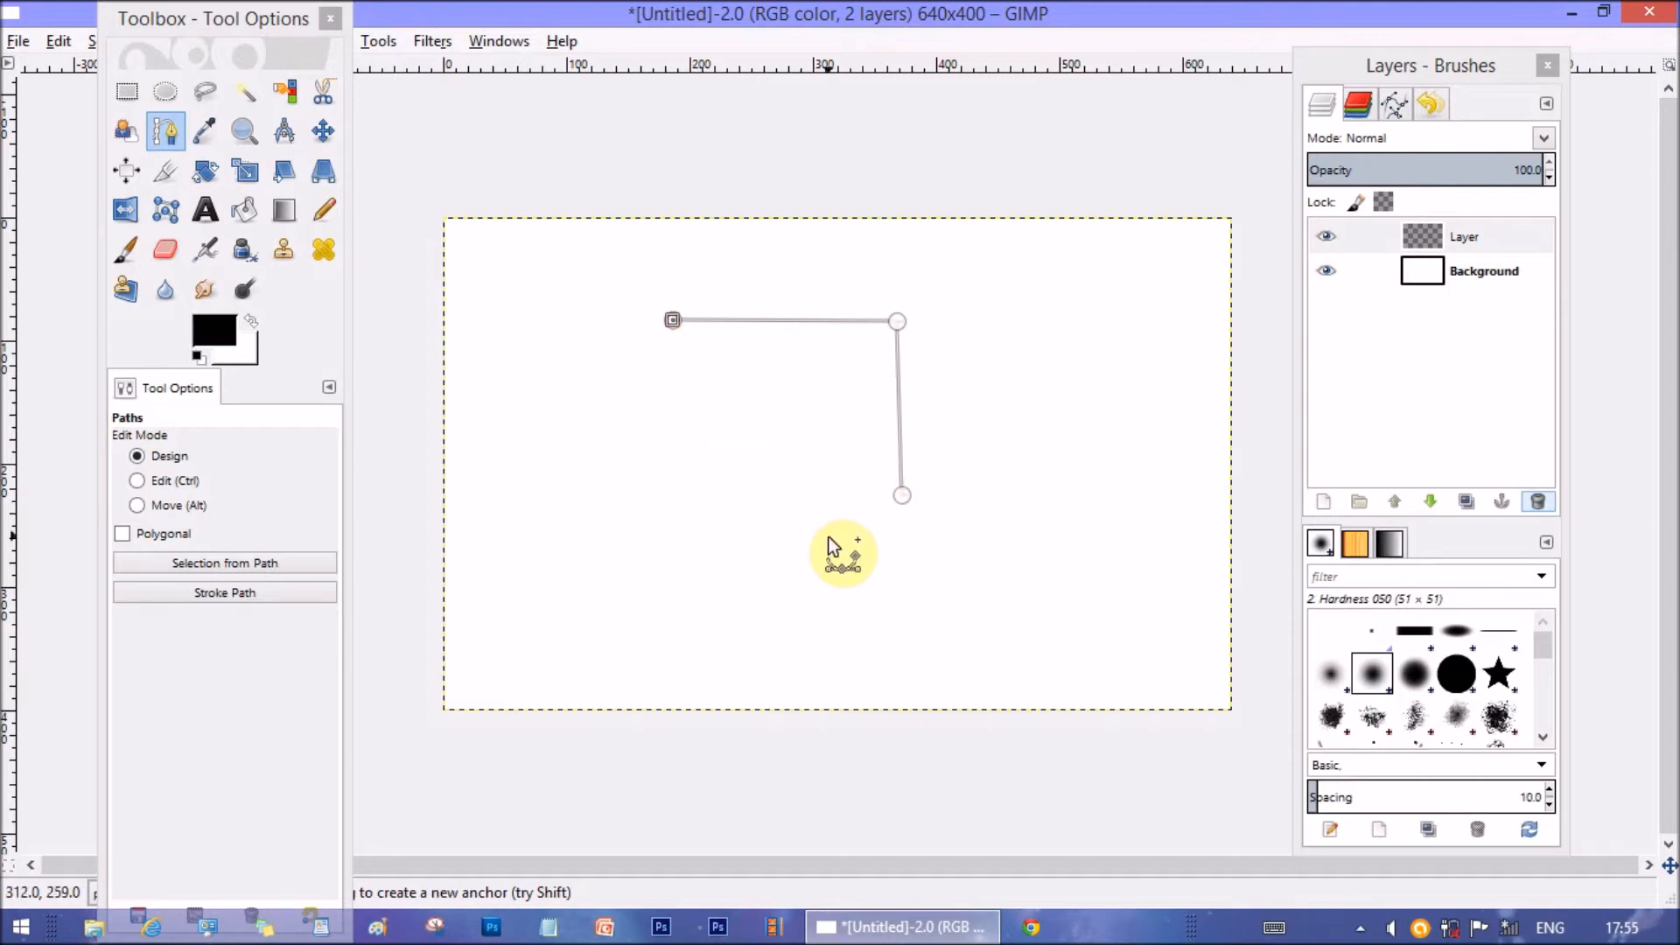
mouse_move(791, 496)
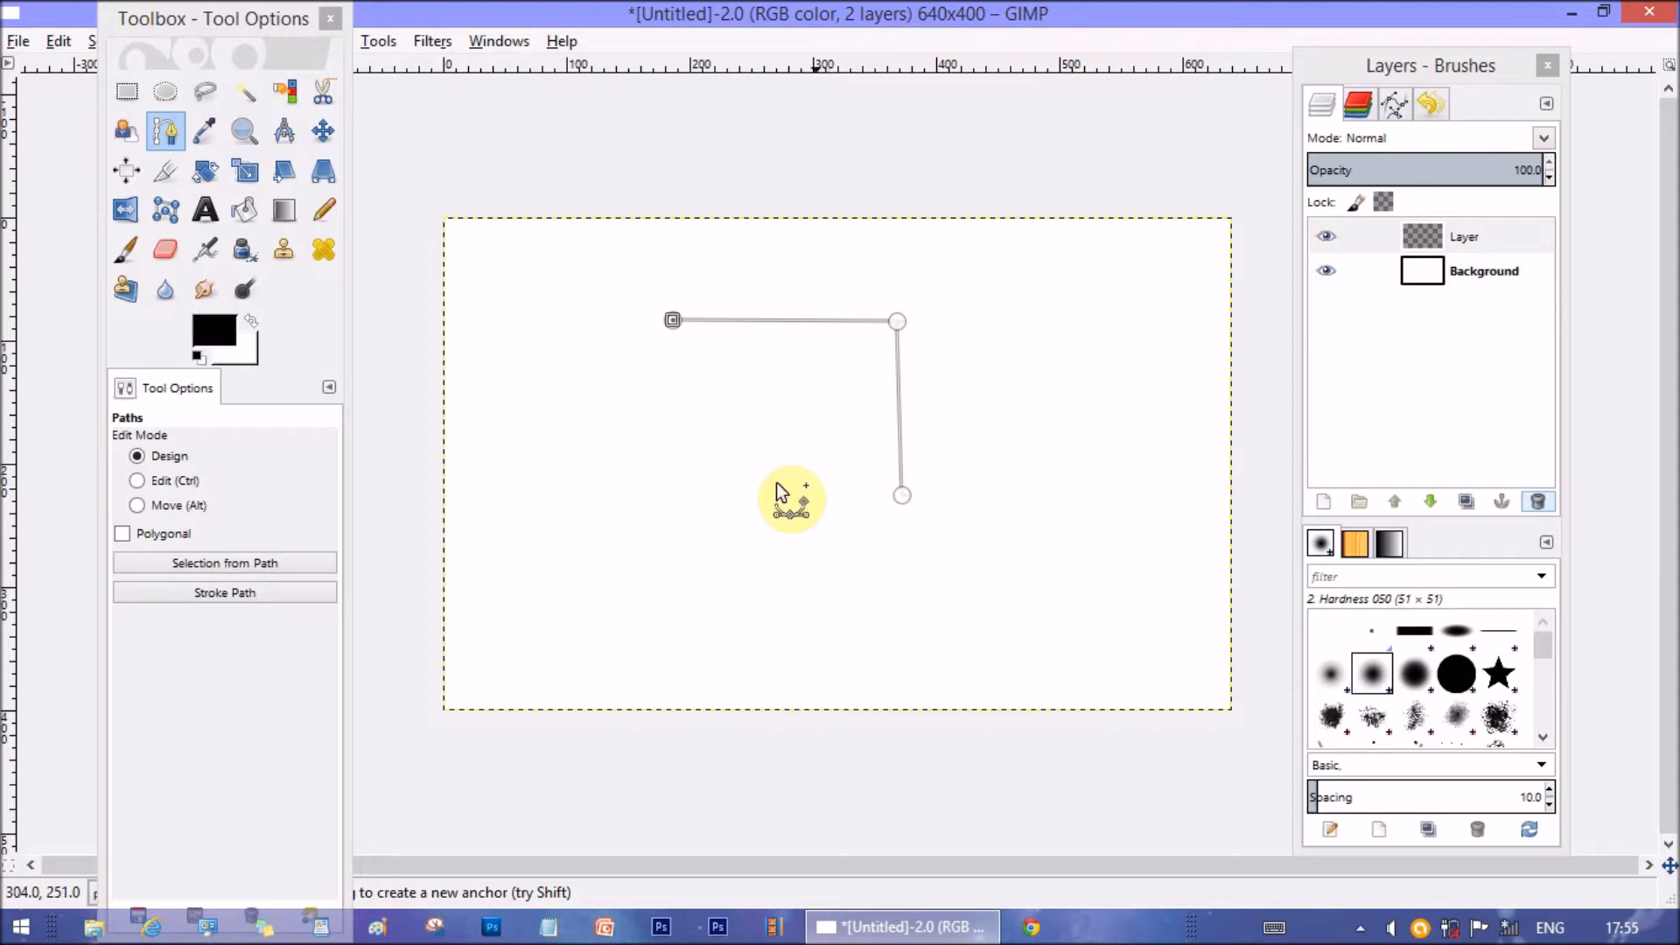
mouse_move(769, 429)
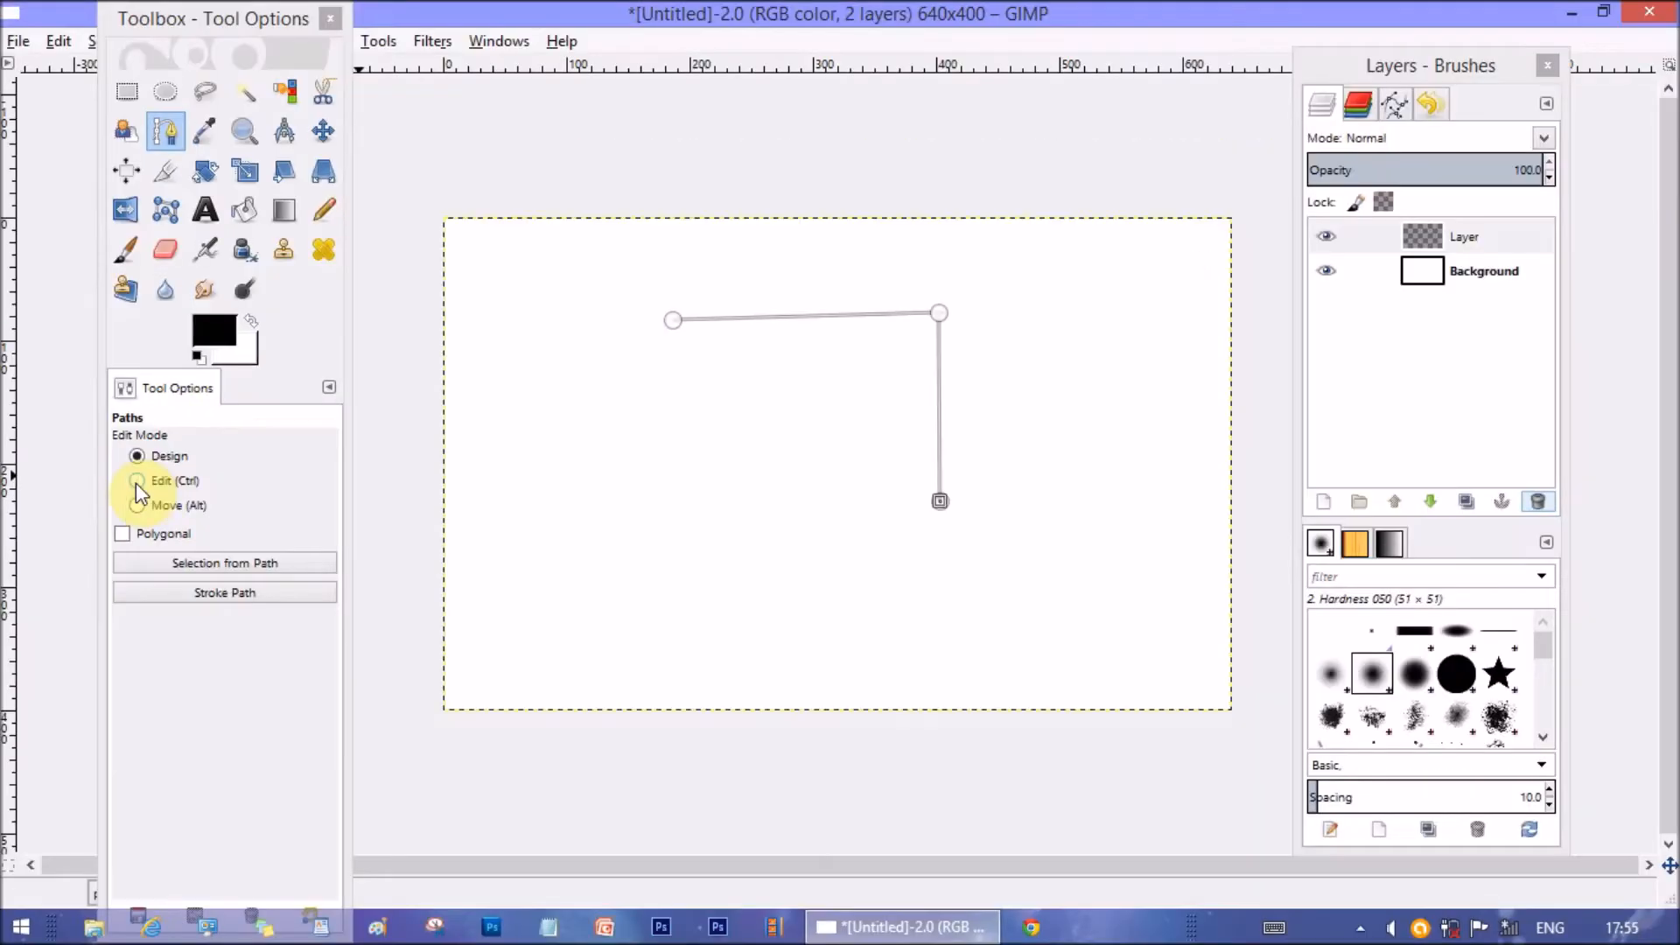
Join the last anchor back to the first in Edit mode, closing the triangle
click(137, 480)
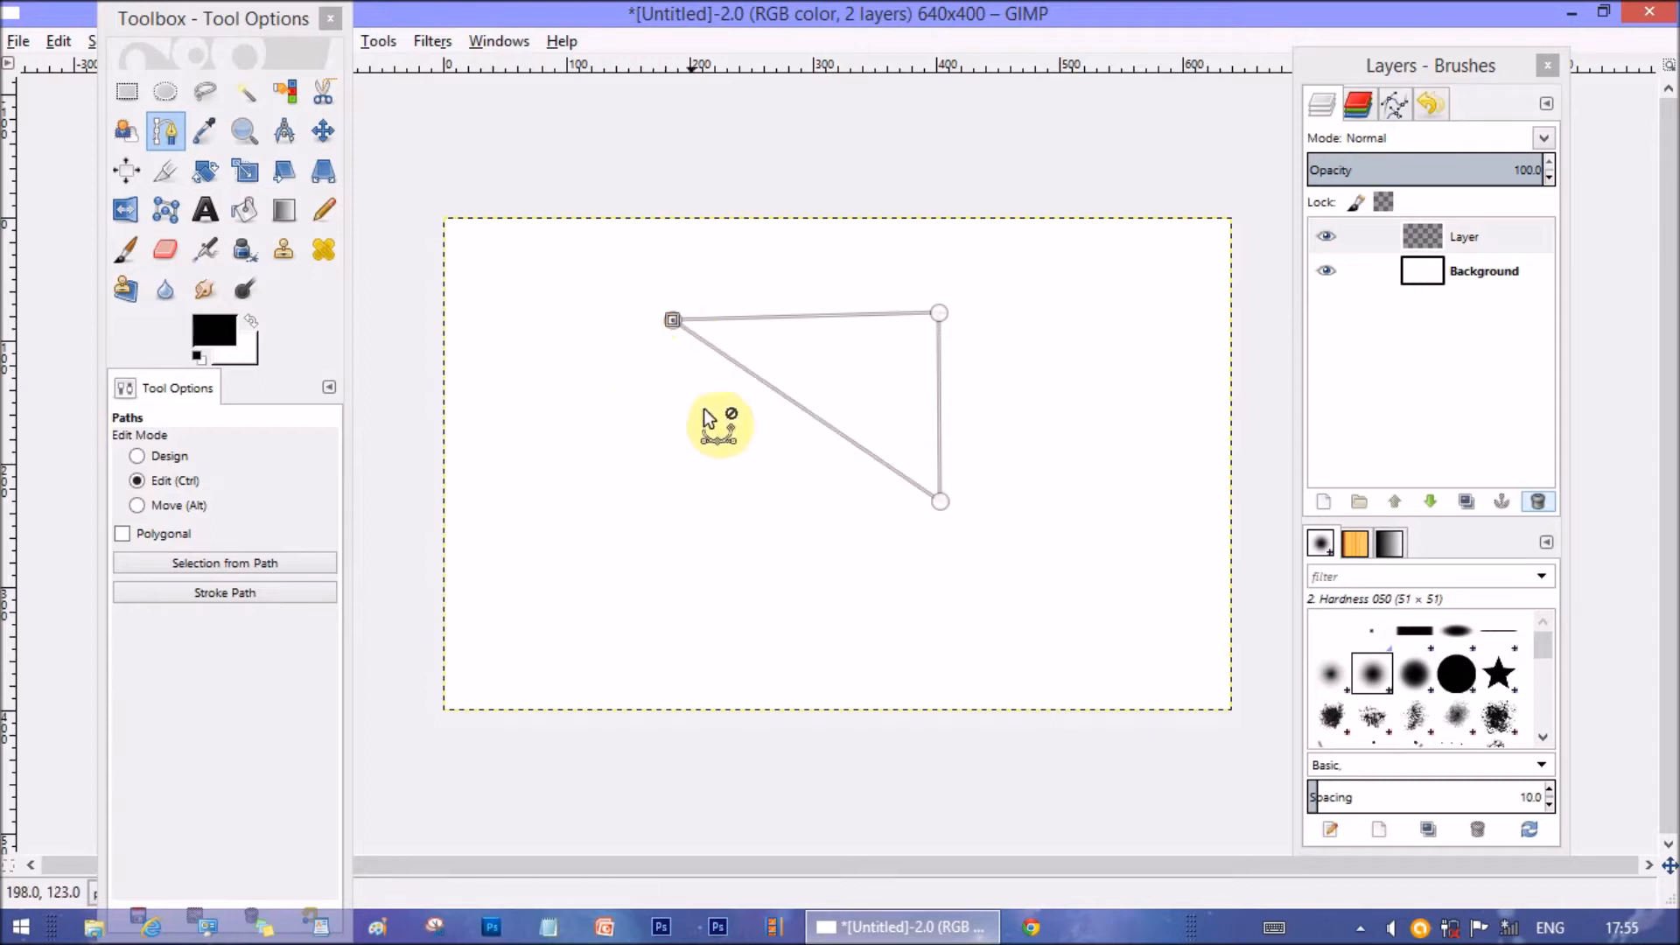
click(137, 455)
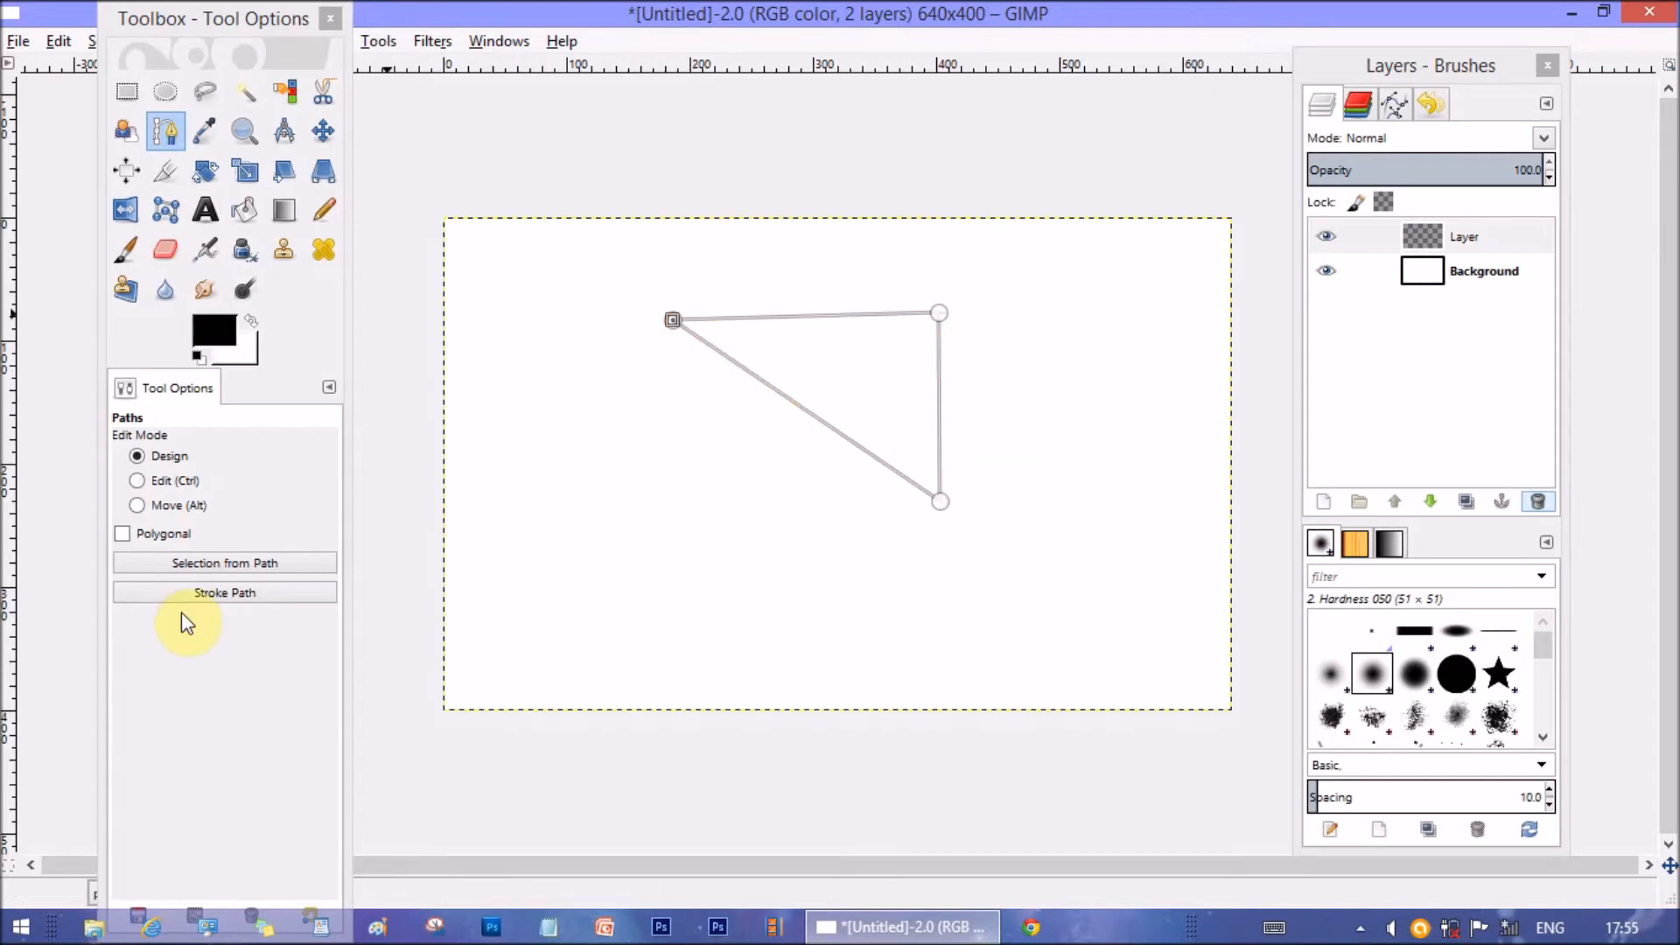
click(137, 480)
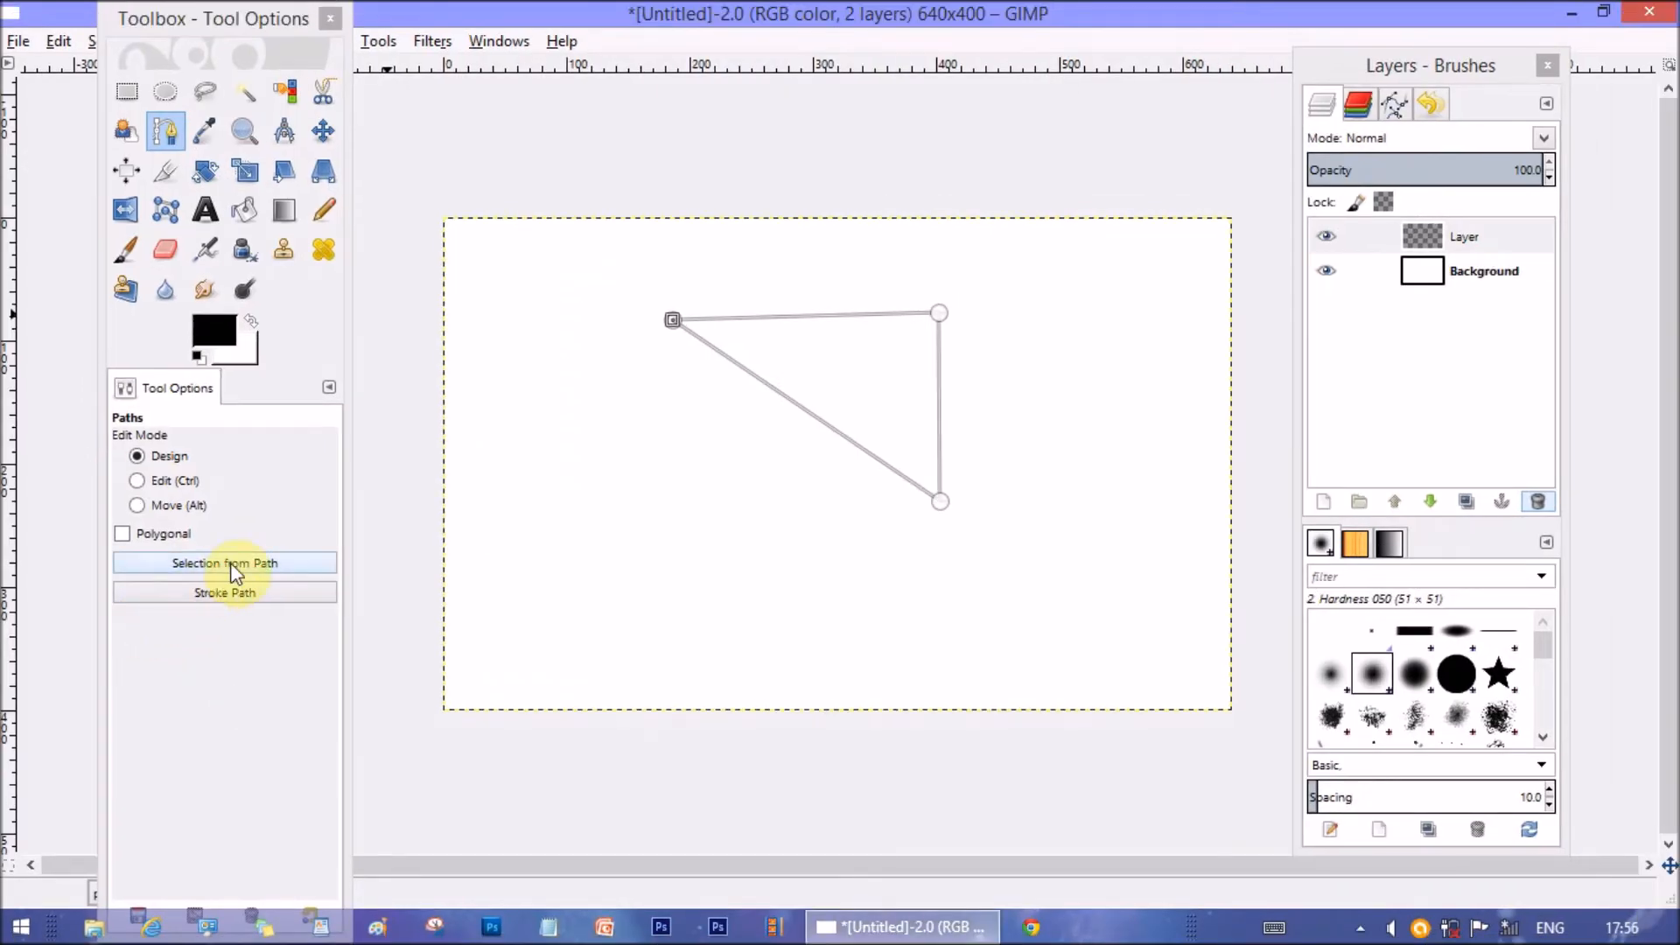
Convert the triangle path to a selection, bucket-fill it black, then select none
click(225, 563)
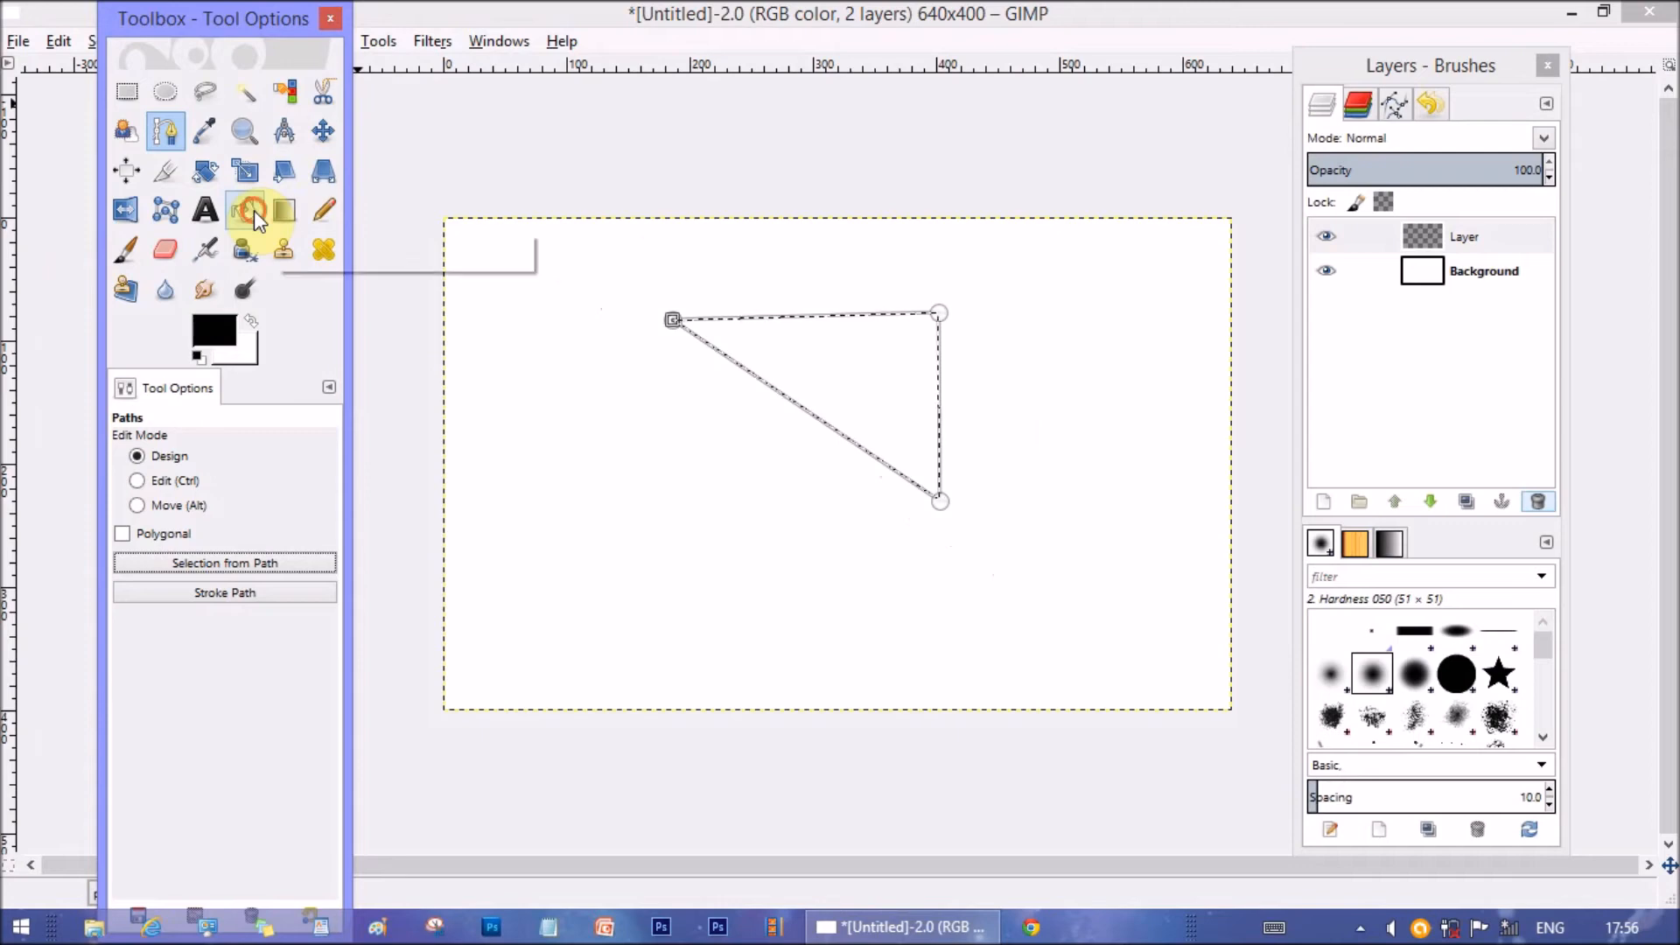
click(244, 210)
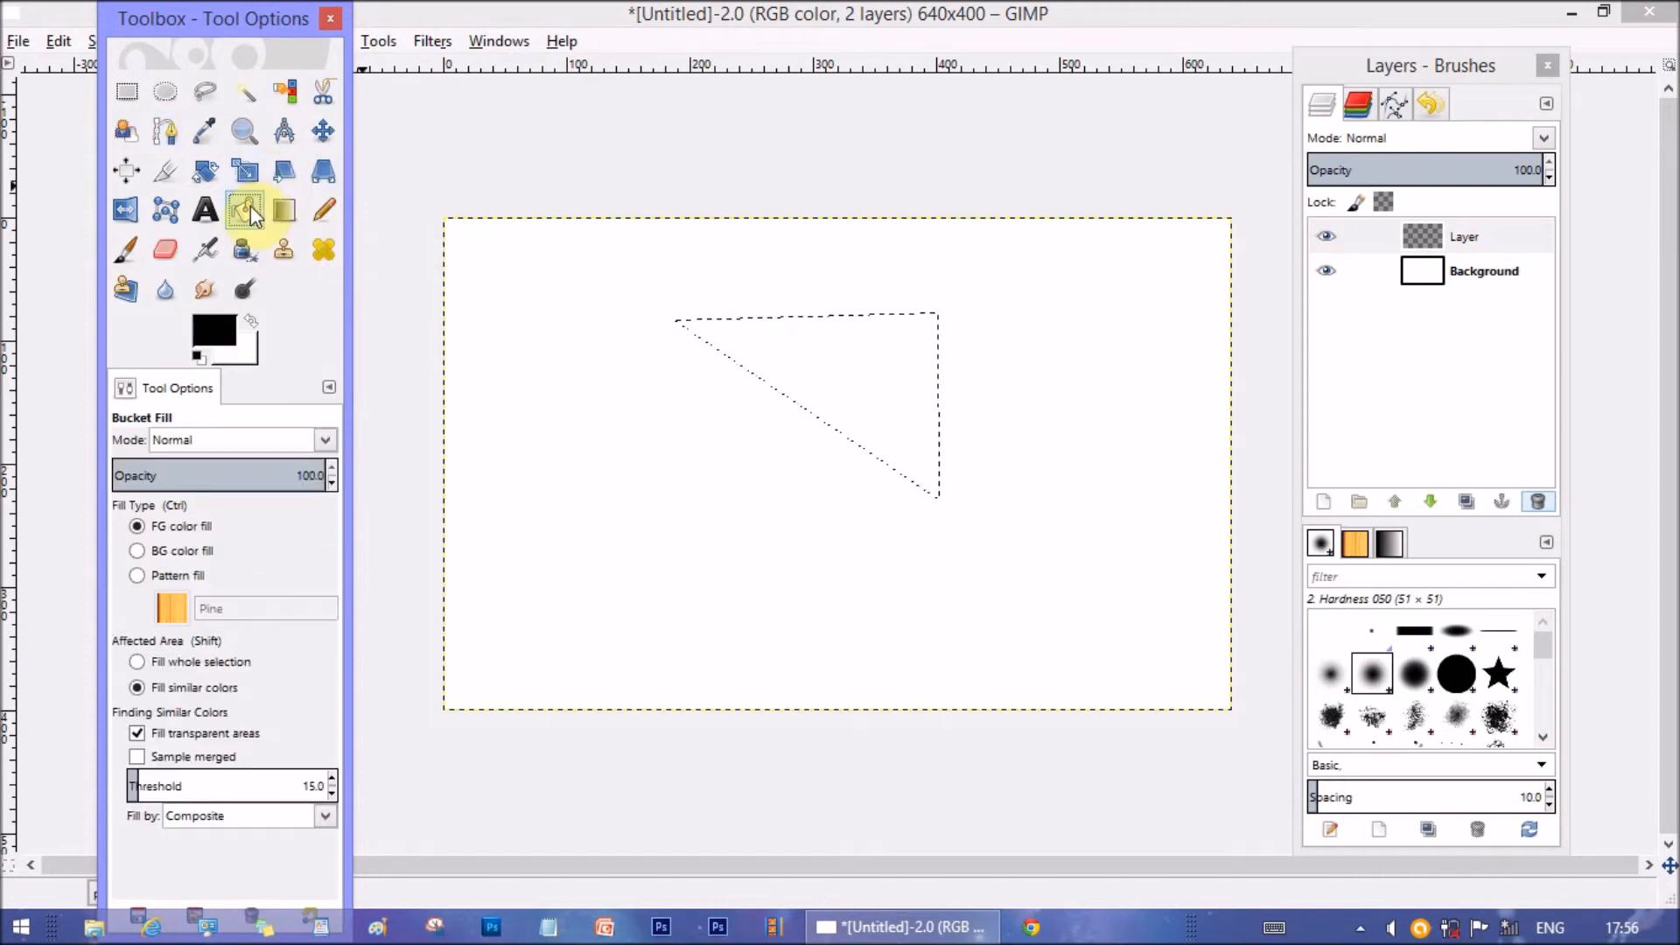
click(244, 210)
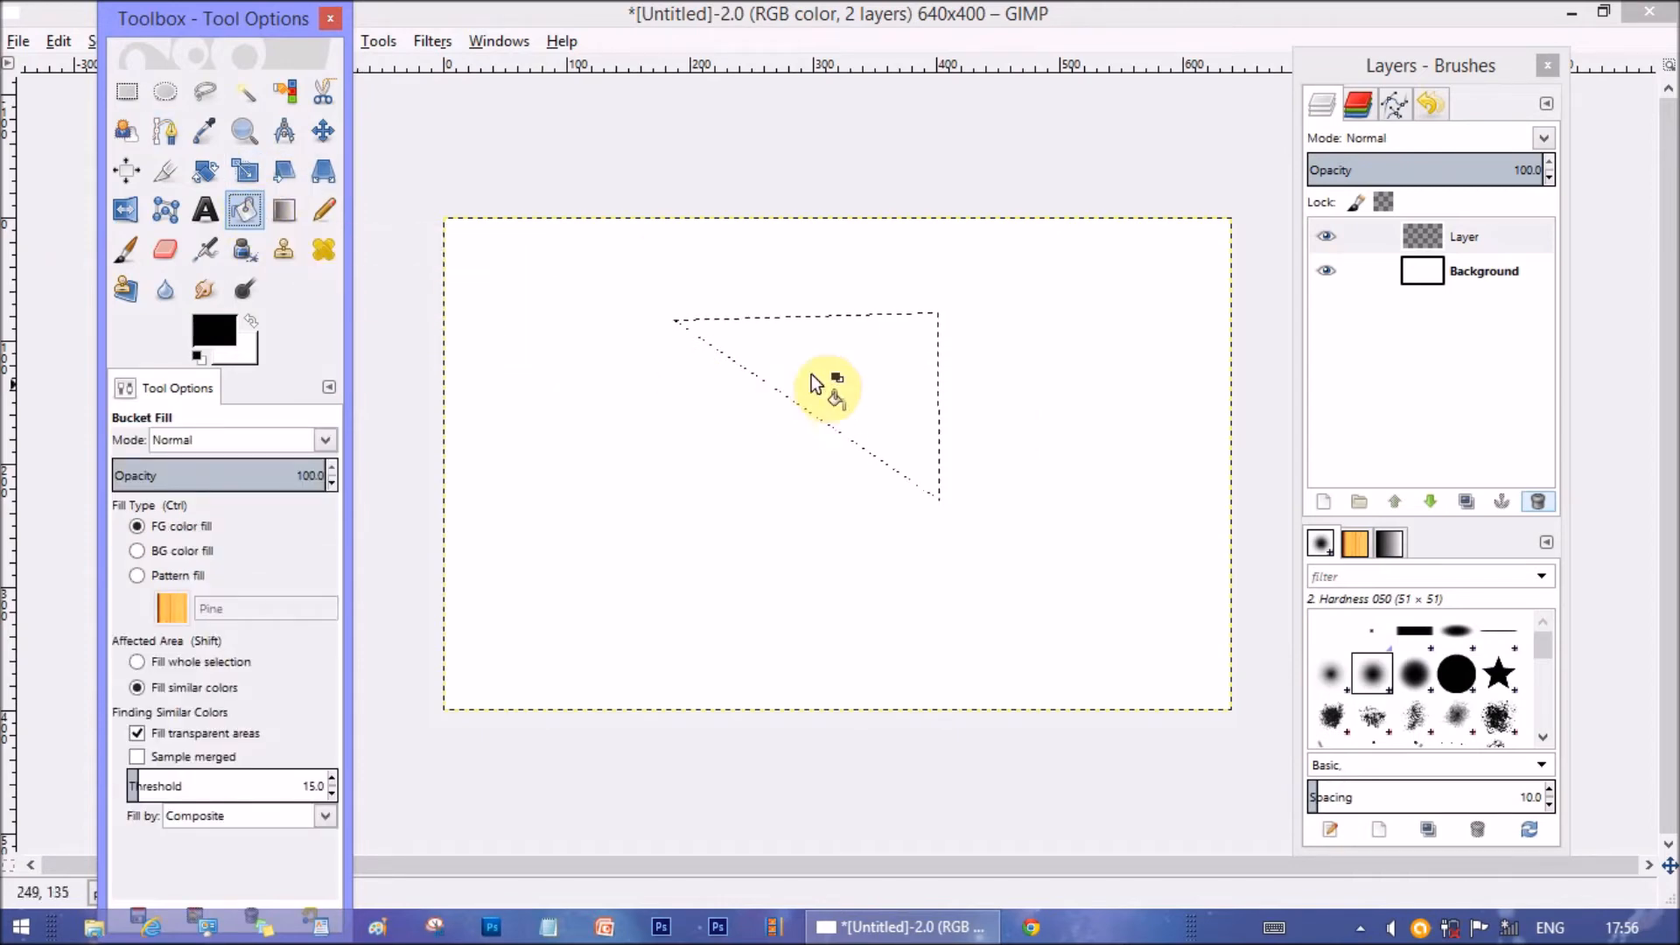
click(814, 386)
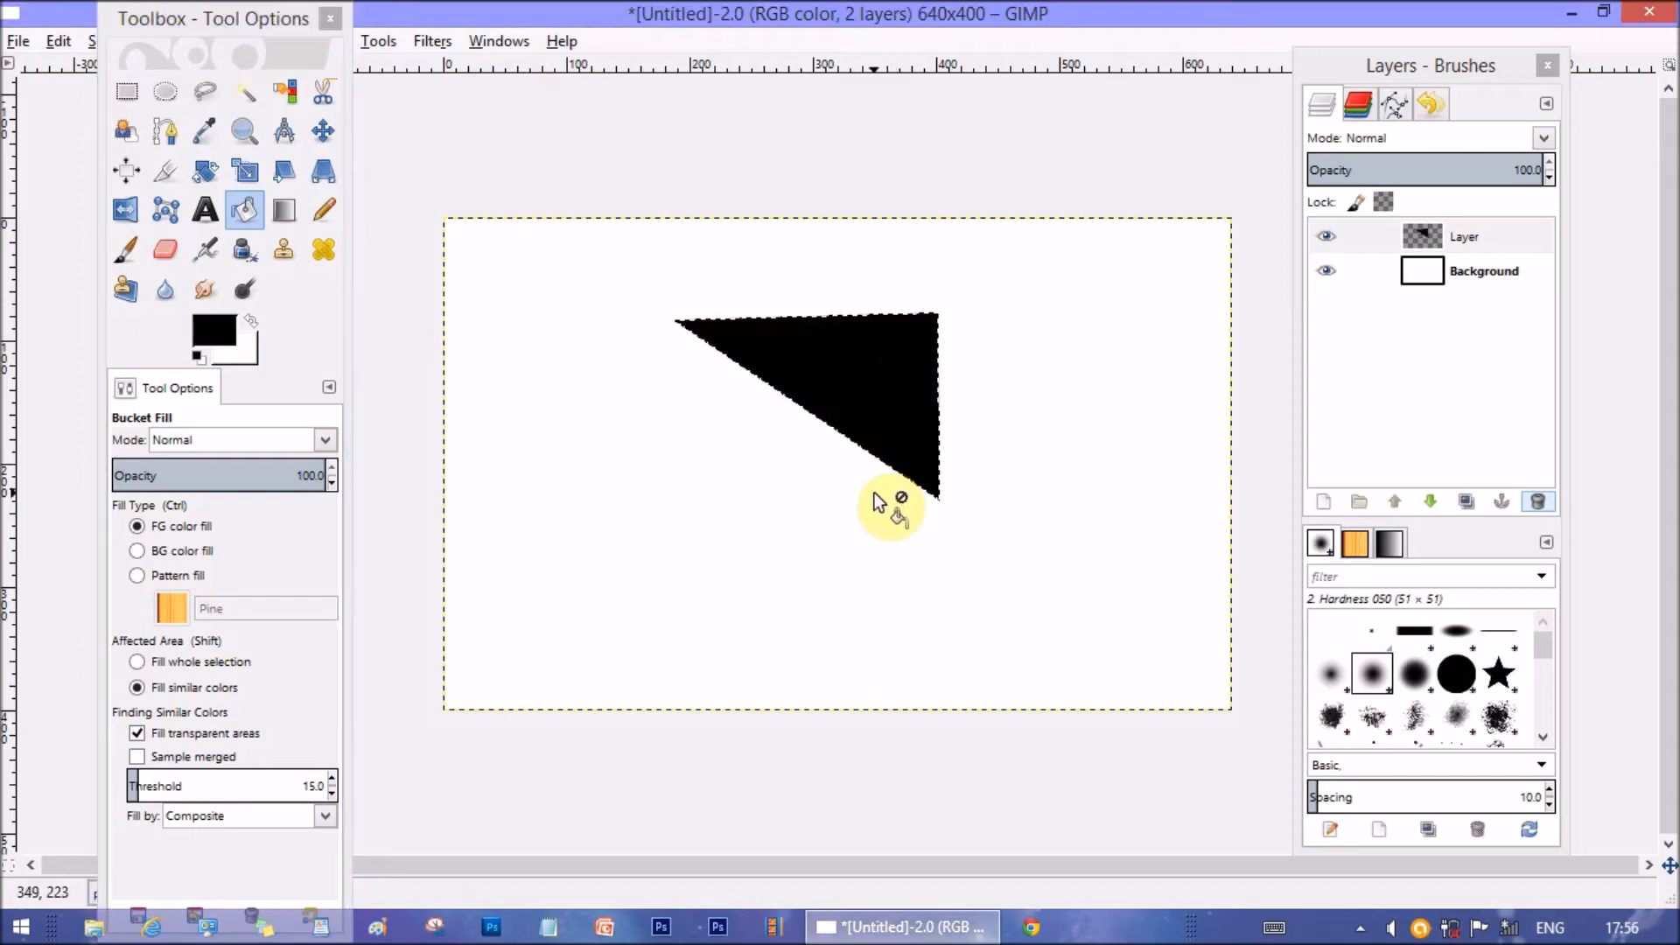
click(106, 42)
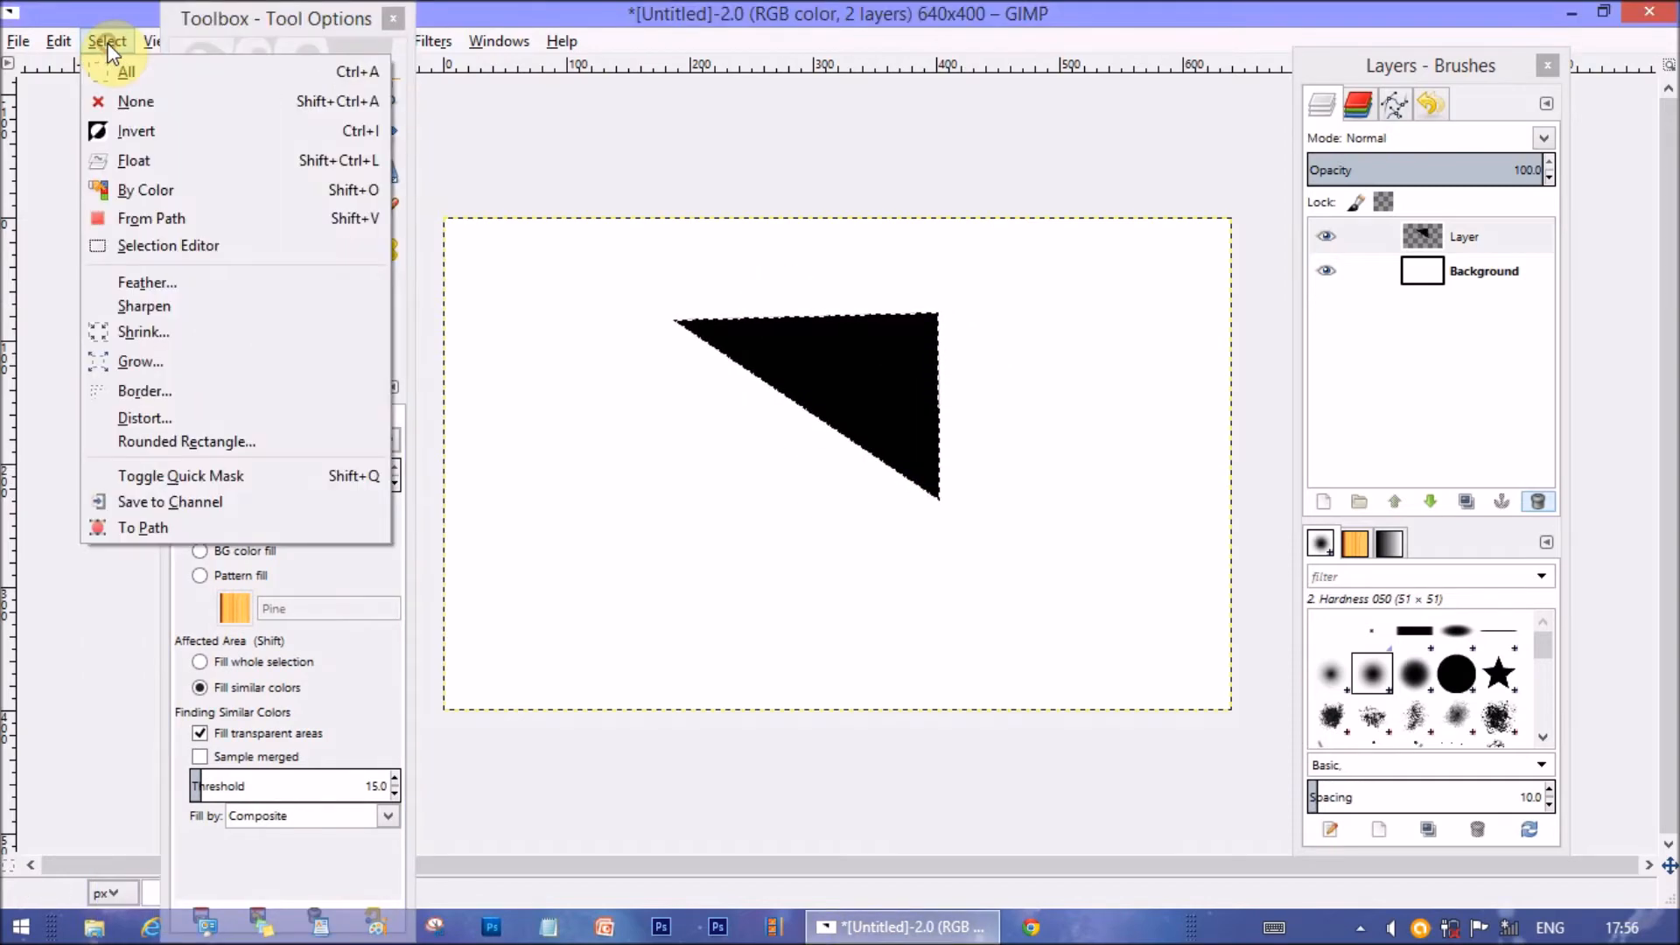
mouse_move(136, 101)
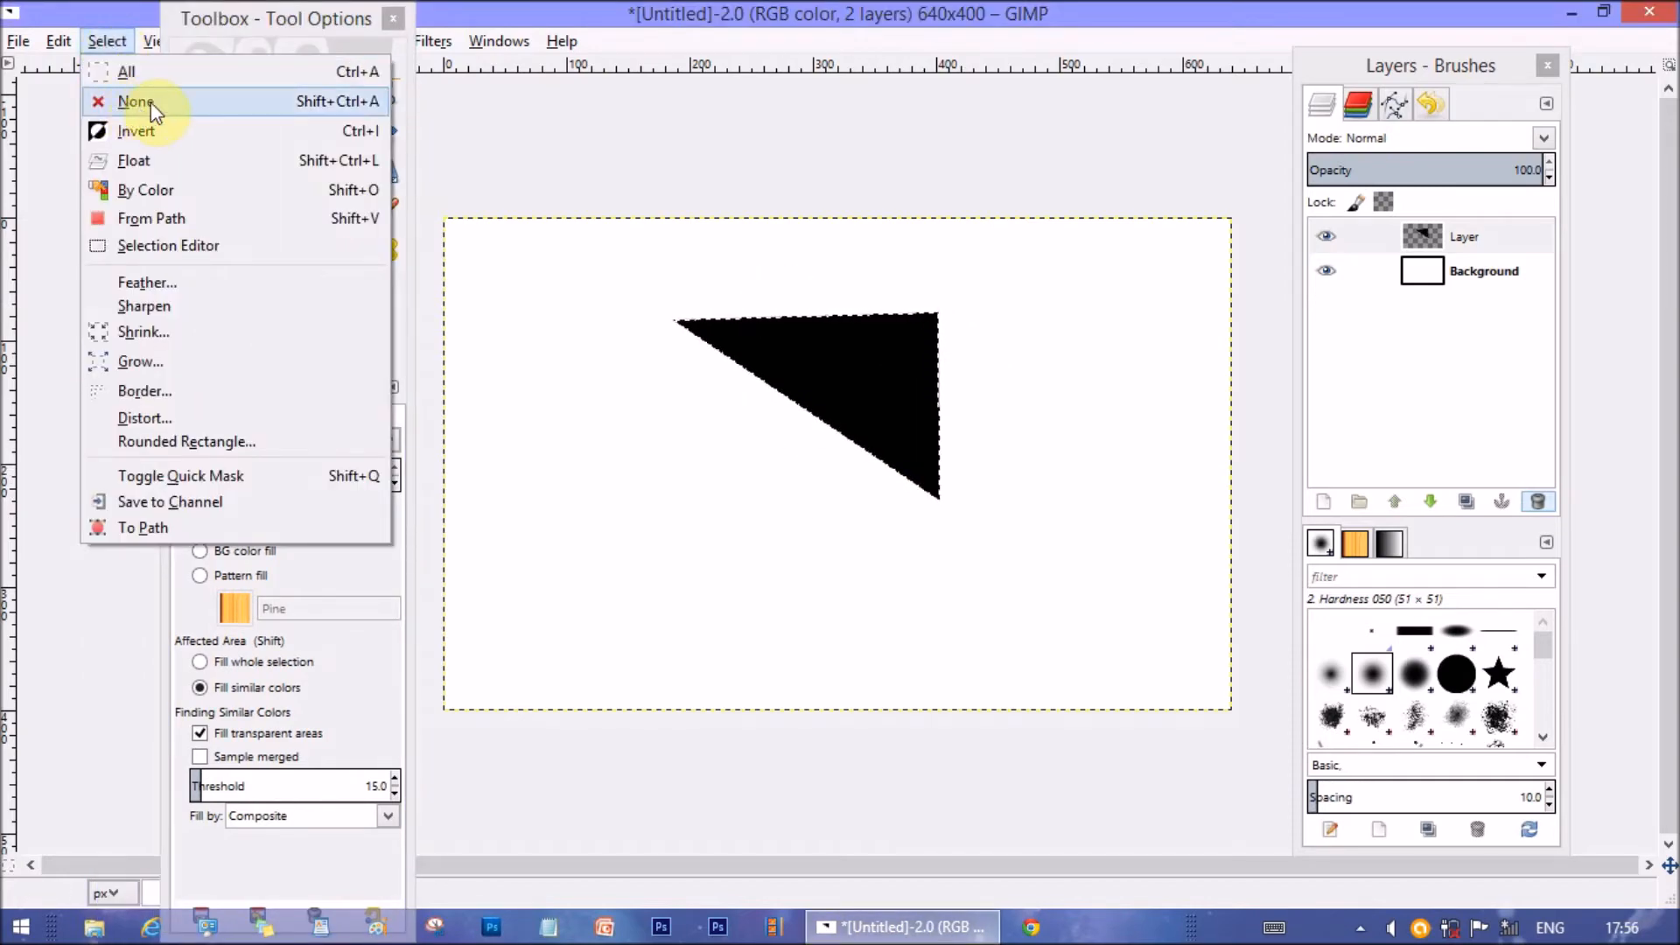
click(135, 101)
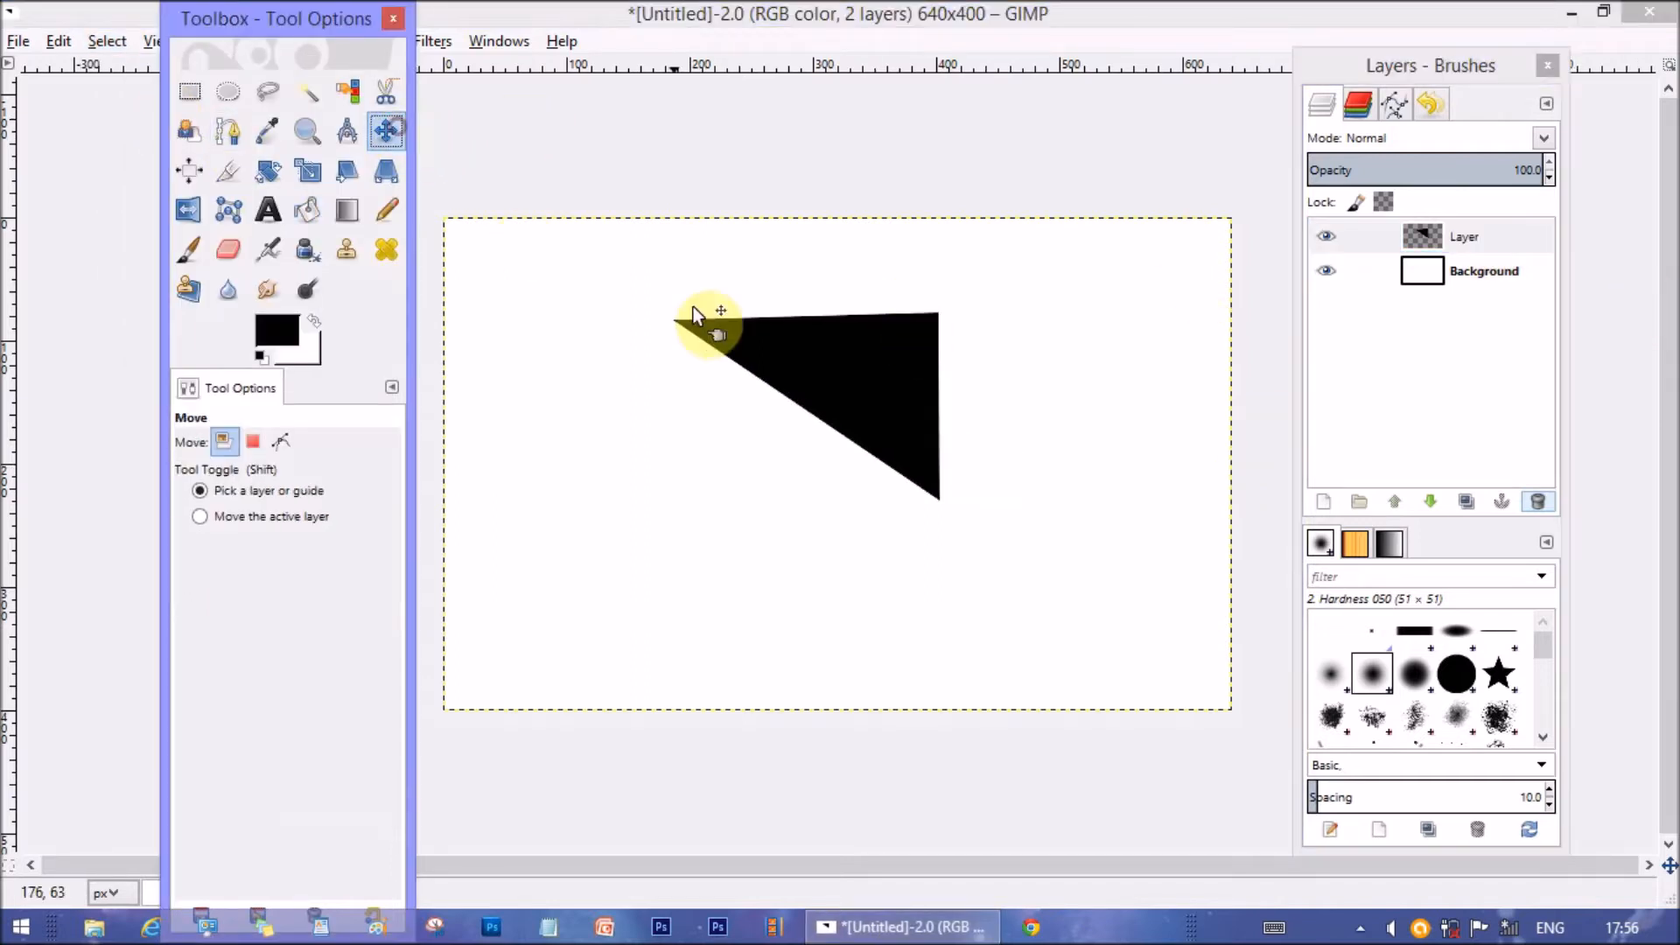
Drag curved anchors into a B-like outline on the left and close it
drag(712, 333, 1013, 338)
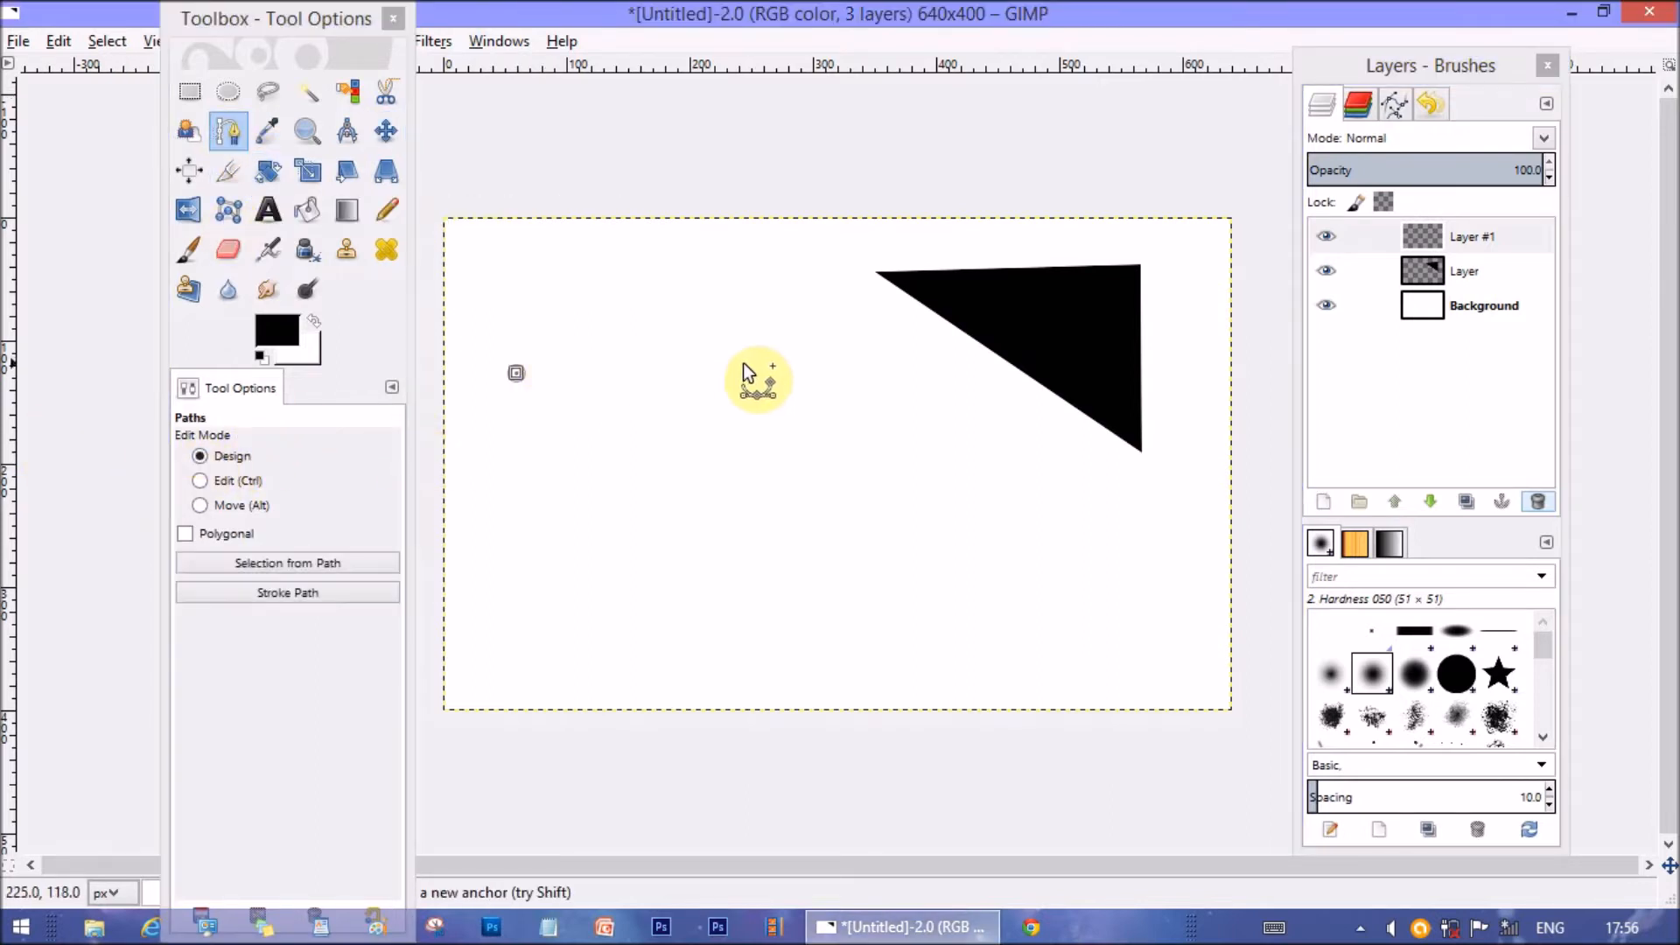
mouse_move(797, 381)
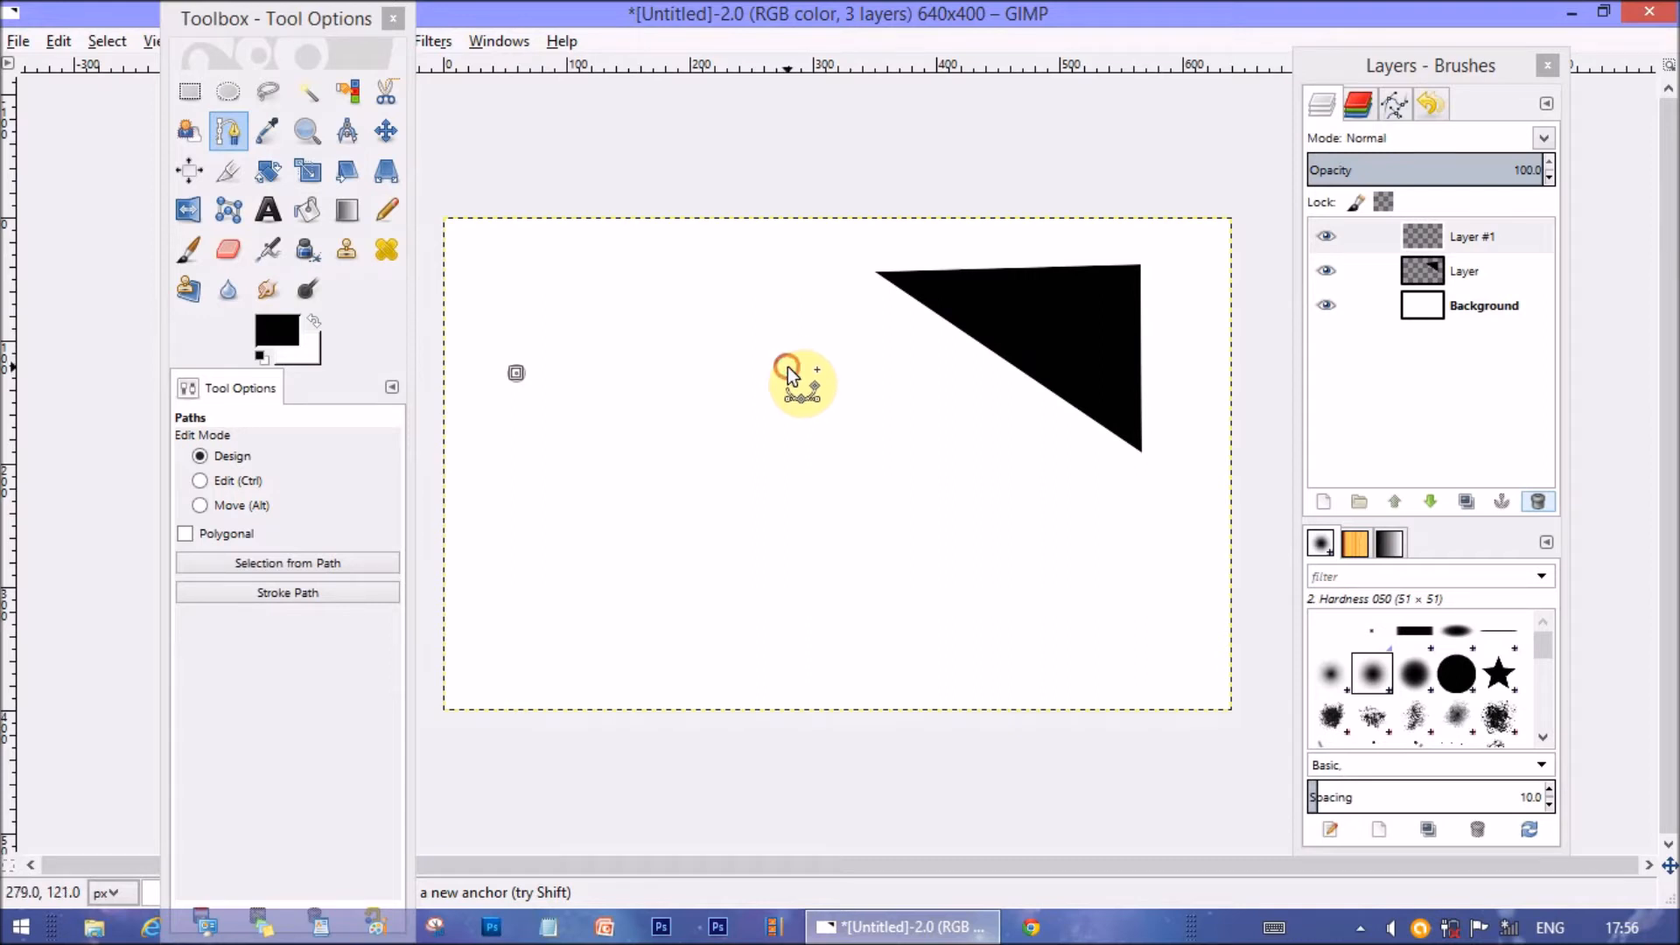
click(787, 369)
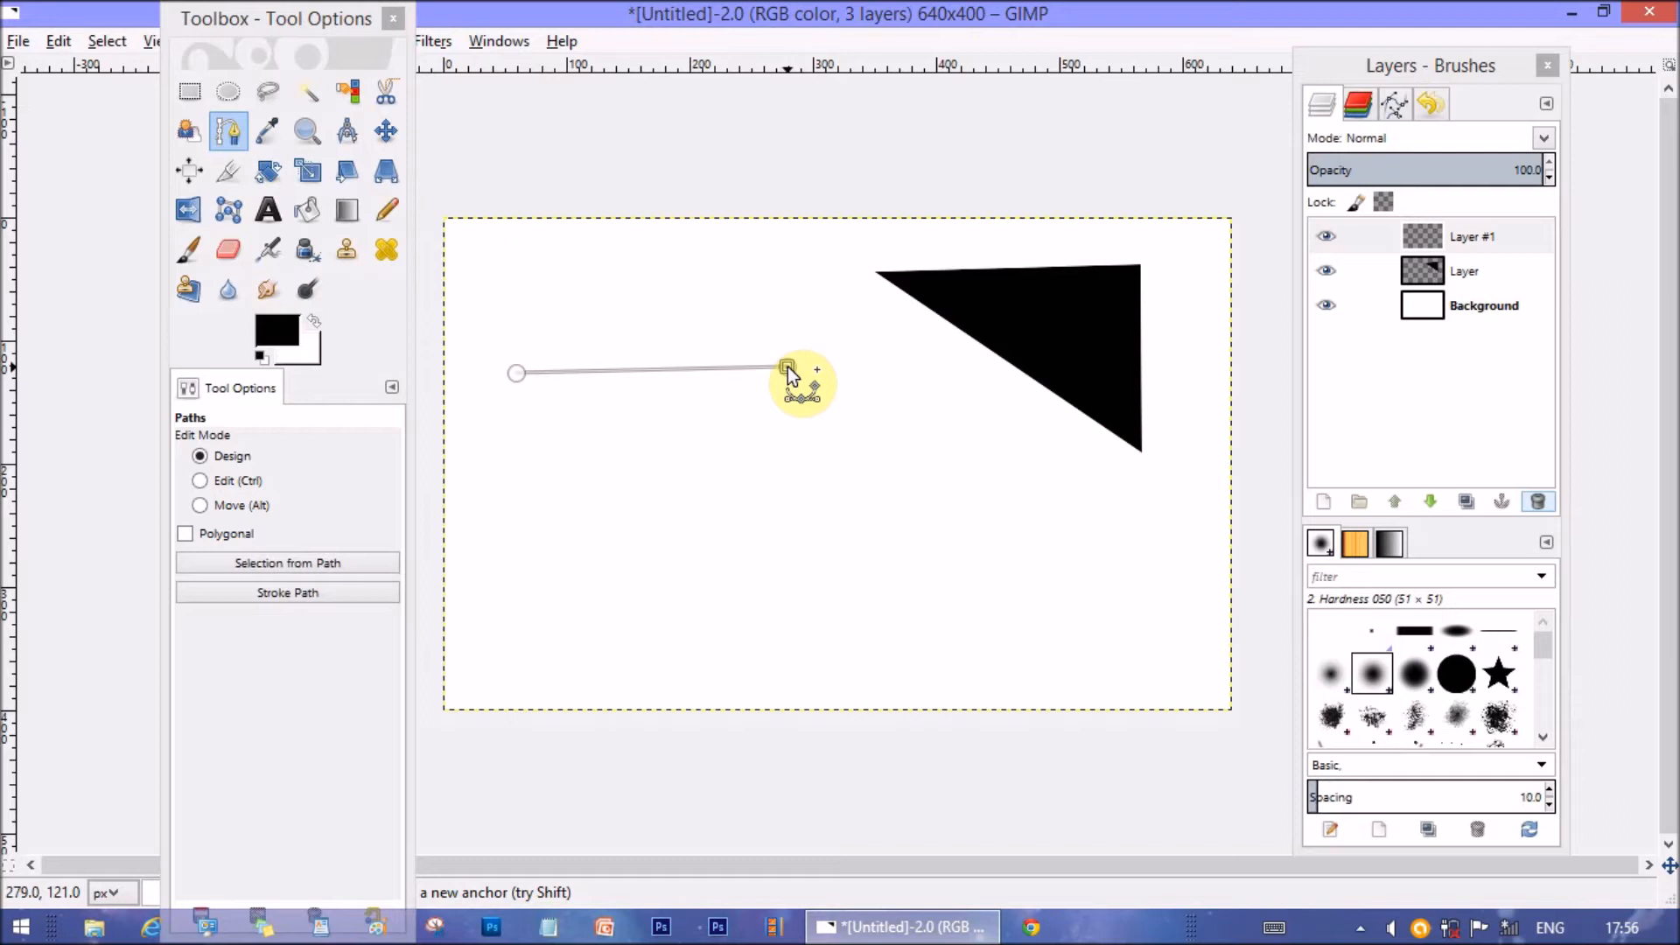
drag(787, 373, 788, 361)
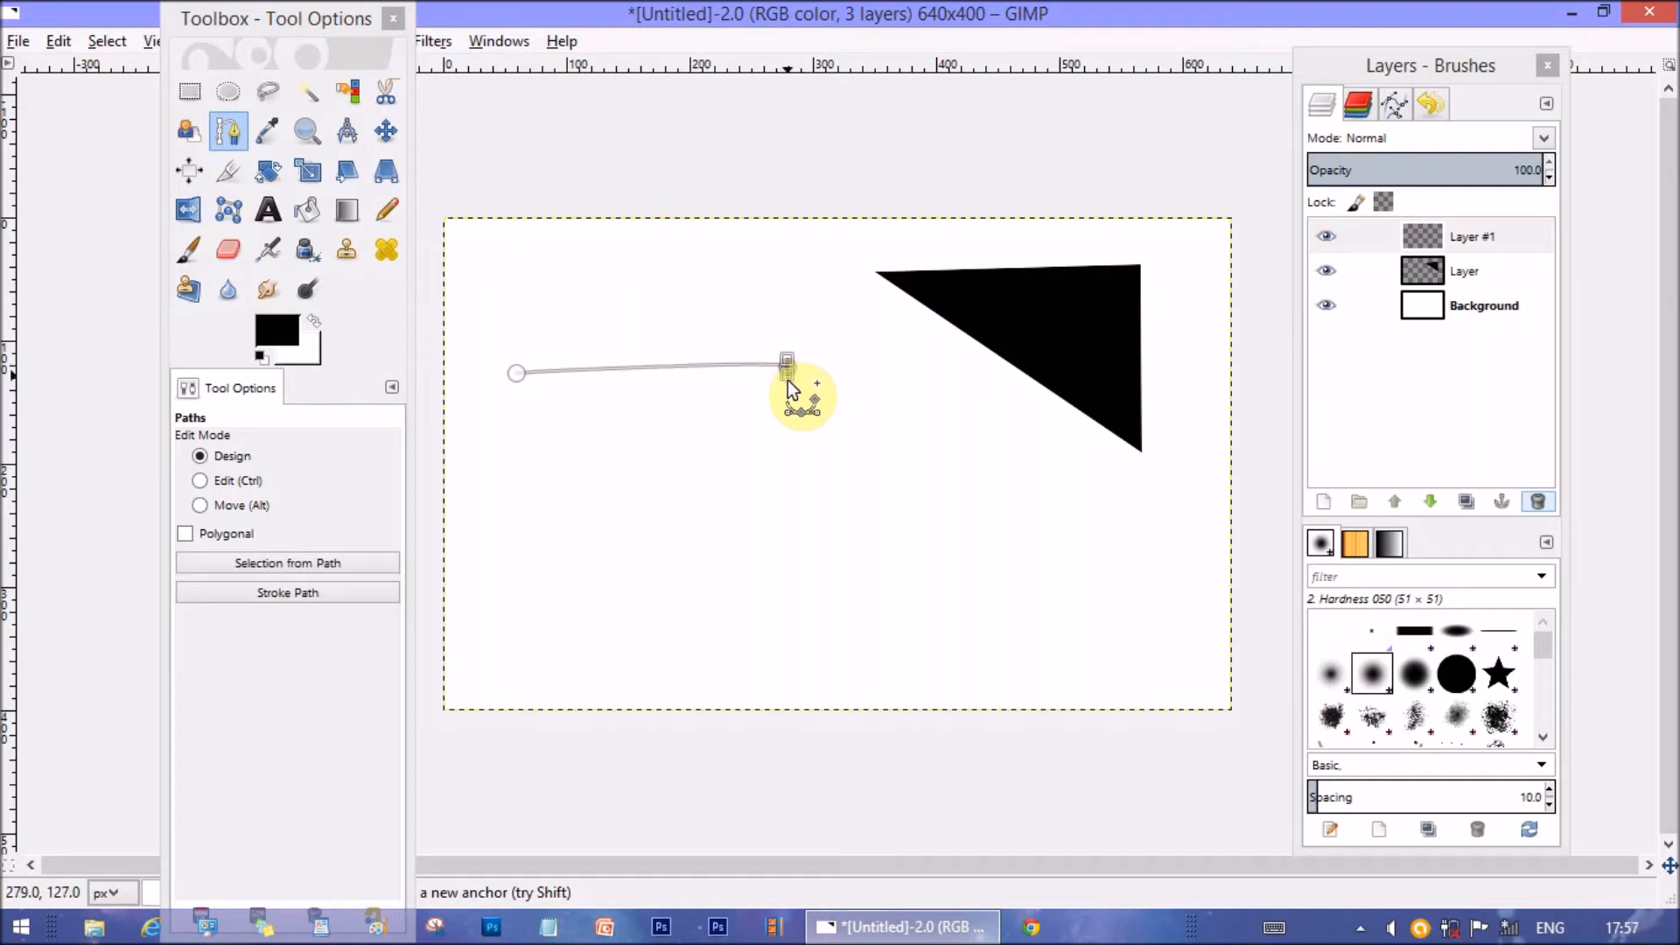
drag(787, 373, 772, 423)
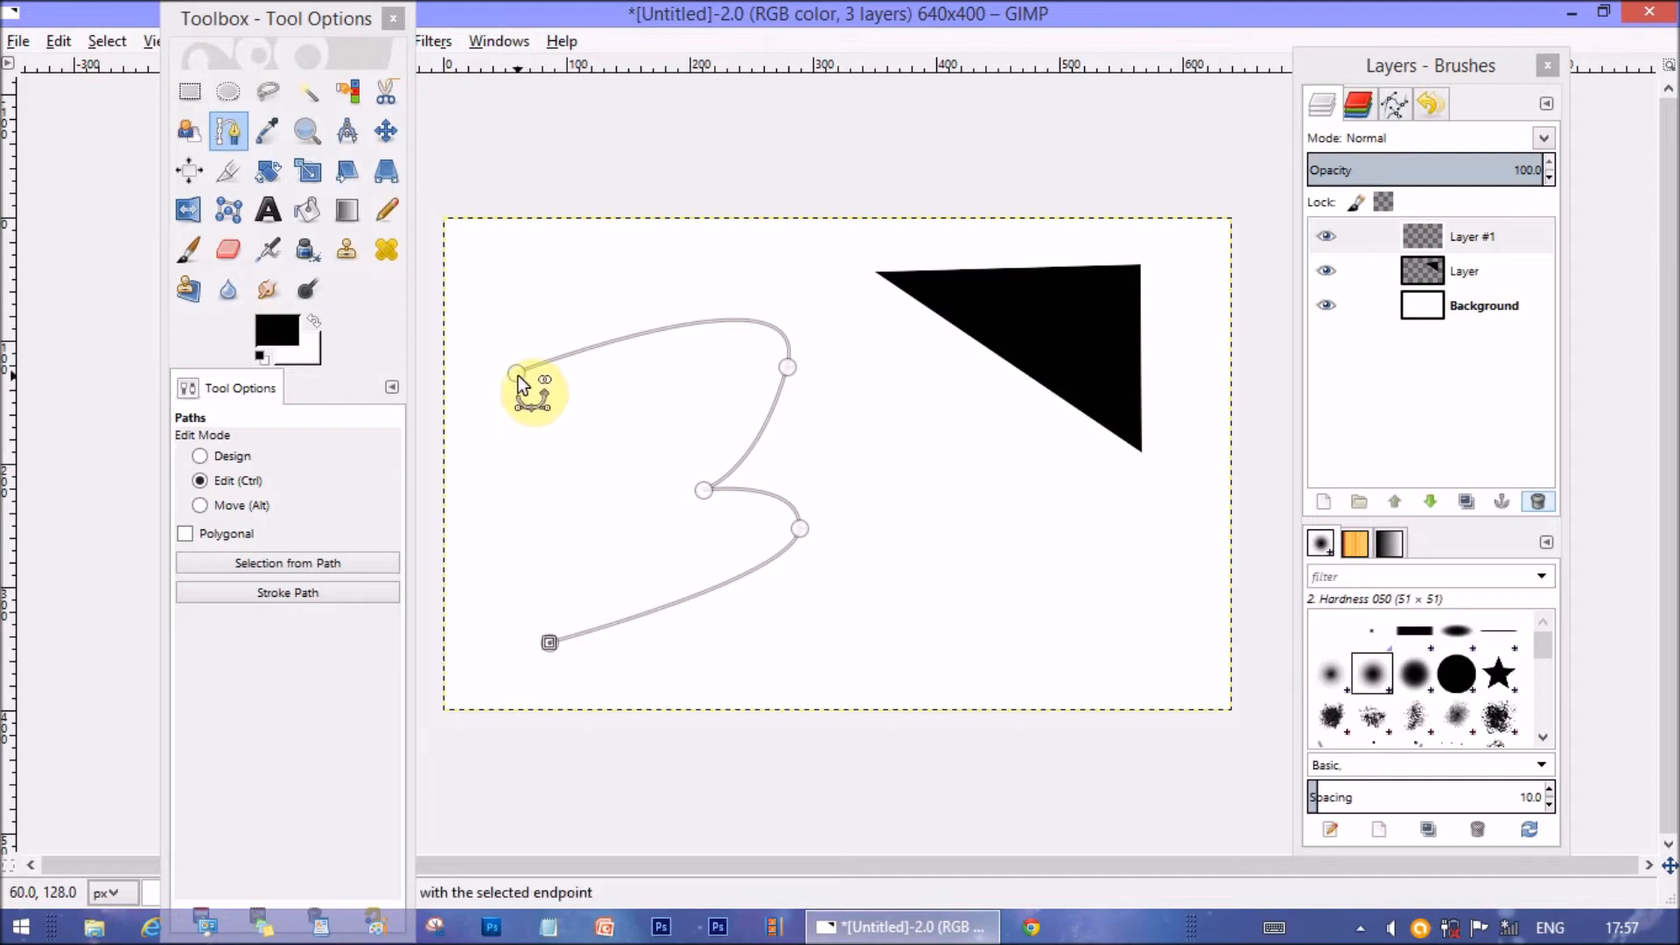
click(200, 455)
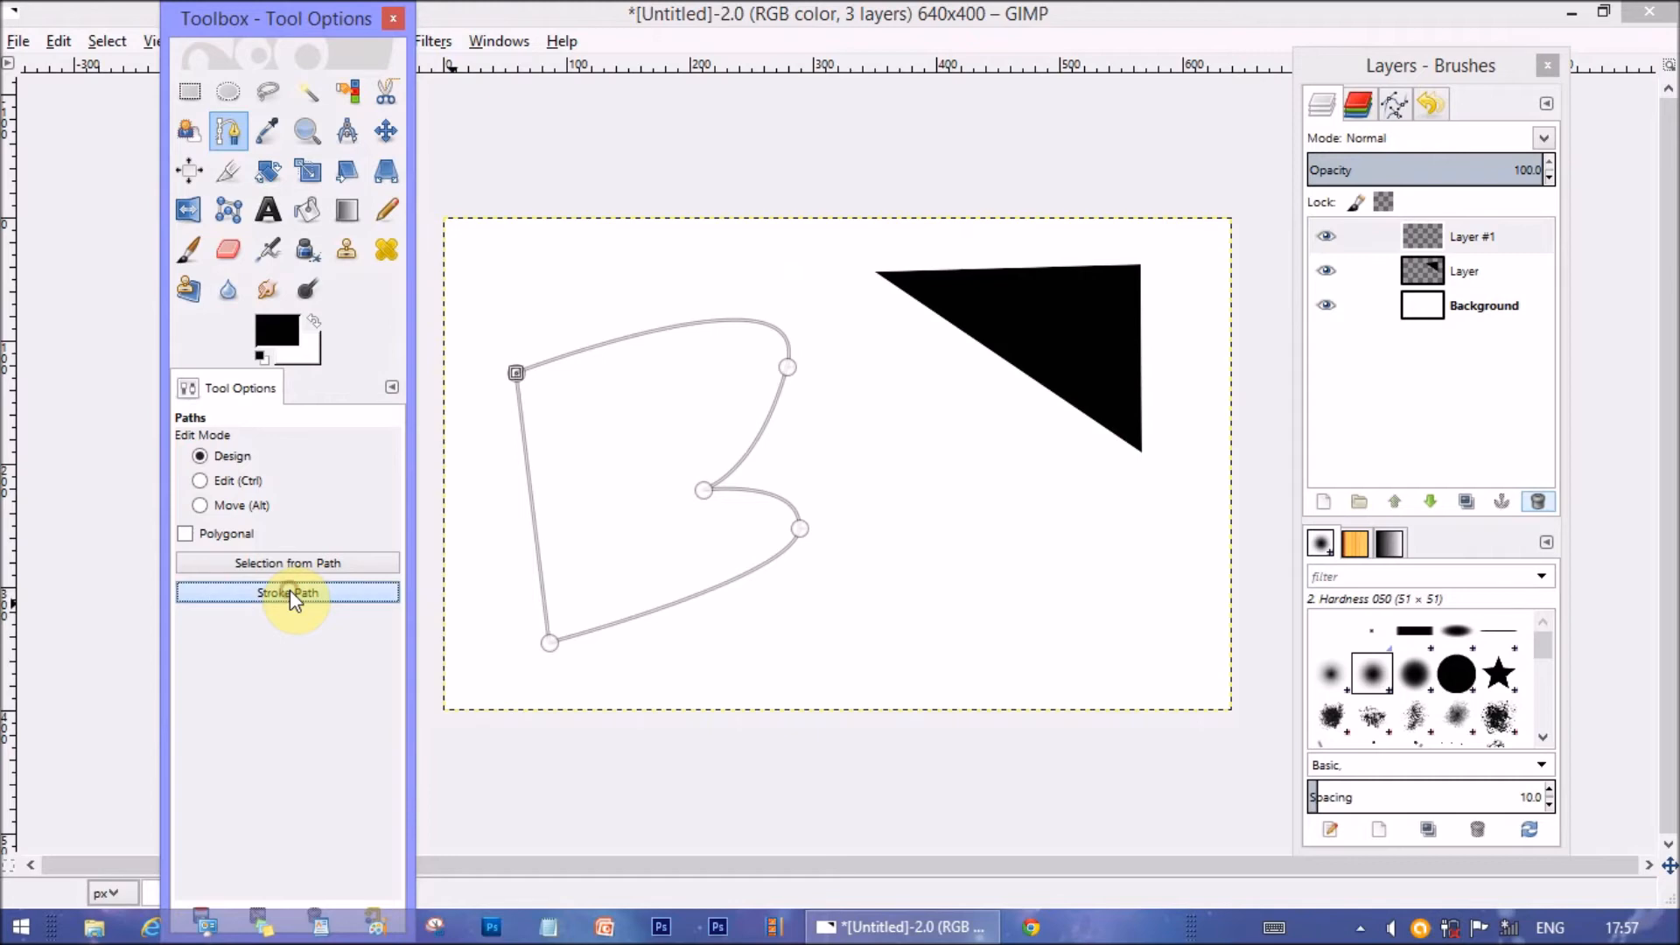
Stroke the B path as a solid-colour 6 px black line after comparing paint-tool options
click(287, 593)
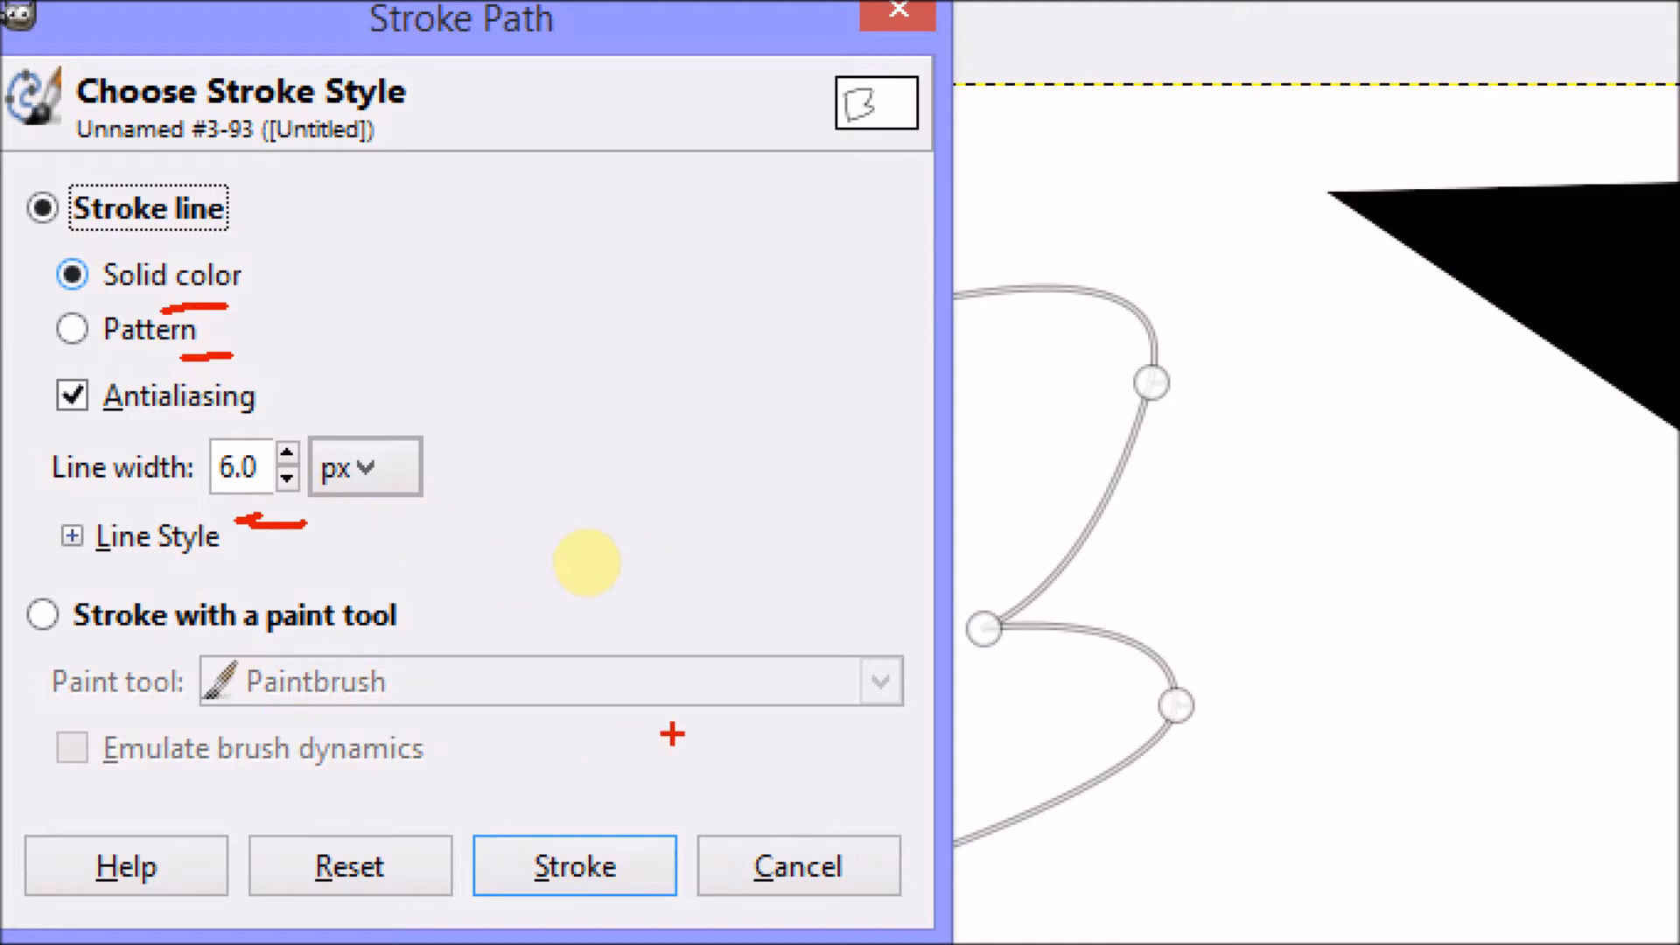
mouse_move(703, 734)
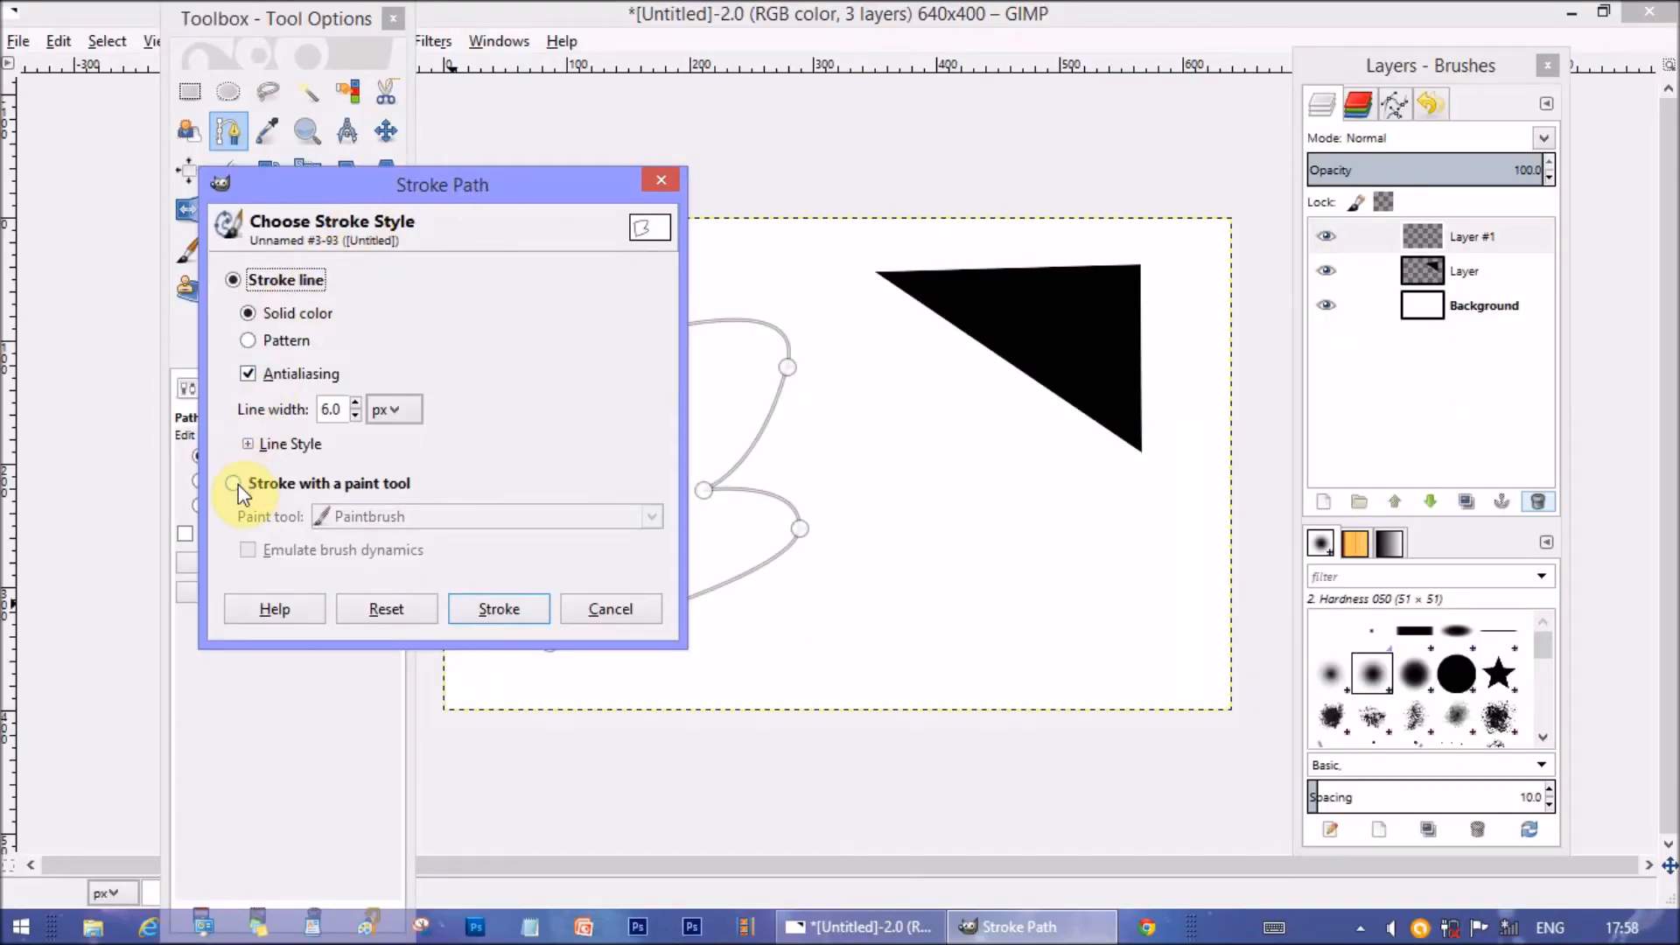
click(234, 483)
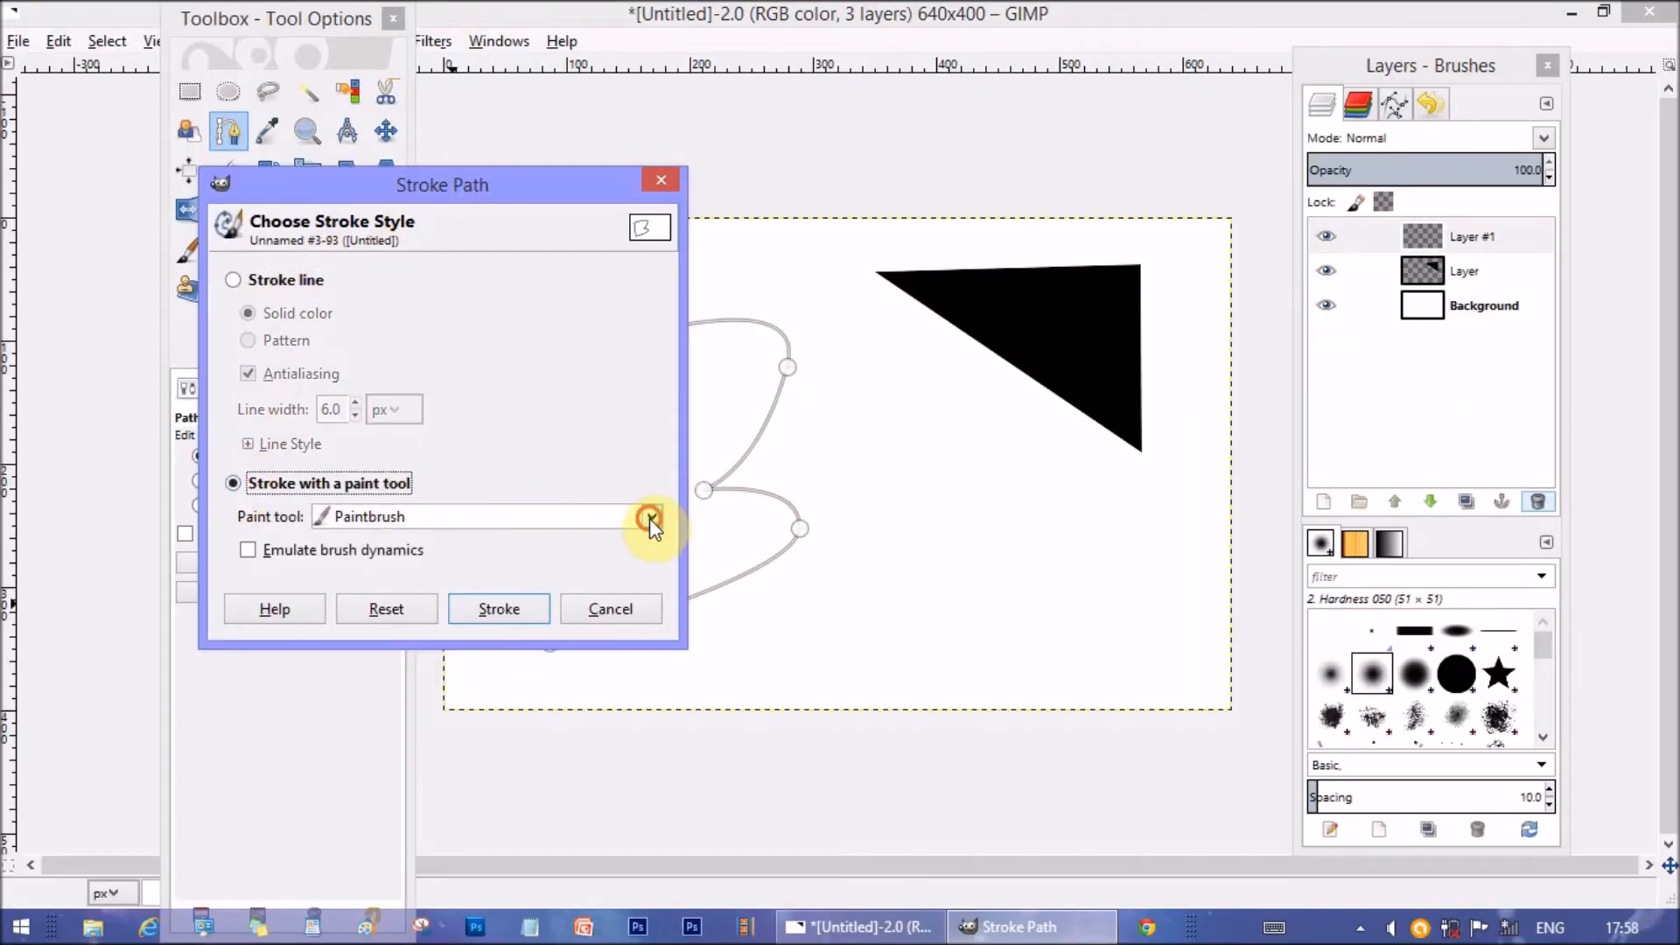
click(650, 516)
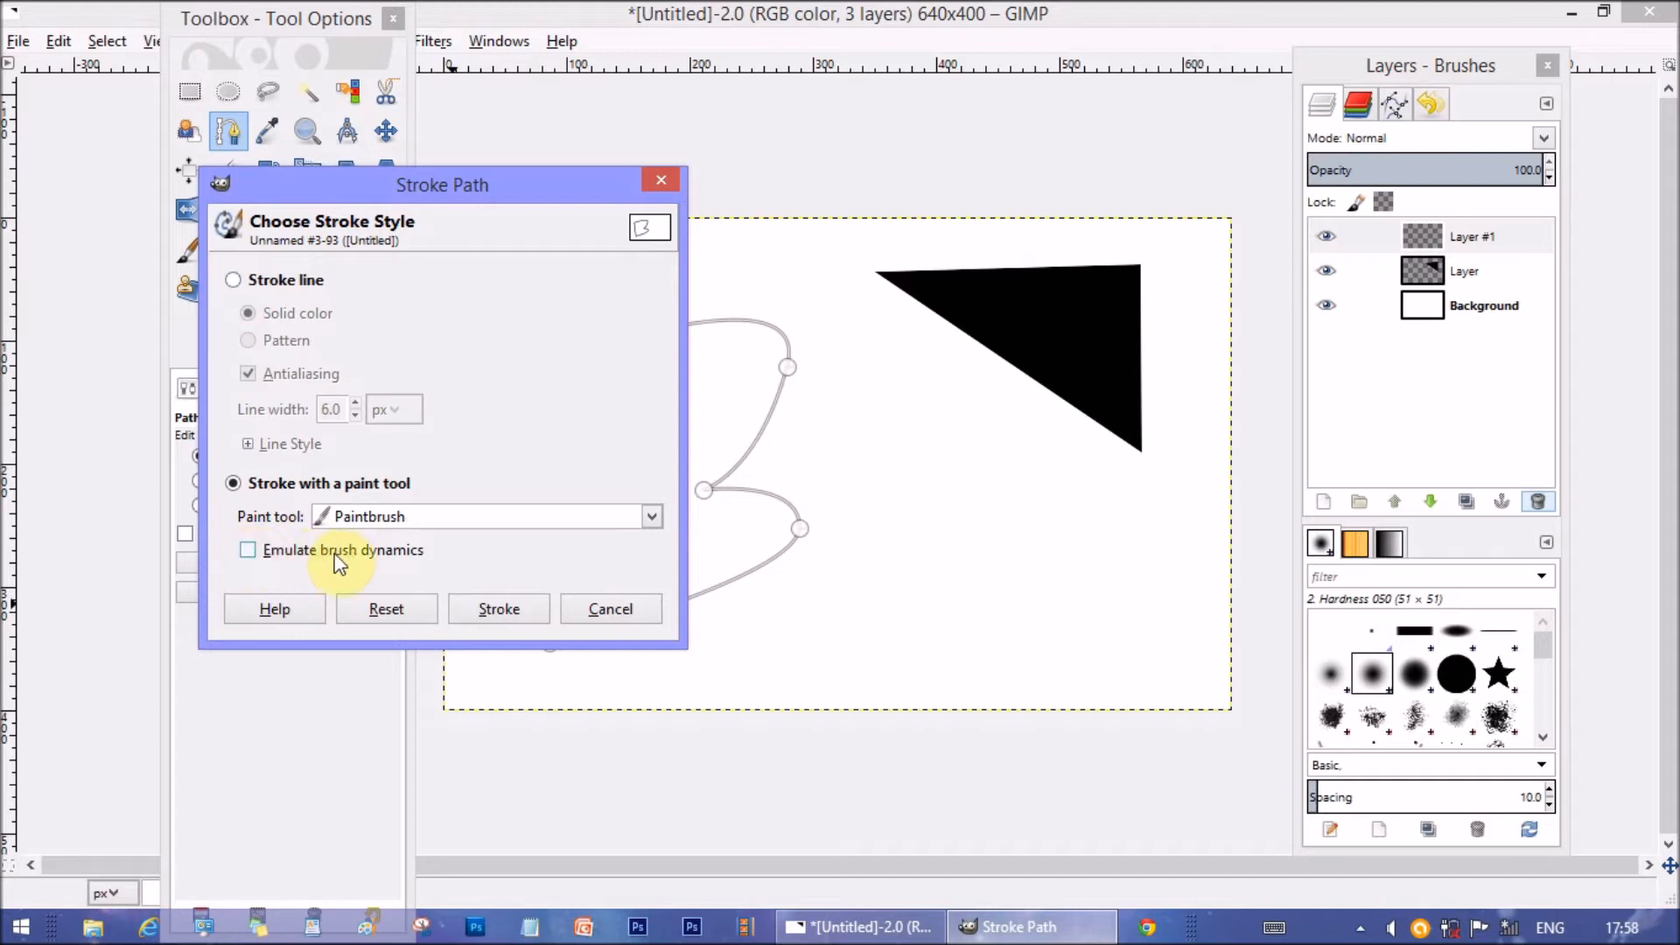
mouse_move(280, 582)
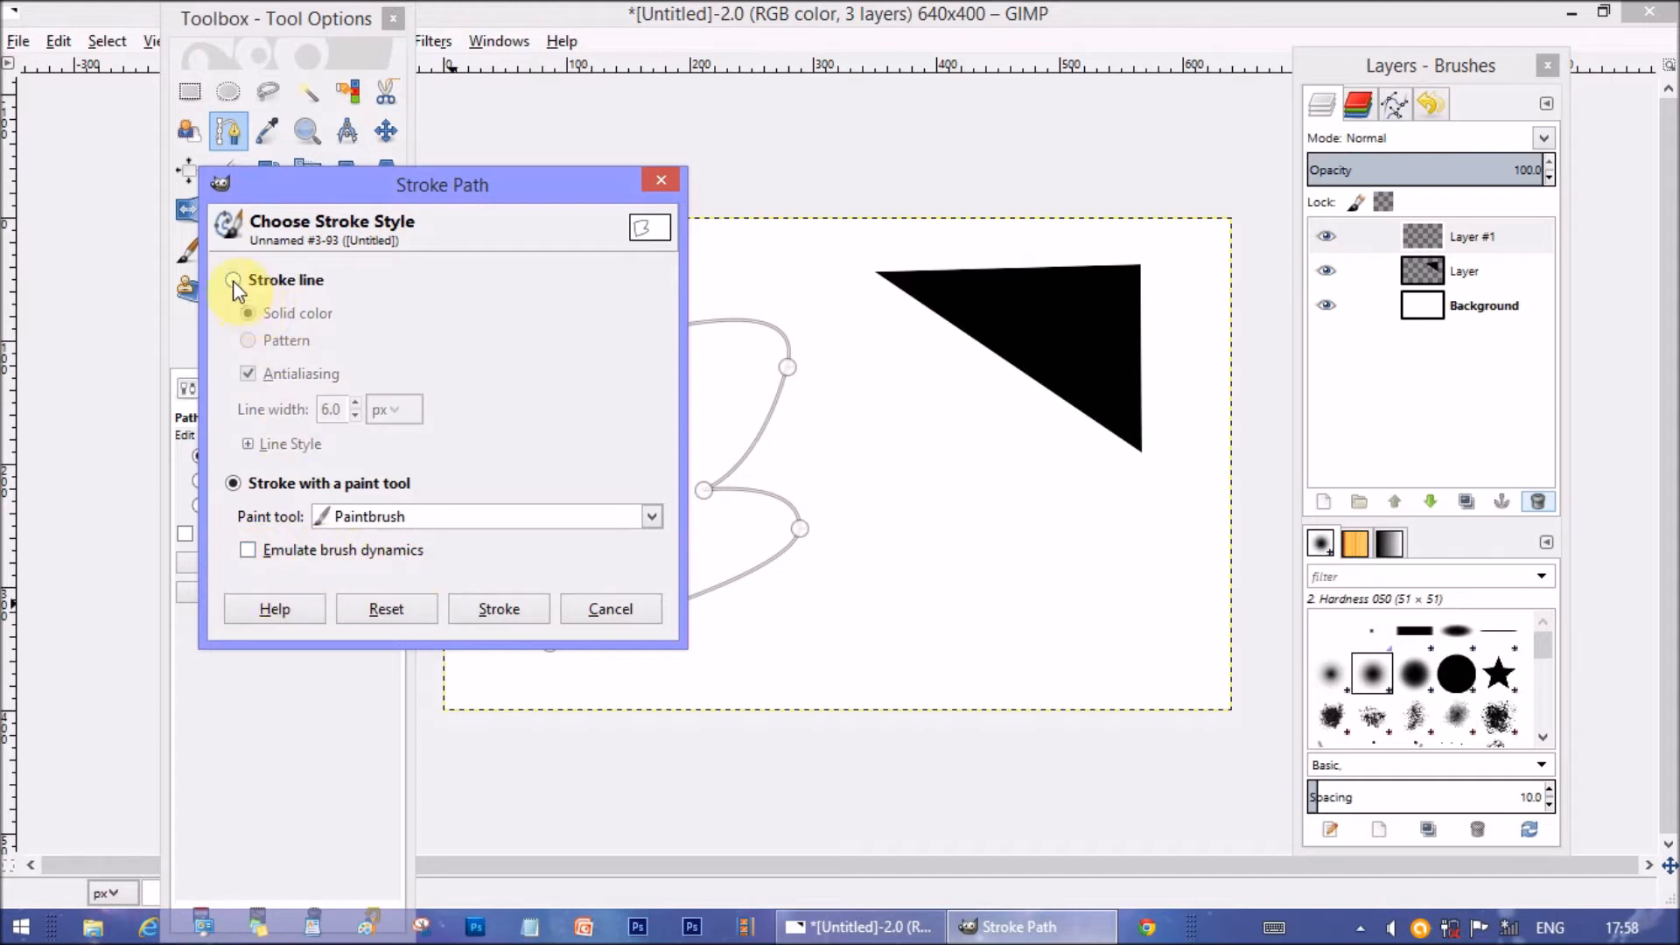
click(232, 280)
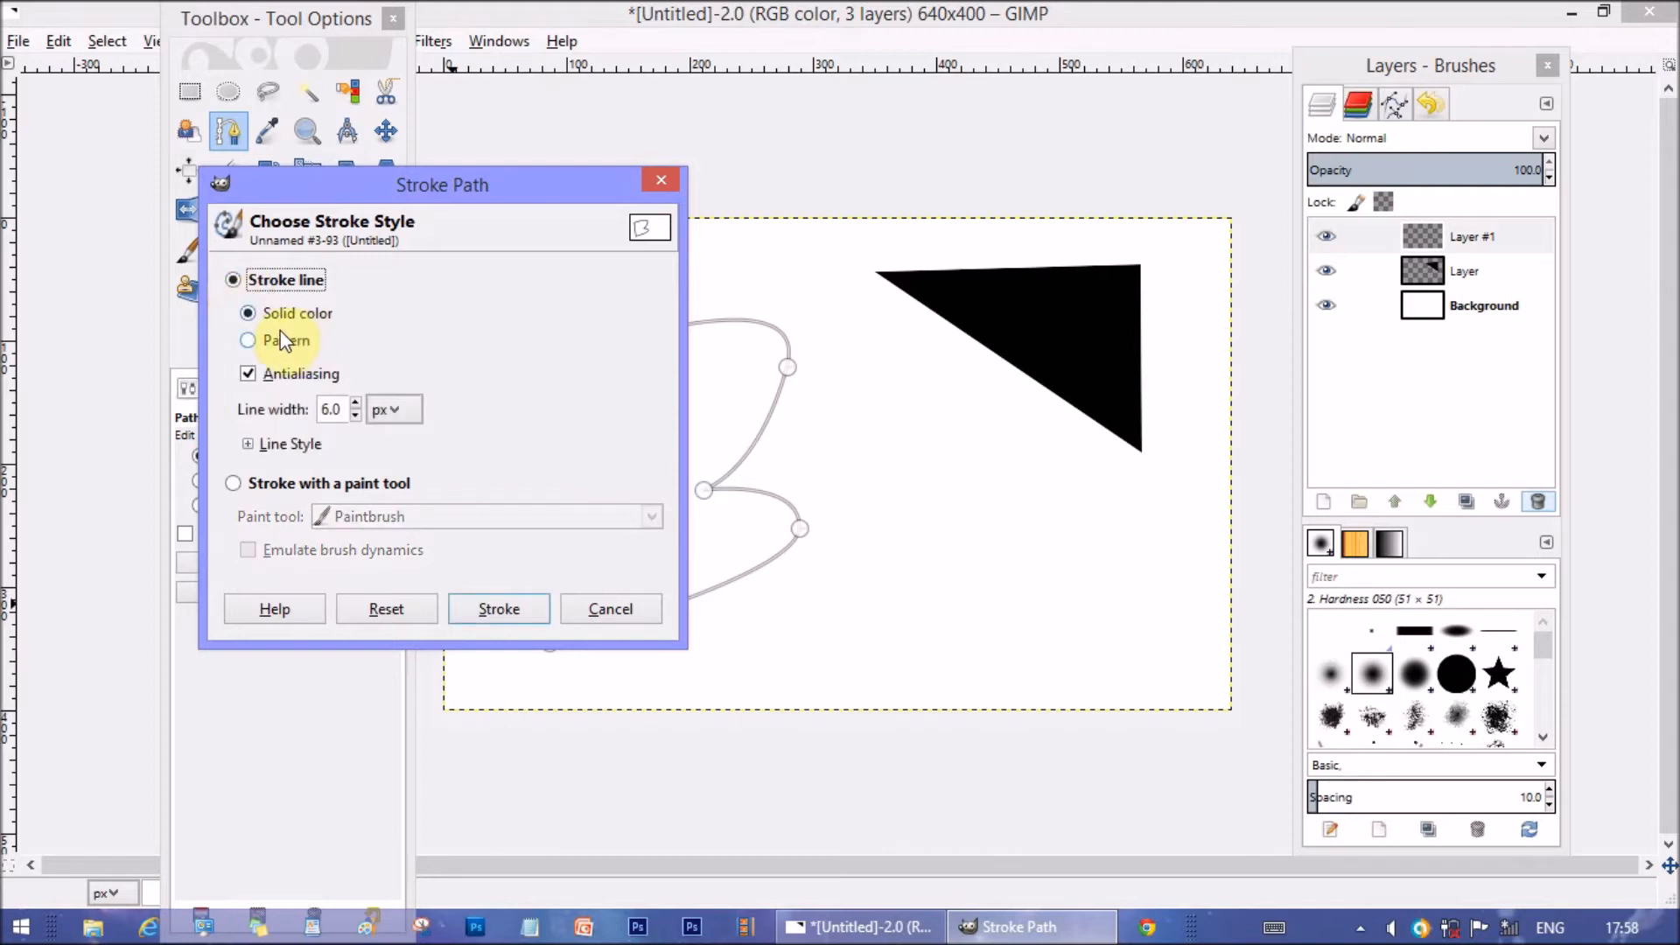
click(332, 410)
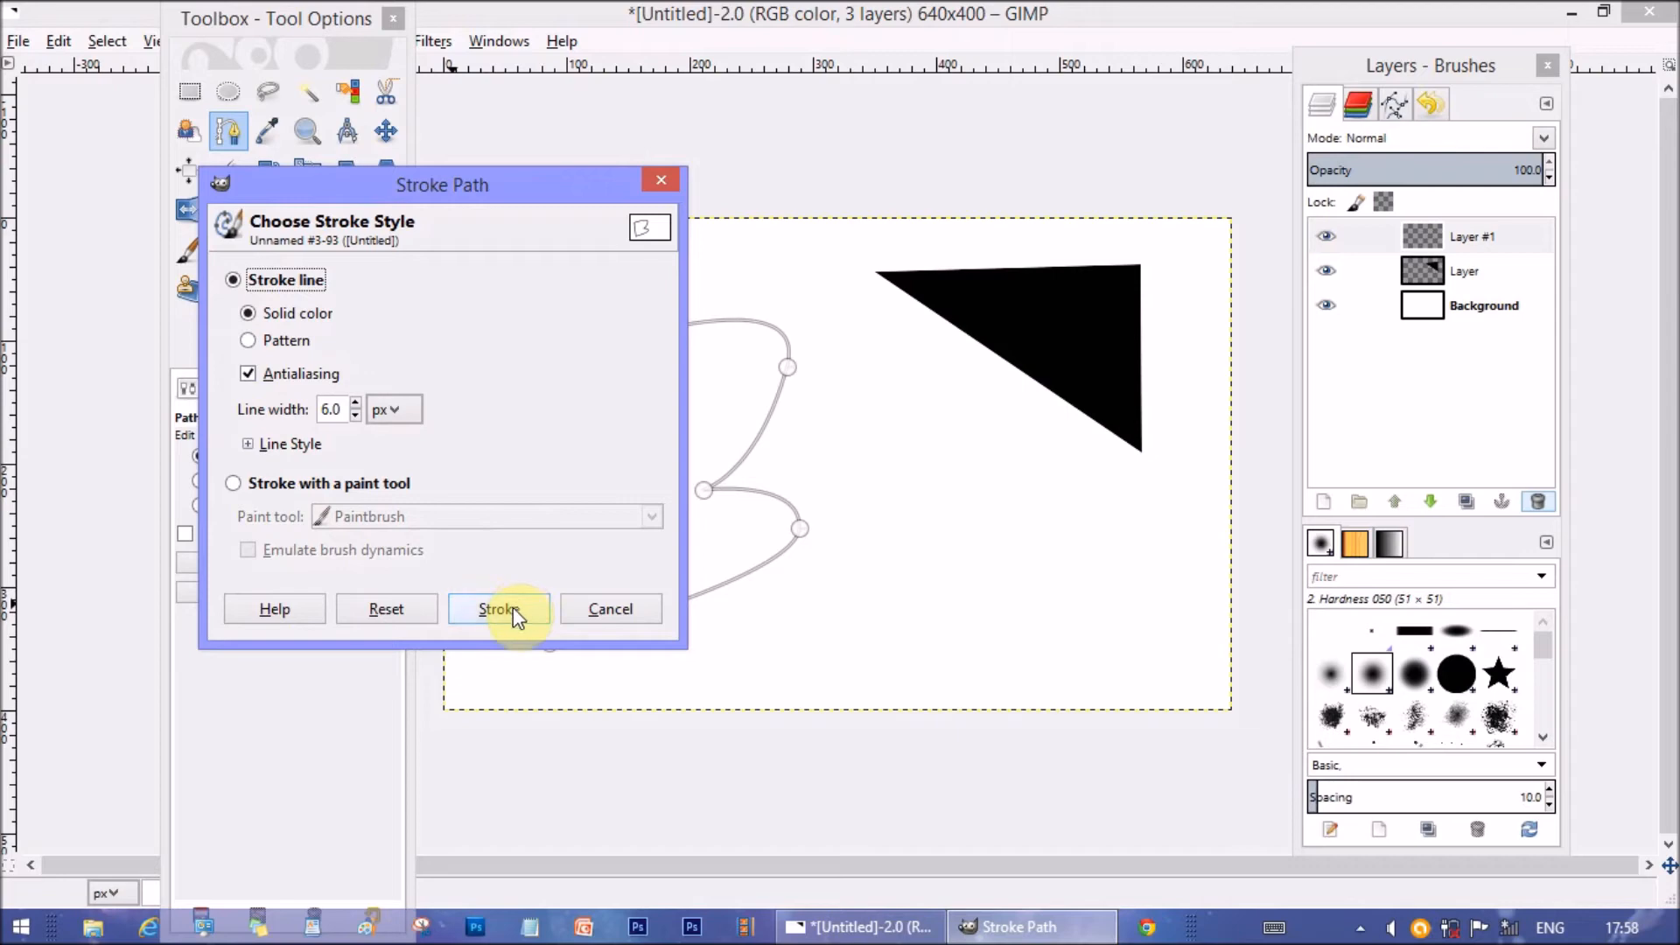
click(498, 609)
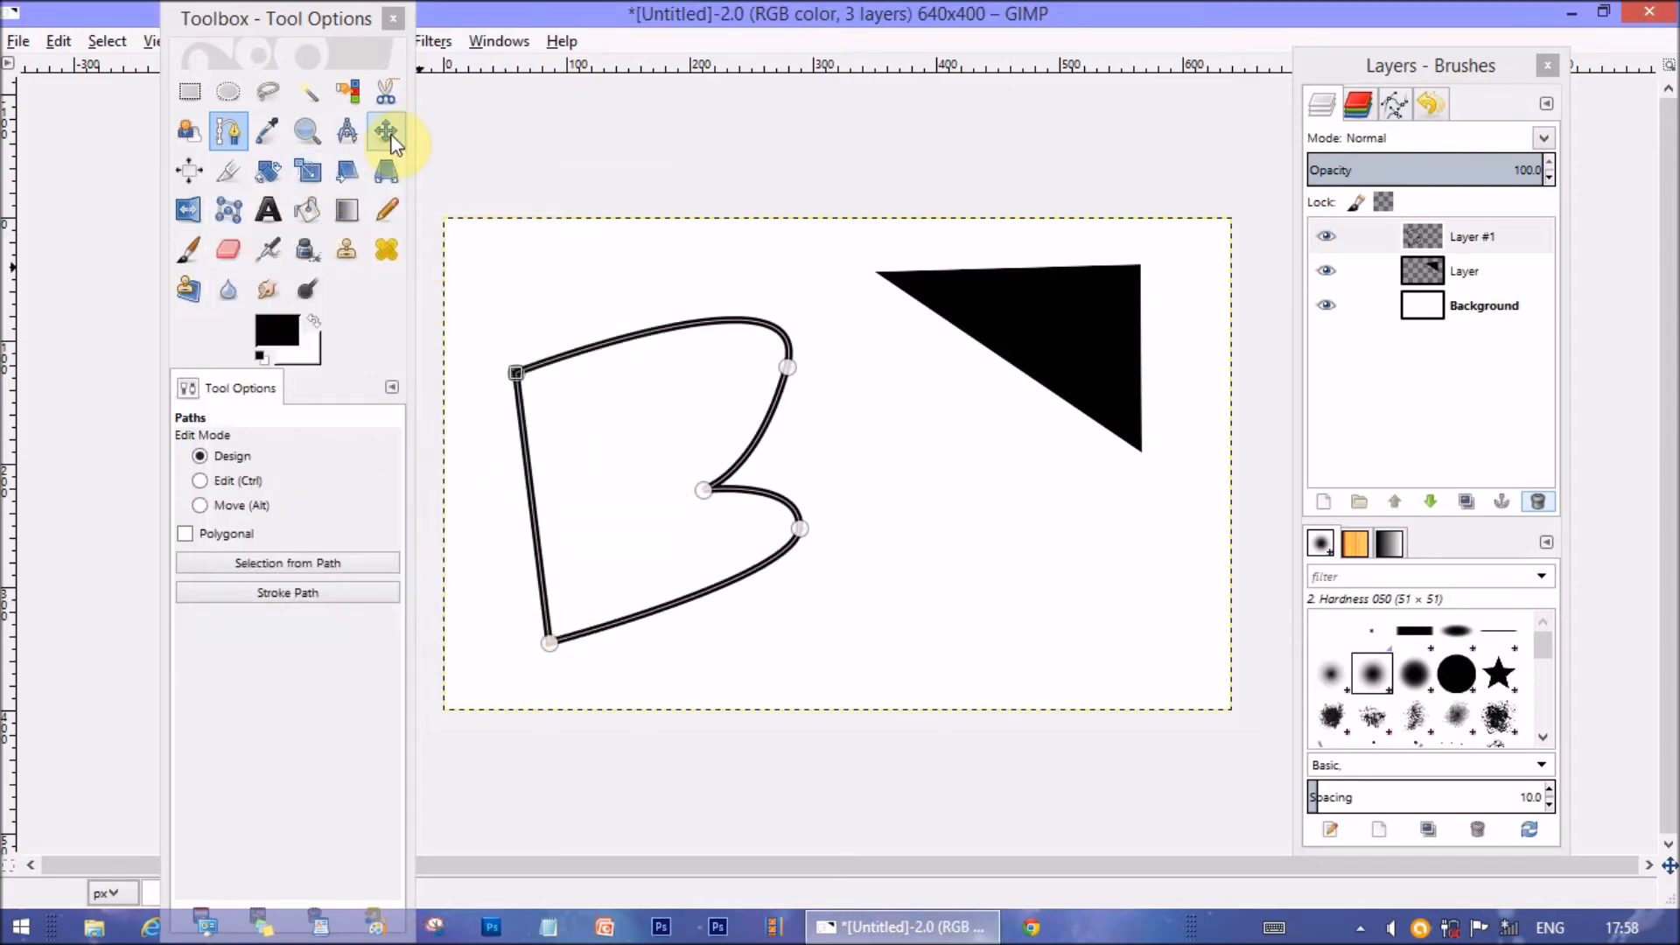
click(385, 131)
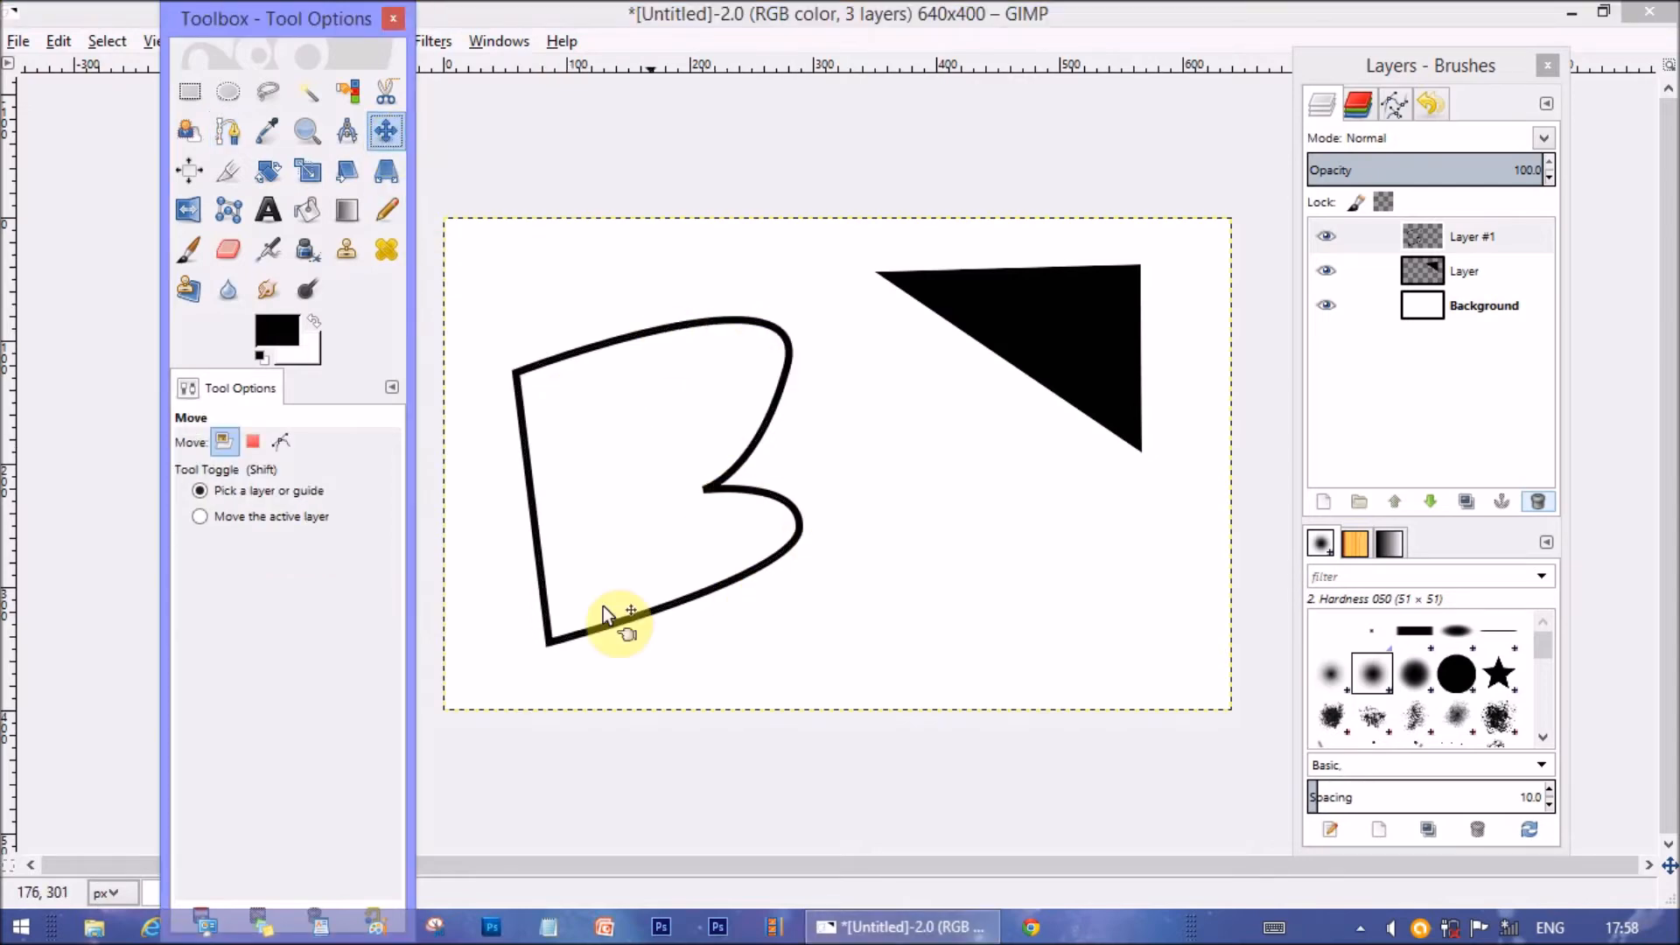
Return to the Paths tool and Alt-drag a curved path below the triangle
click(227, 130)
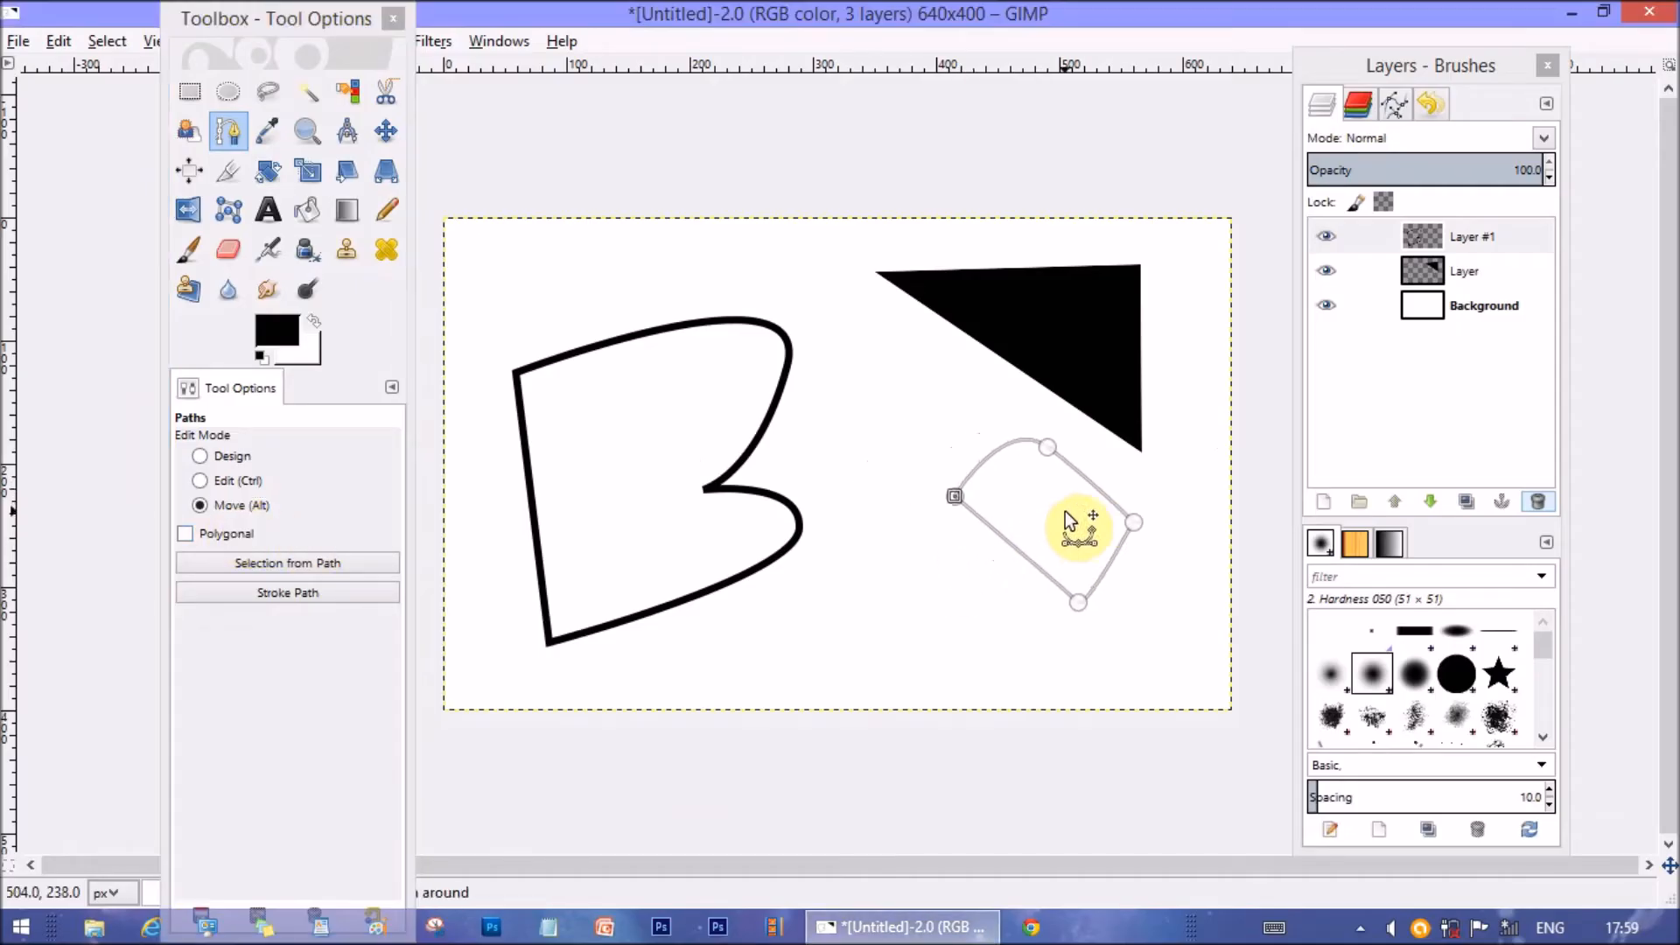
drag(1079, 539, 967, 554)
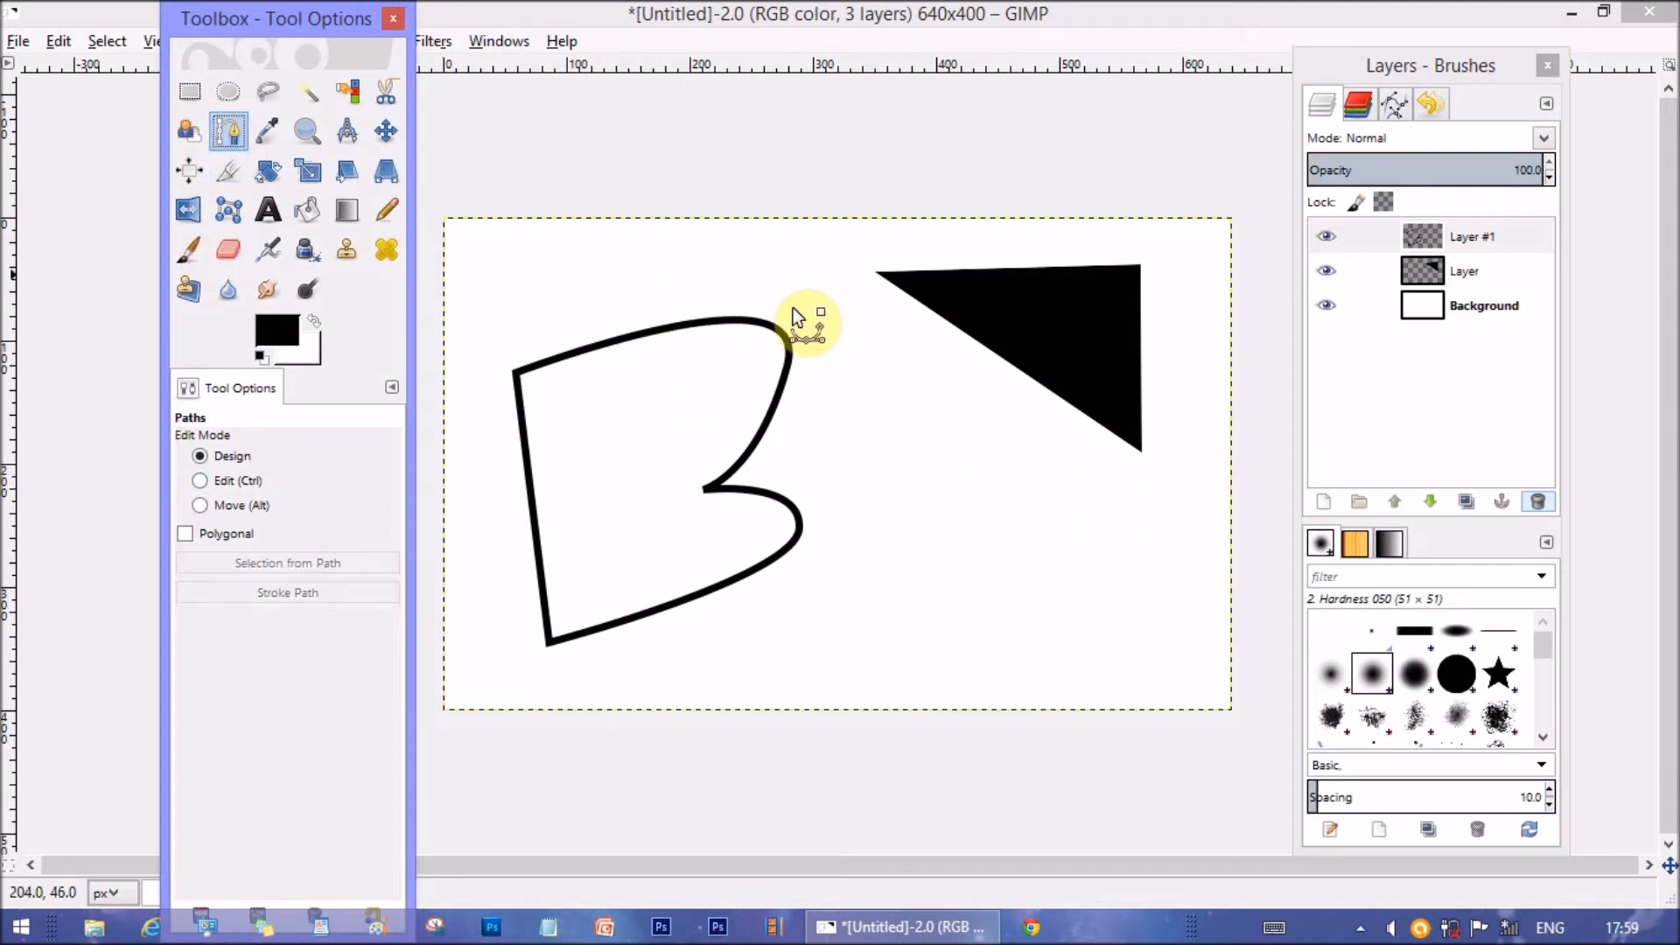
mouse_move(931, 383)
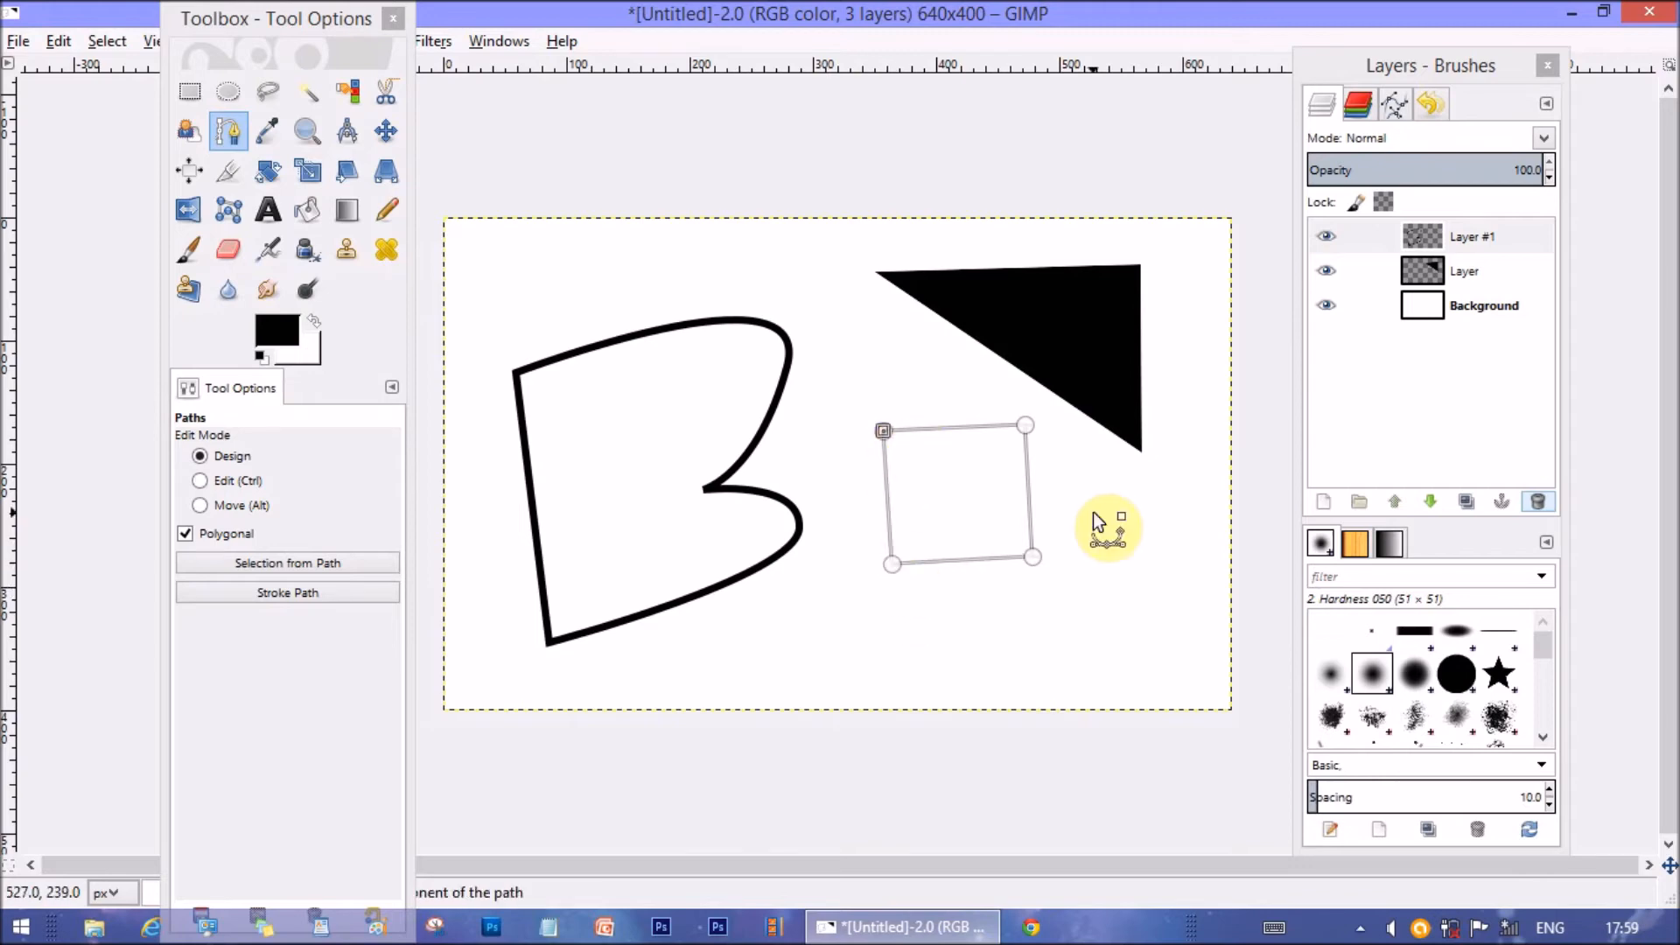
Open the context menu for the square path on the canvas
right_click(964, 479)
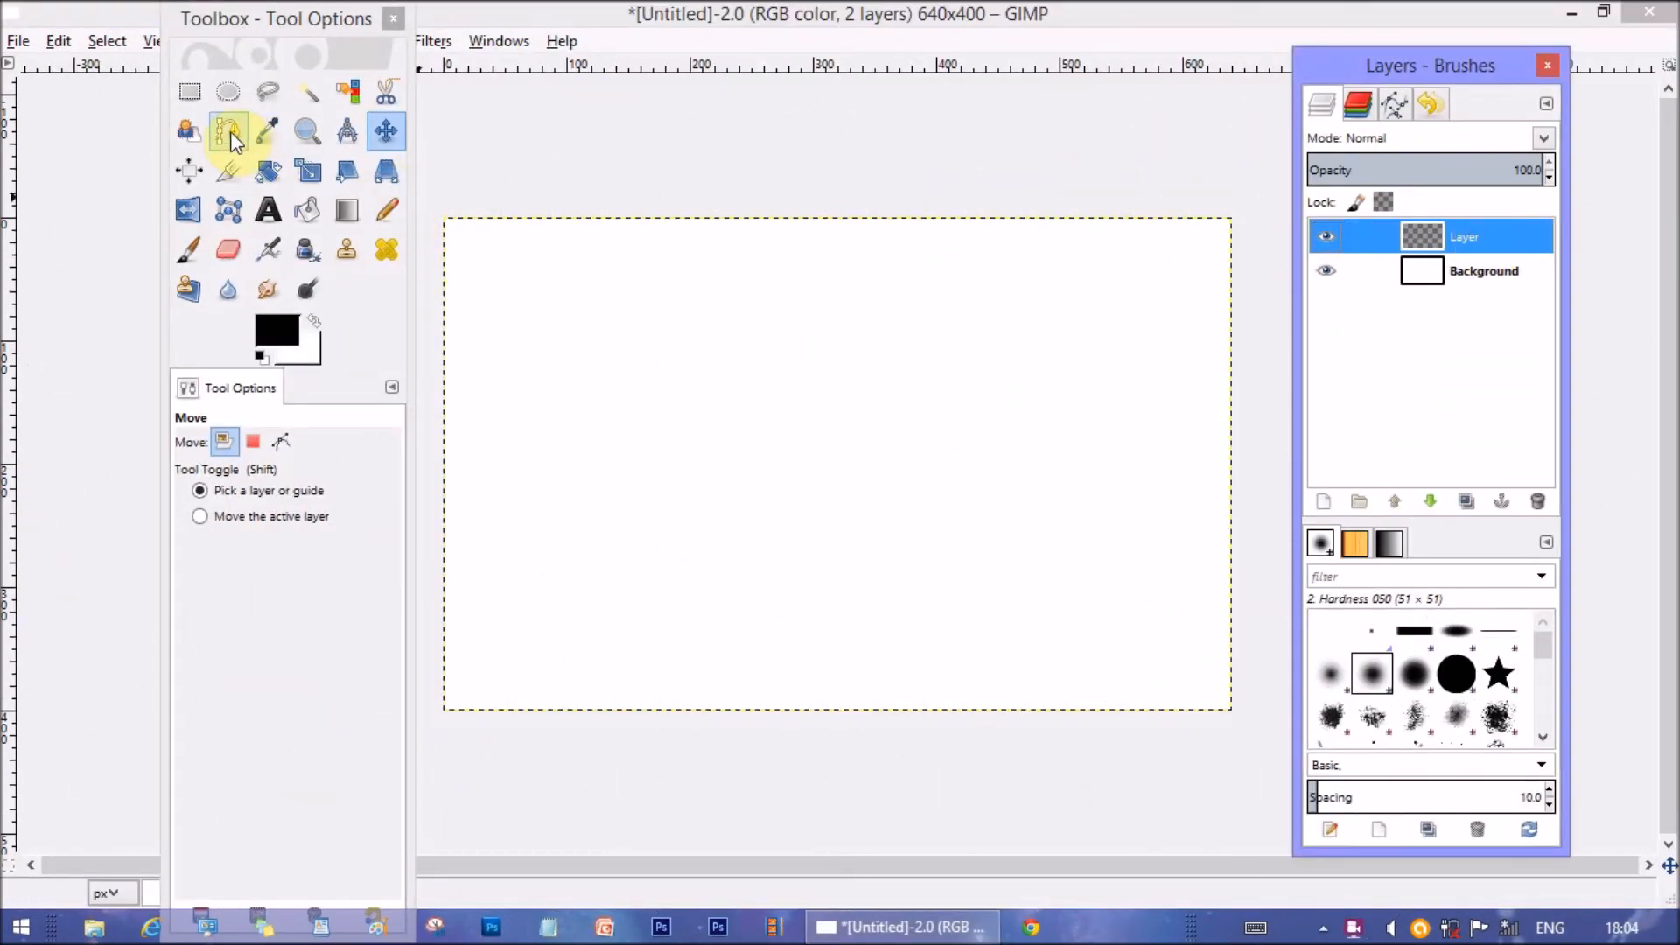
Set the foreground colour to red (f31010)
click(227, 130)
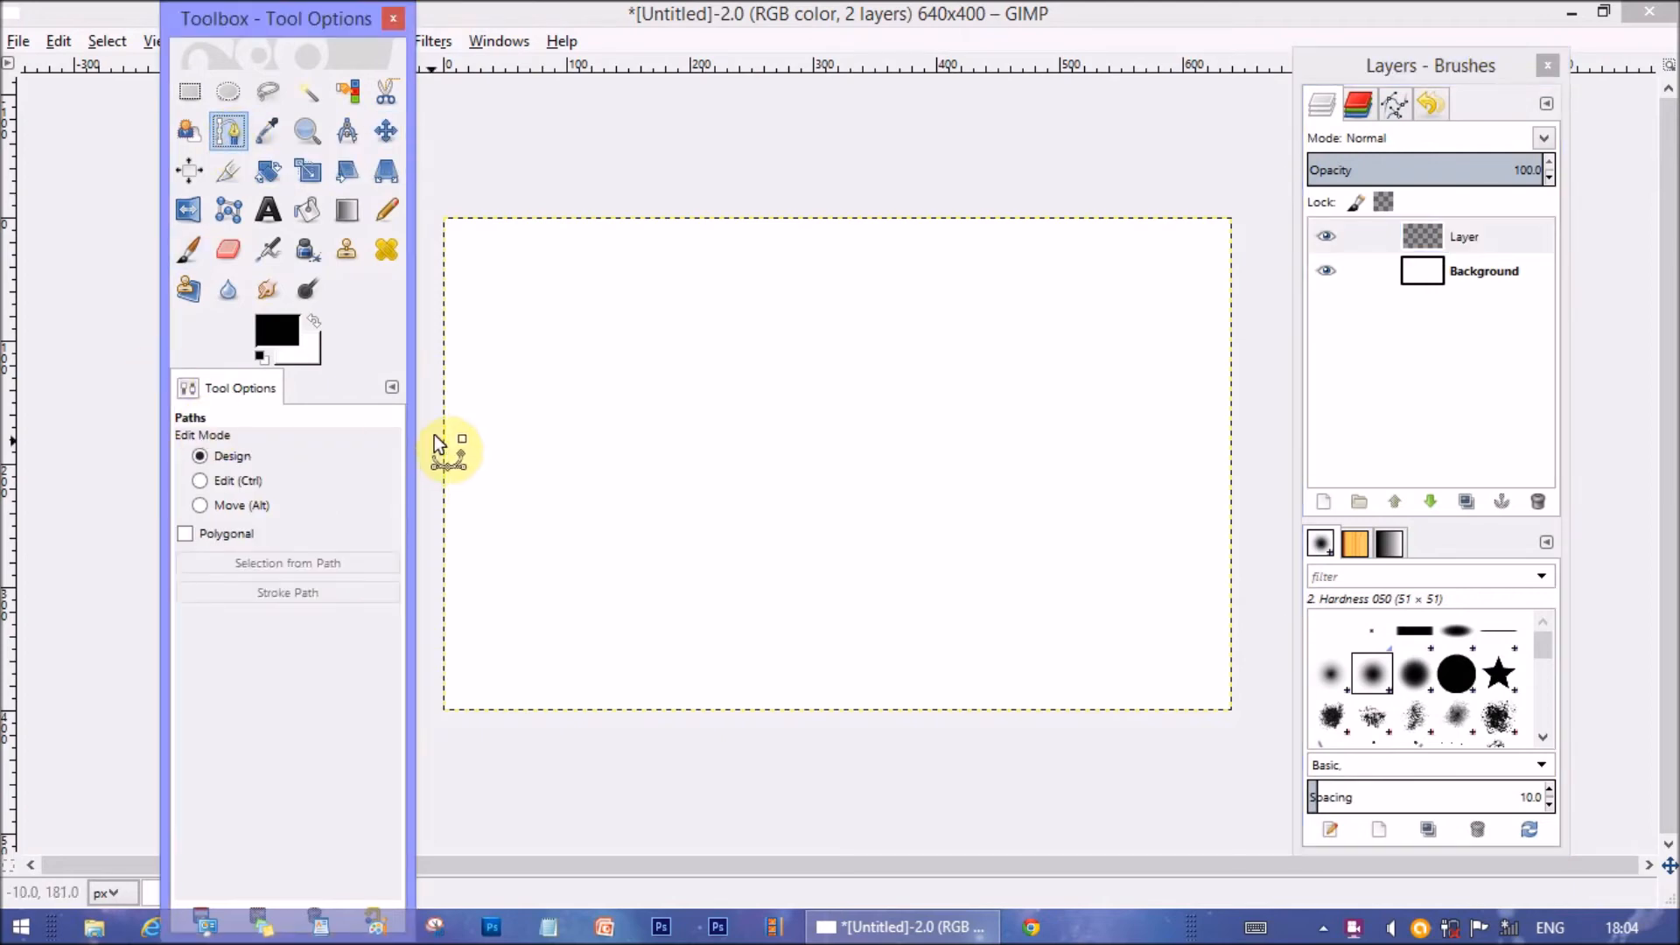
click(275, 333)
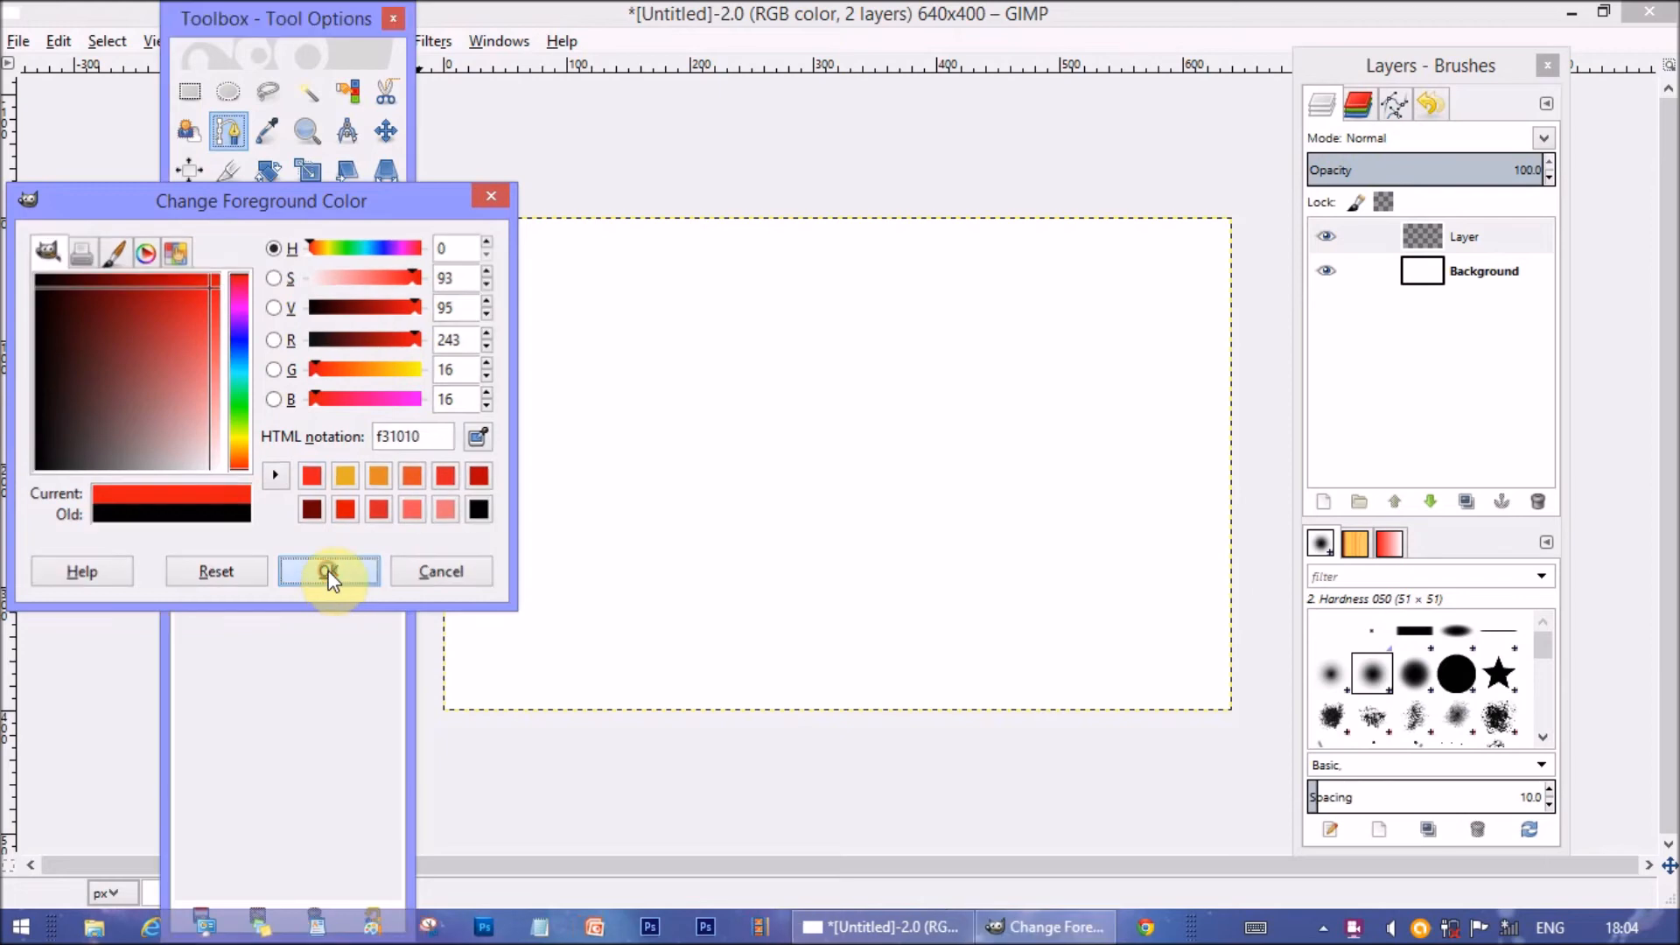
click(329, 572)
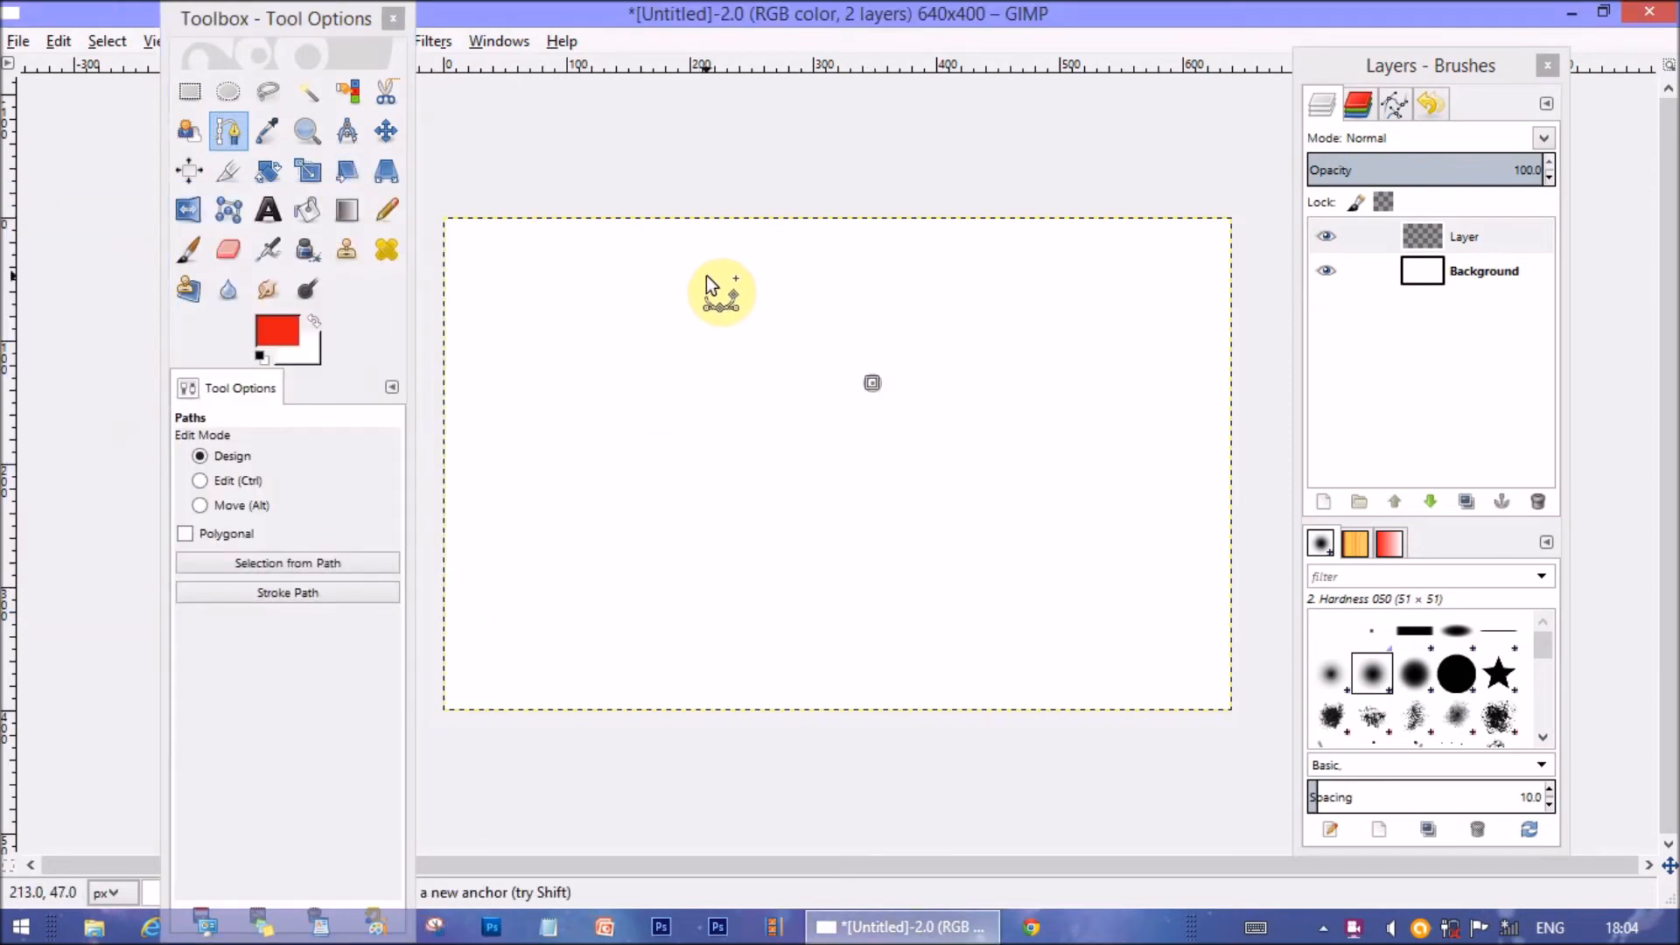
Draw and close a teardrop path, then convert it to a selection
drag(721, 295, 621, 326)
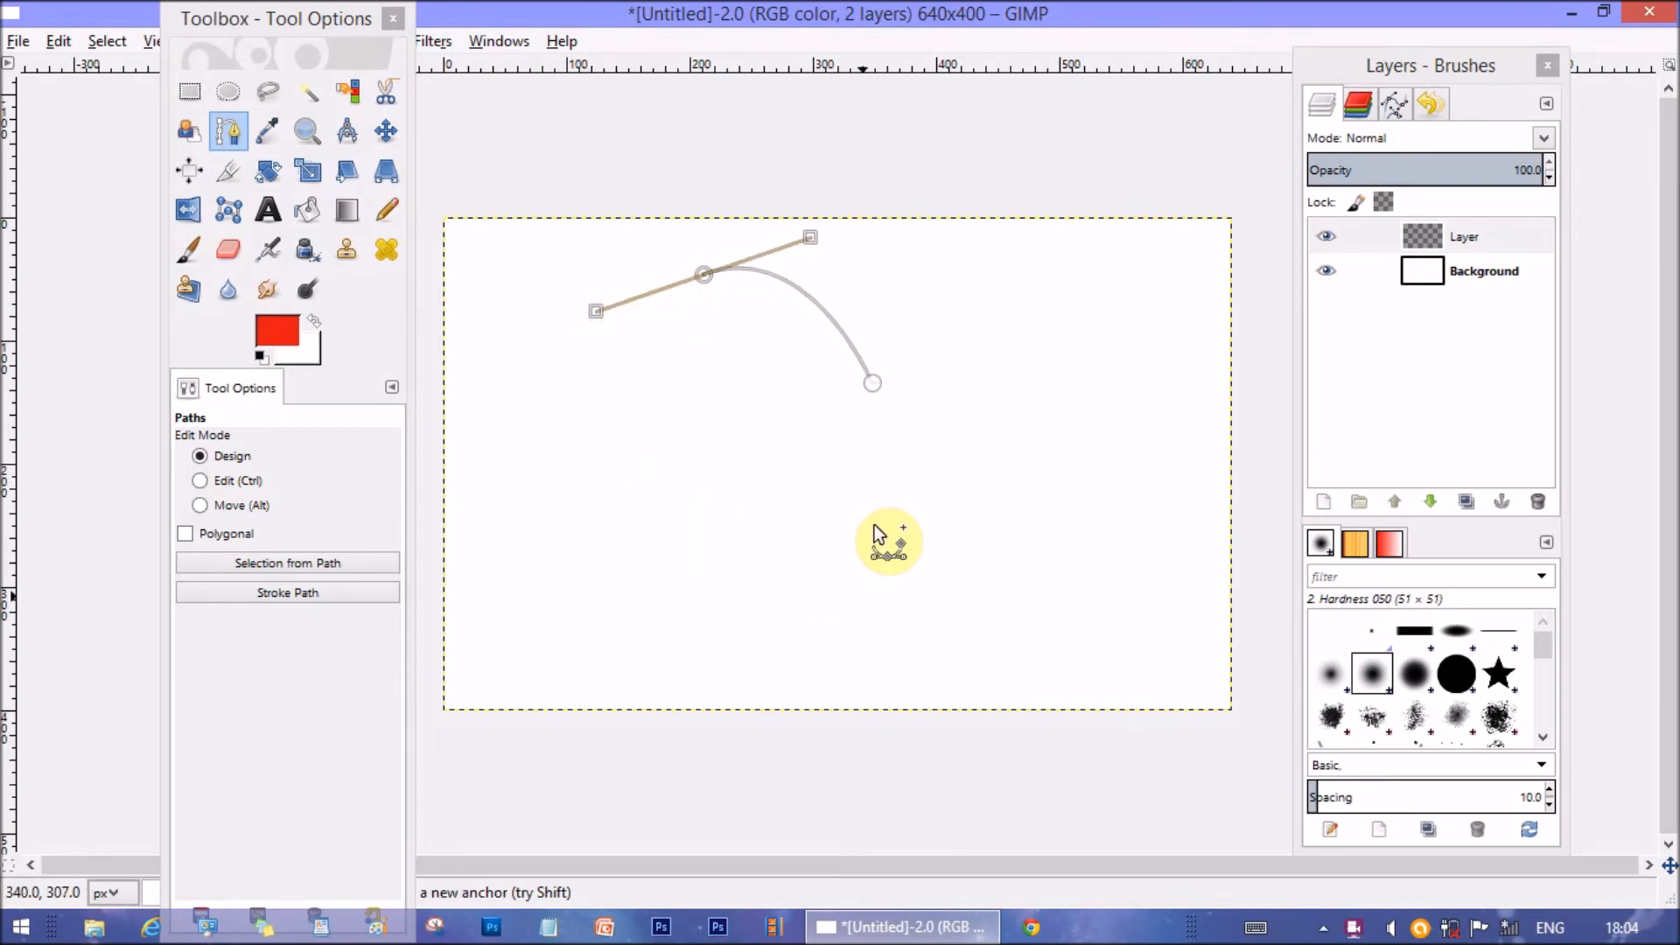
mouse_move(883, 515)
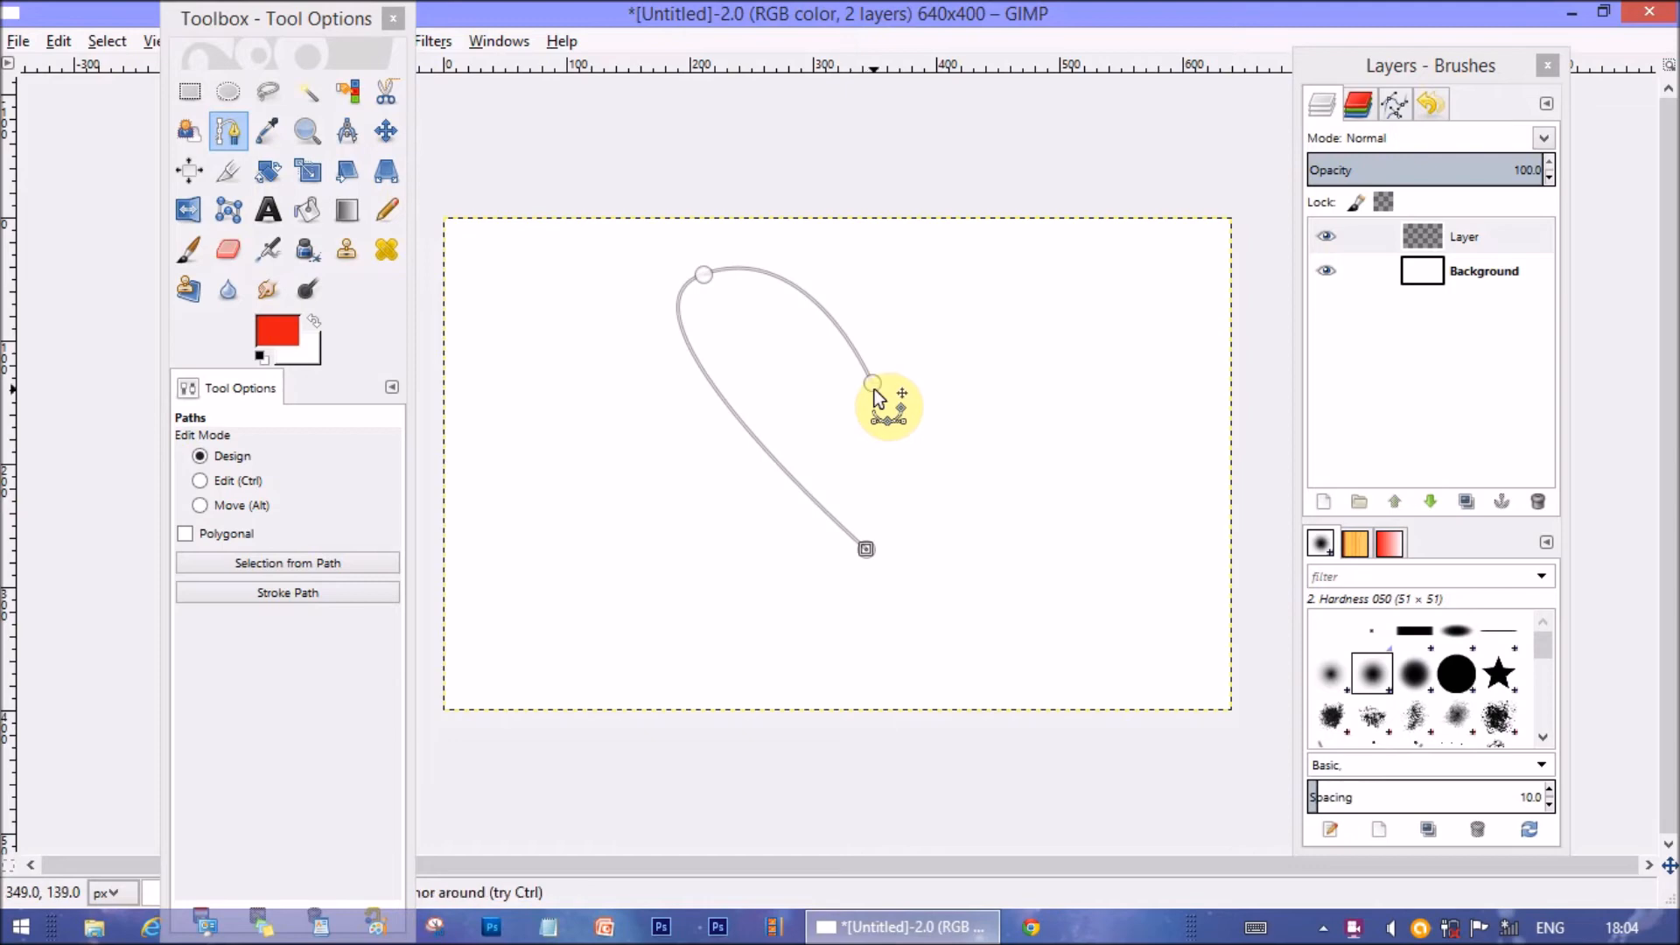
click(201, 480)
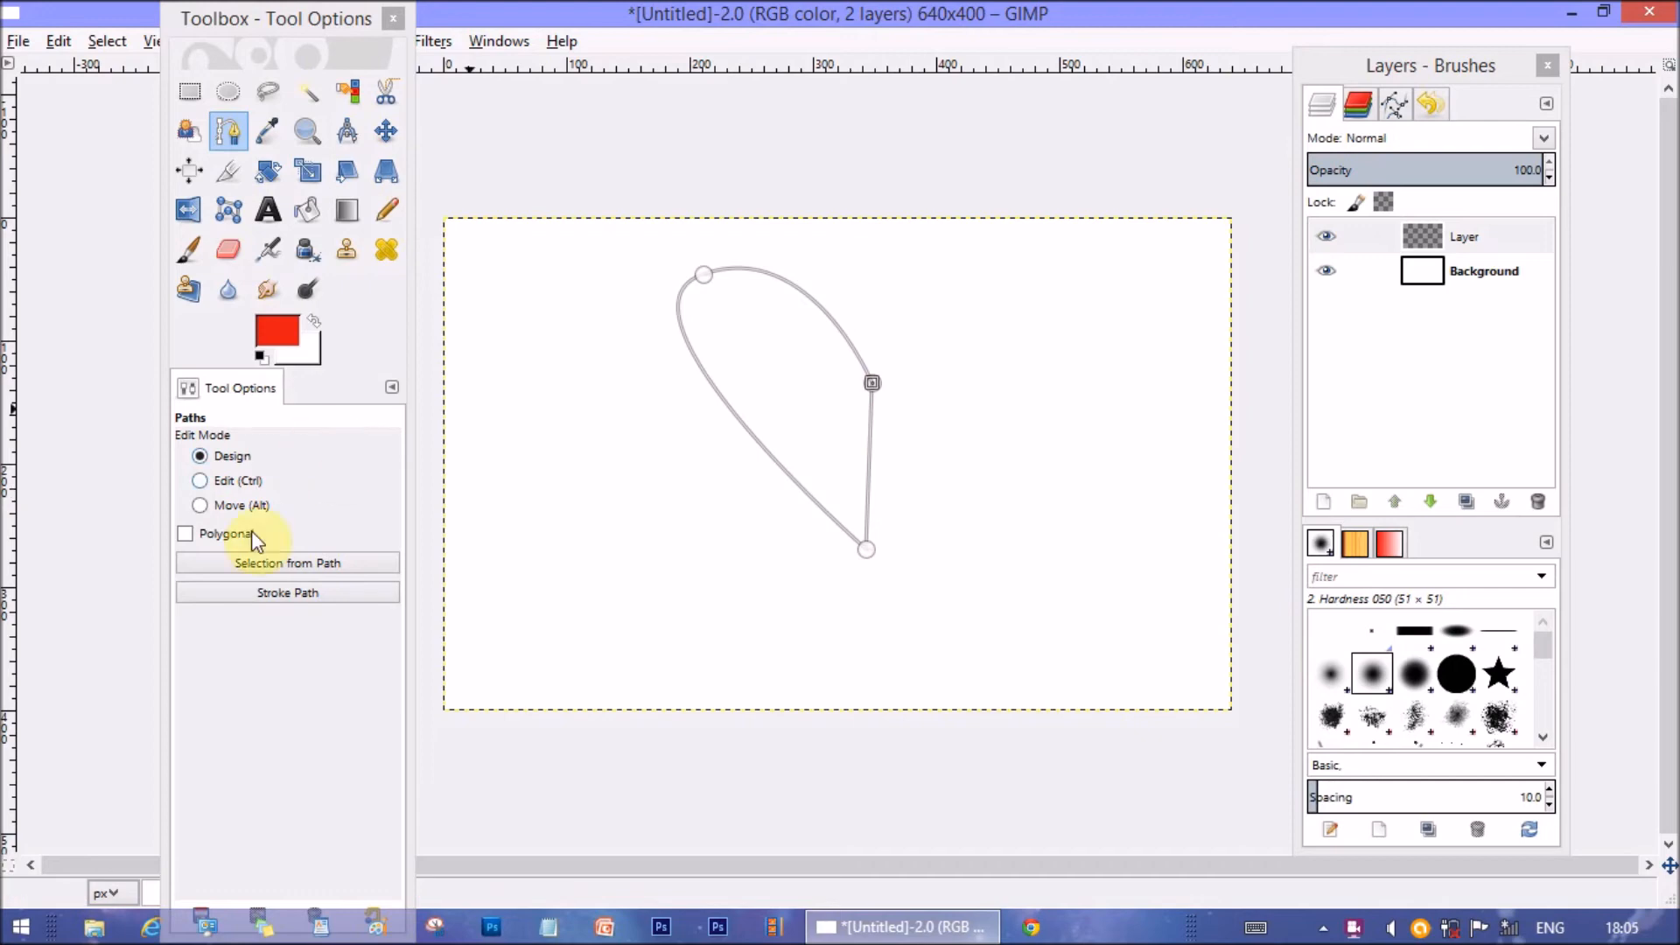
click(287, 562)
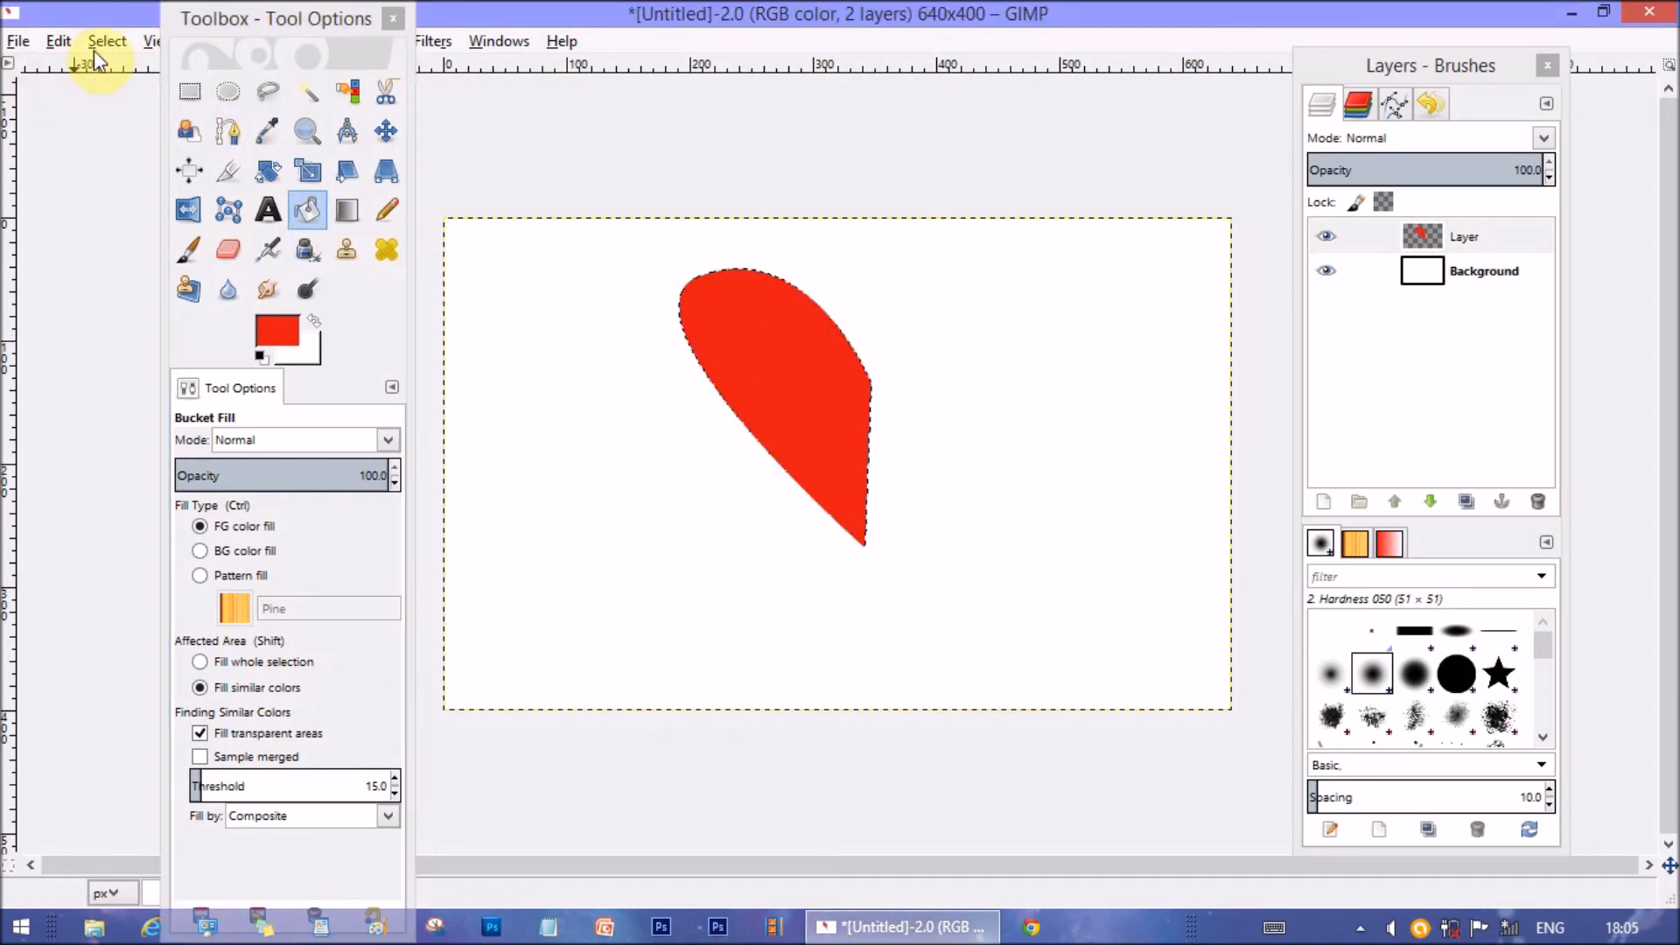
Clear the selection and duplicate the red half-heart layer
click(106, 41)
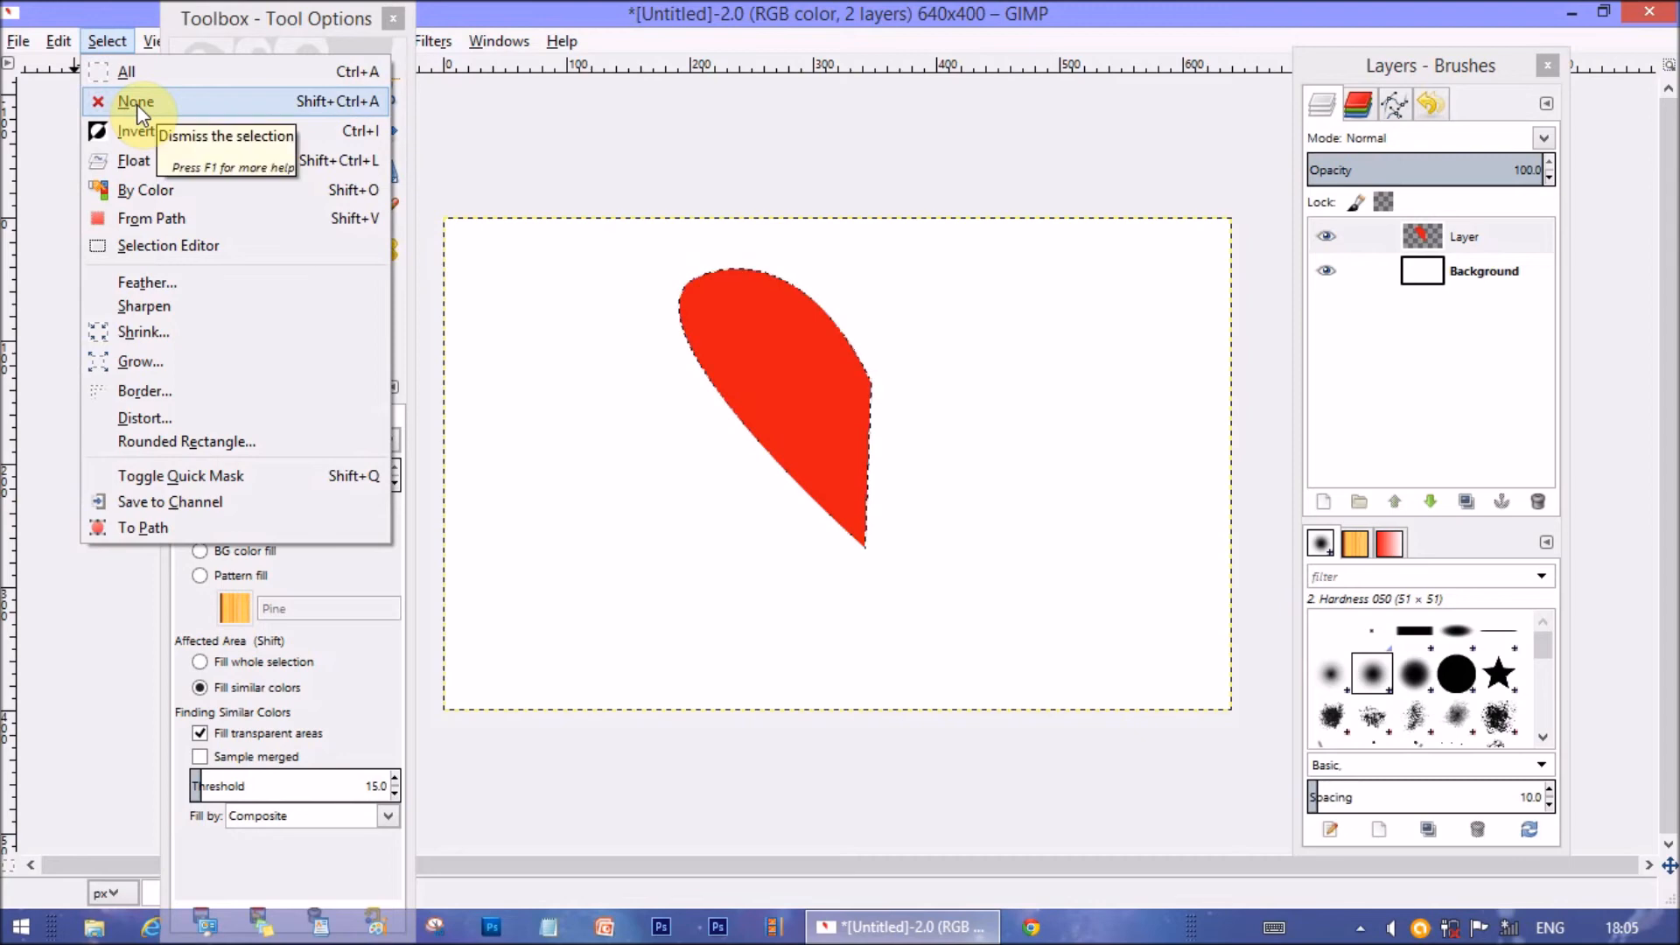
click(136, 101)
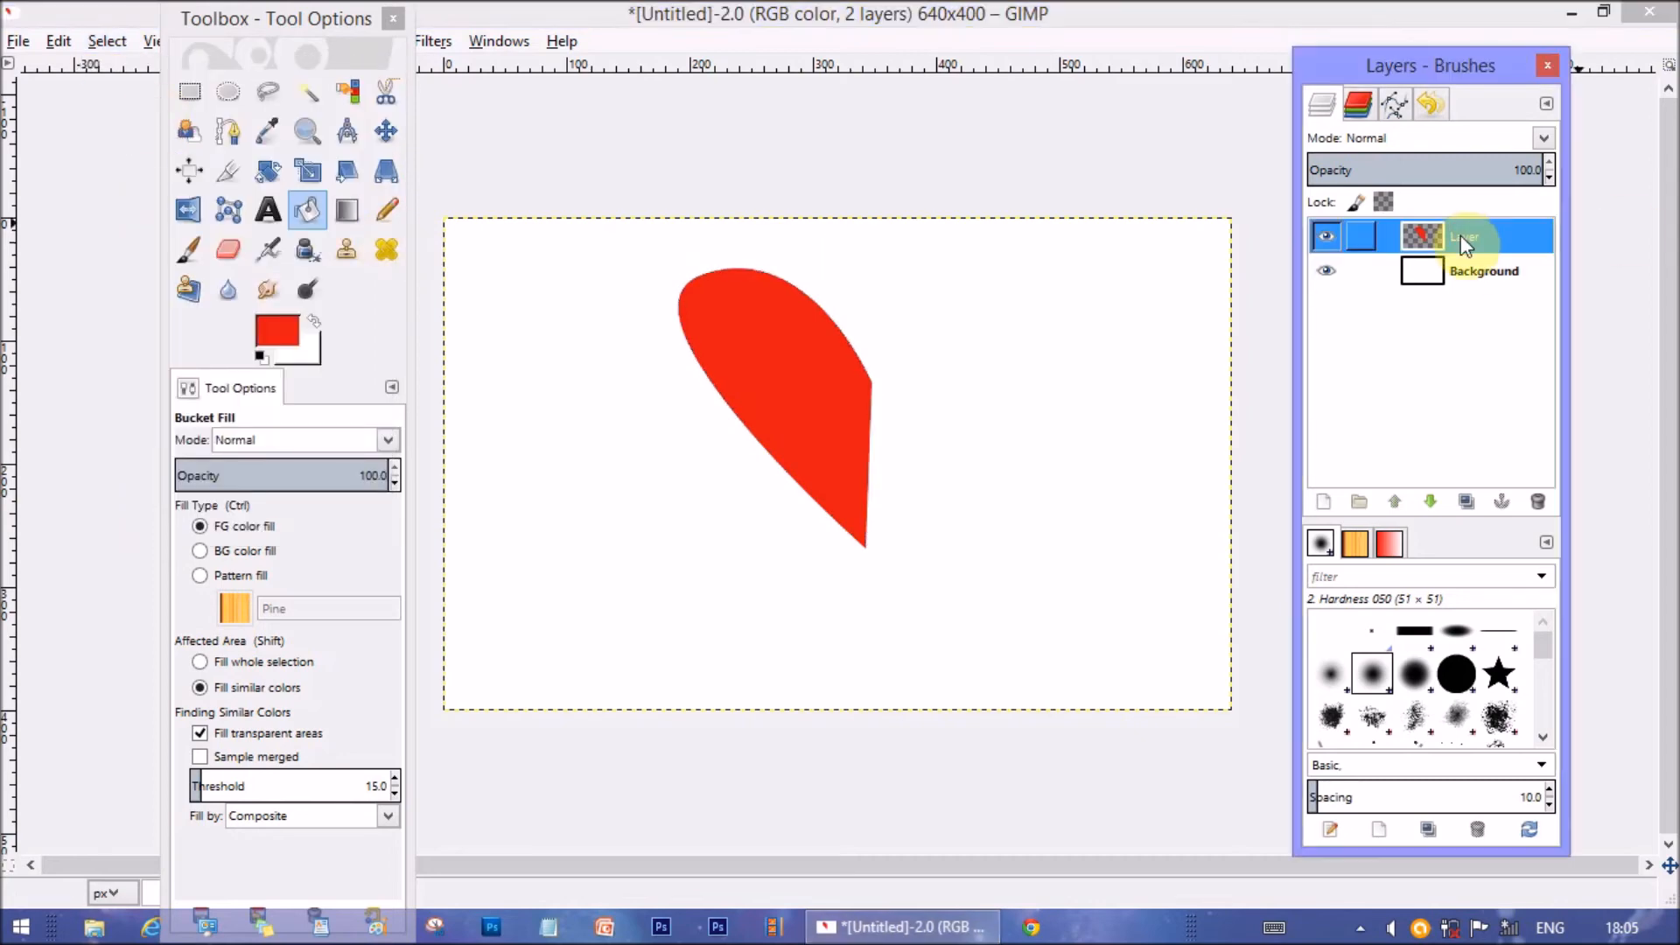
right_click(1465, 235)
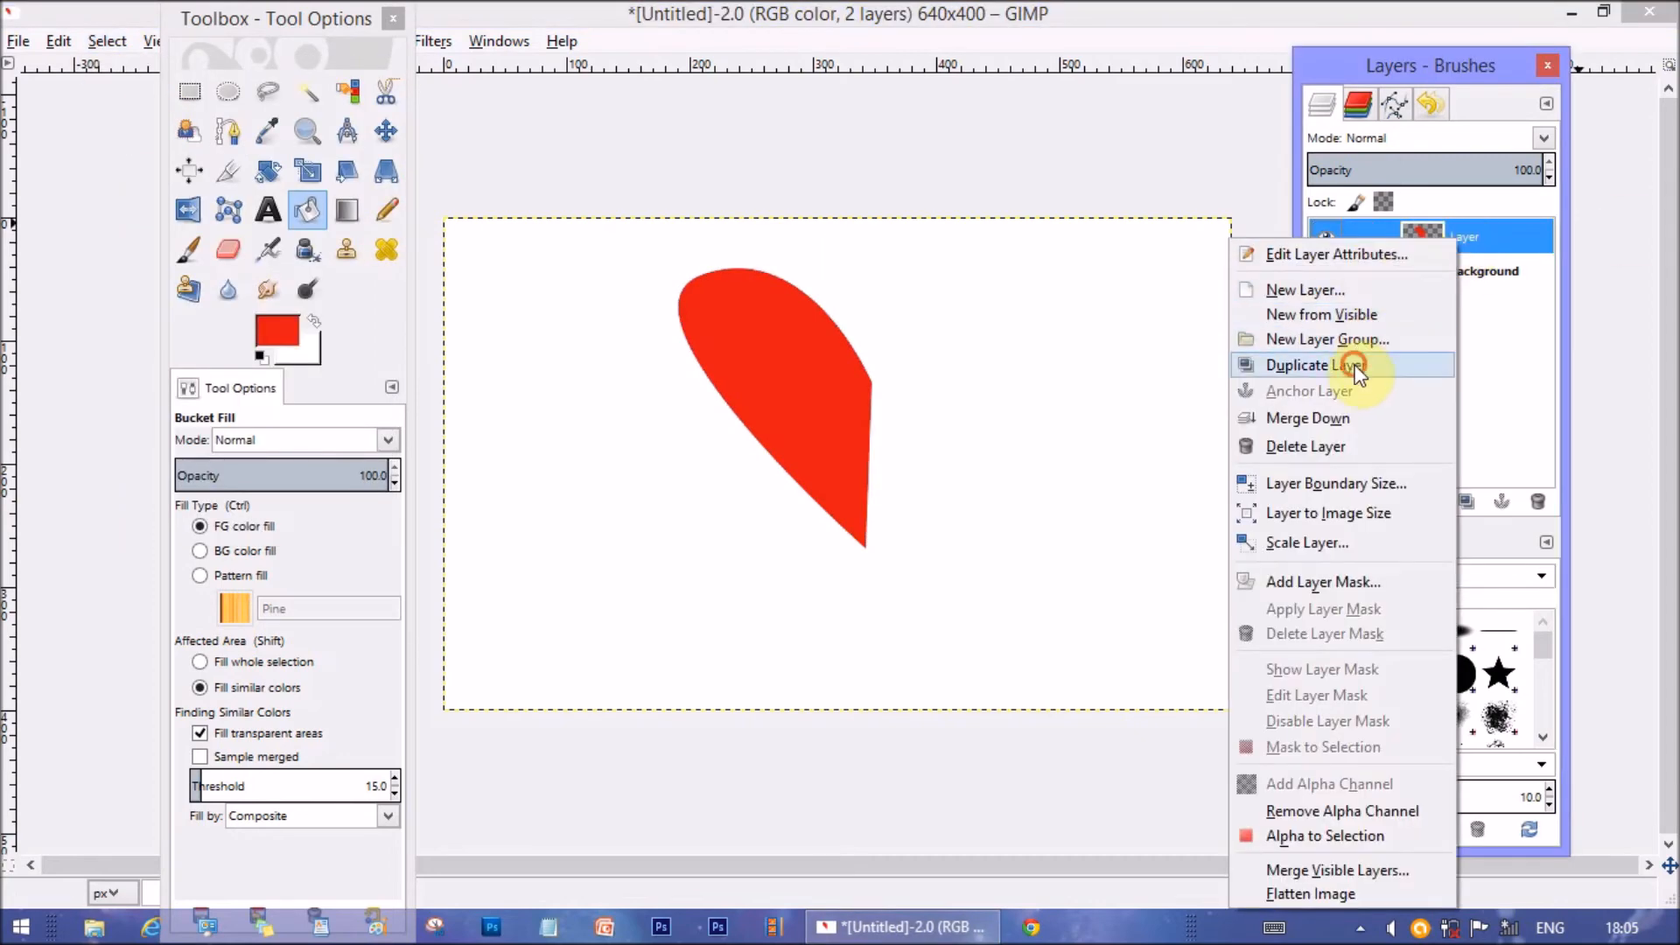
click(1309, 363)
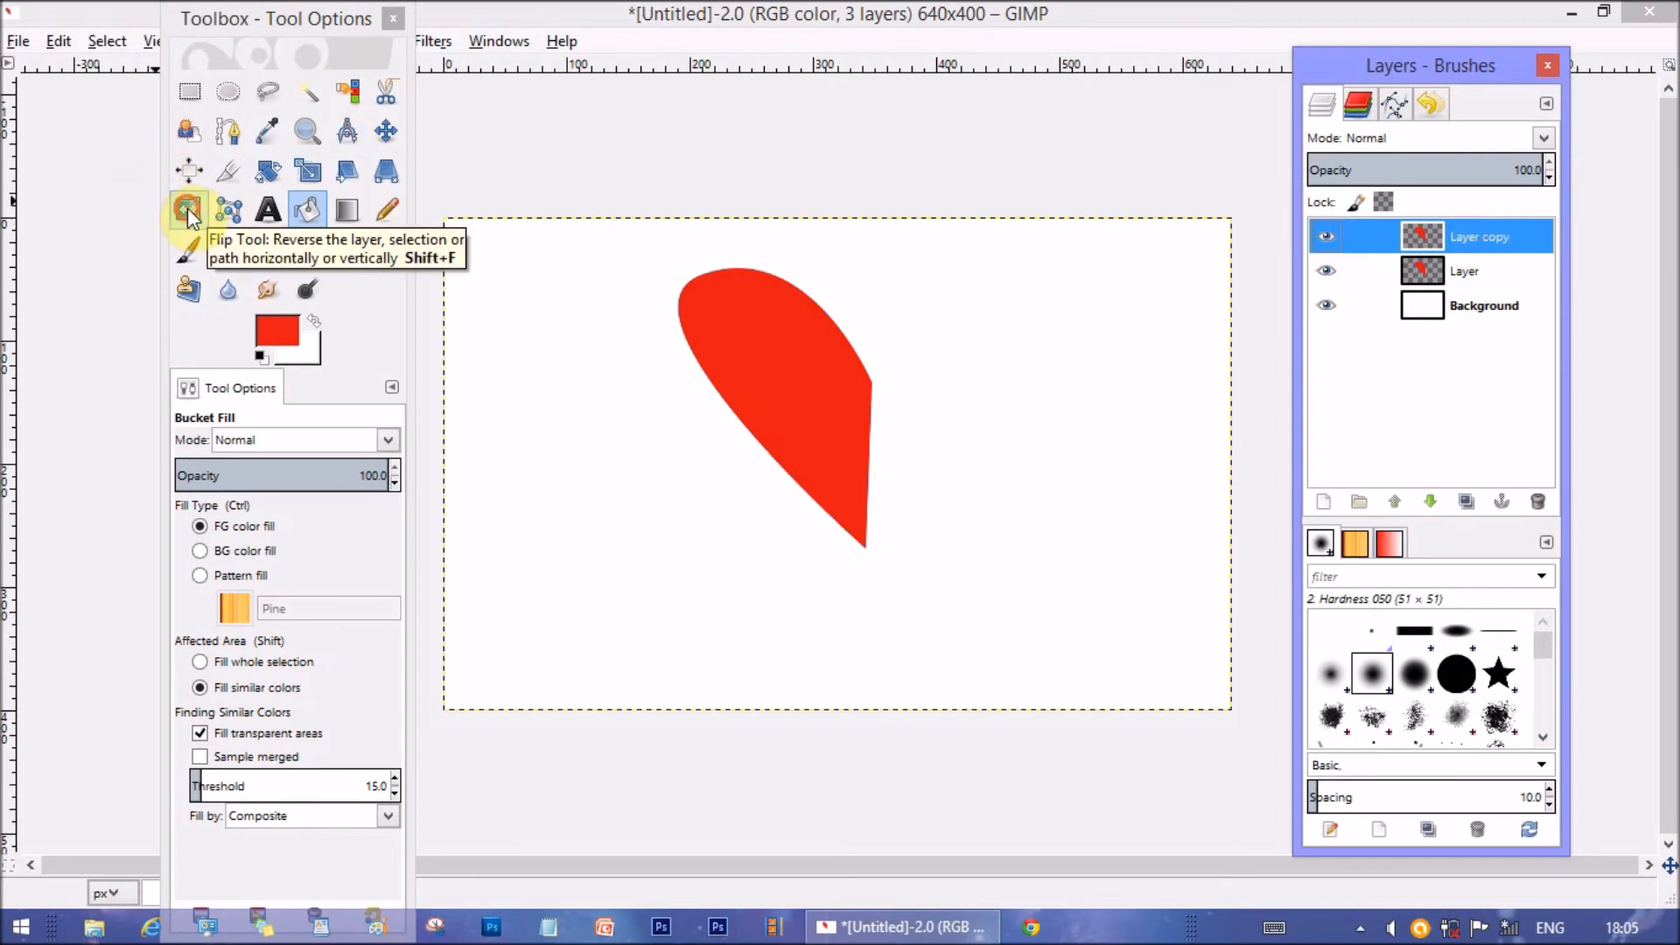
Flip the copy horizontally, merge it down, and move the heart upper right
click(189, 210)
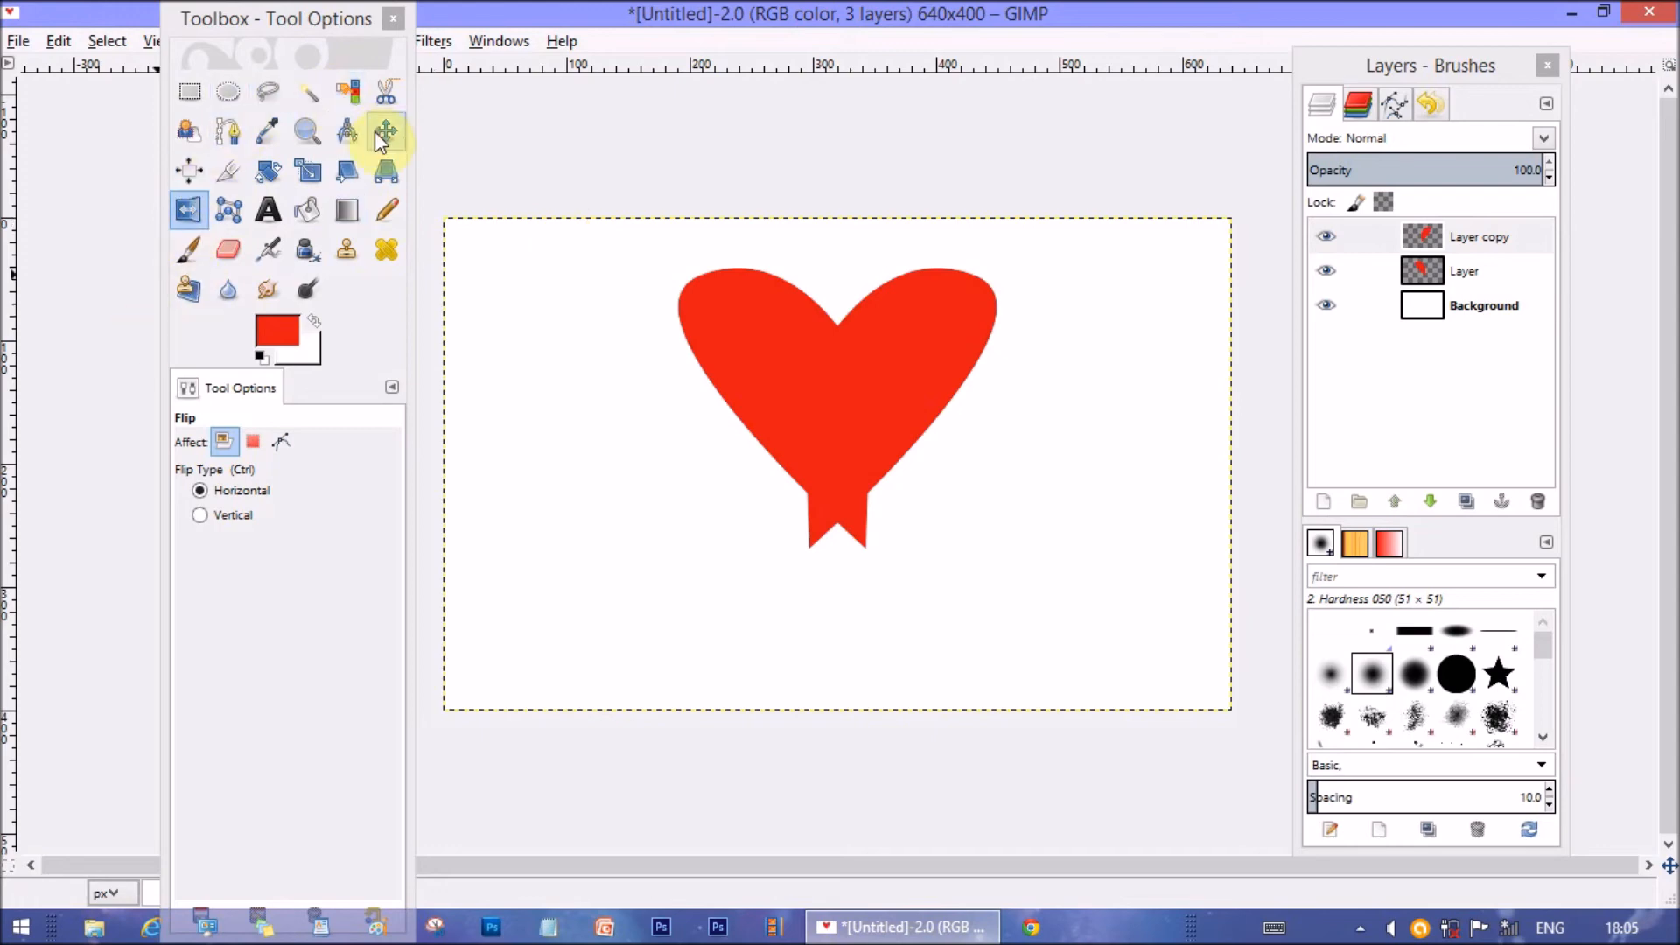
click(385, 131)
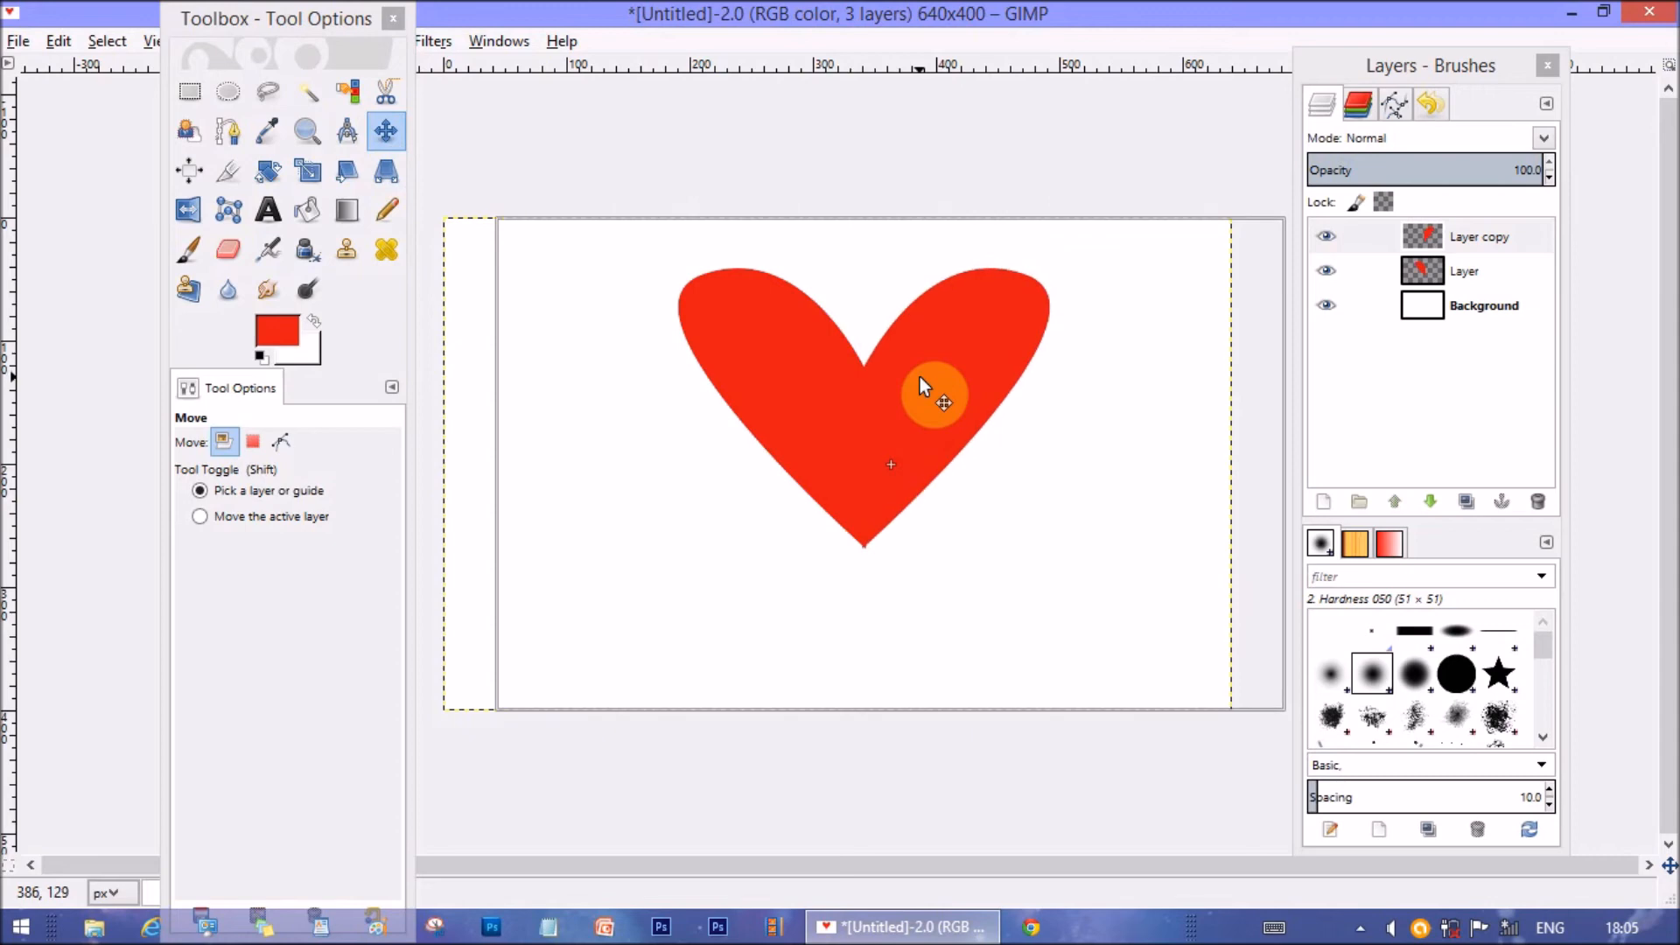
right_click(1479, 235)
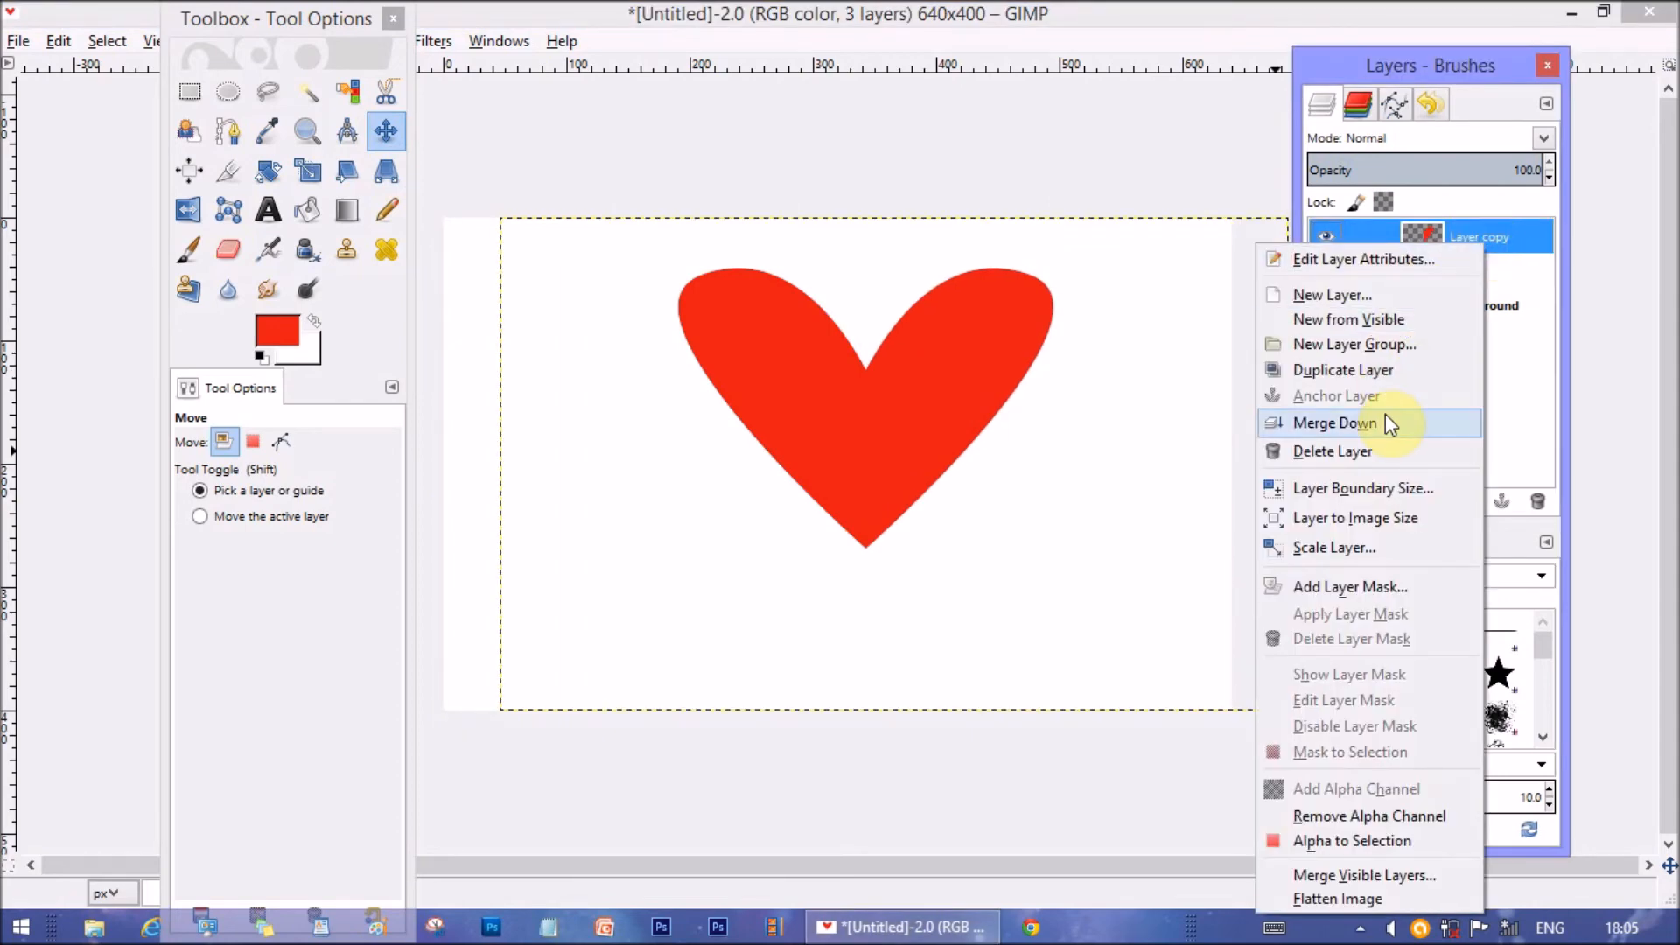
click(1333, 421)
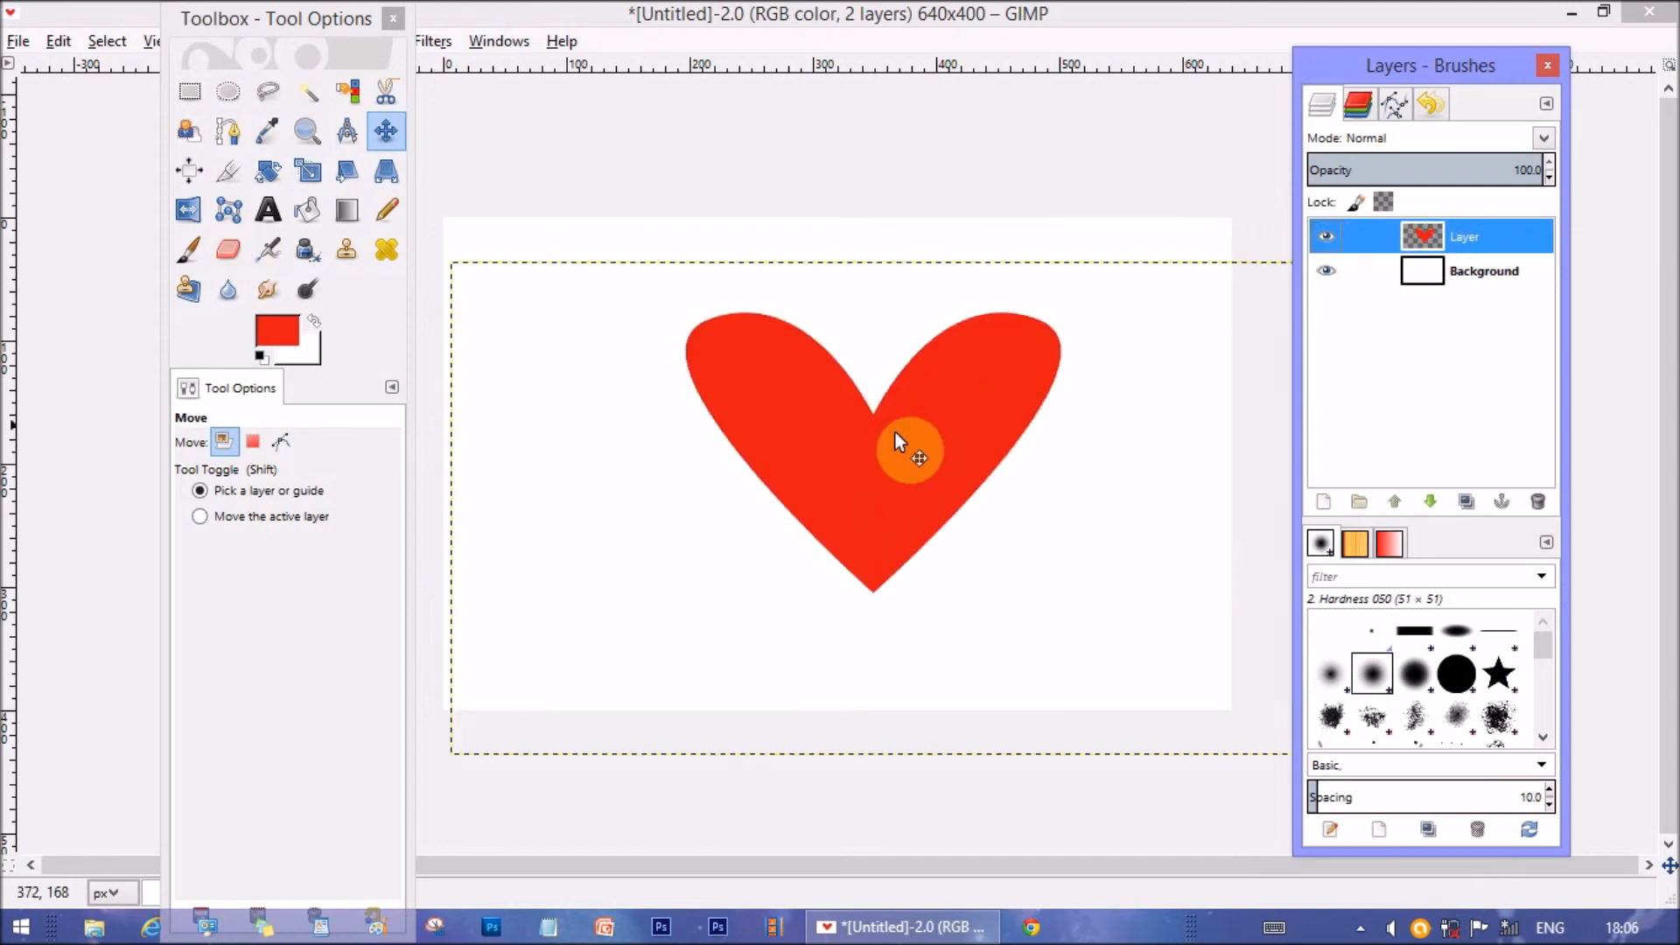
drag(911, 450, 1066, 396)
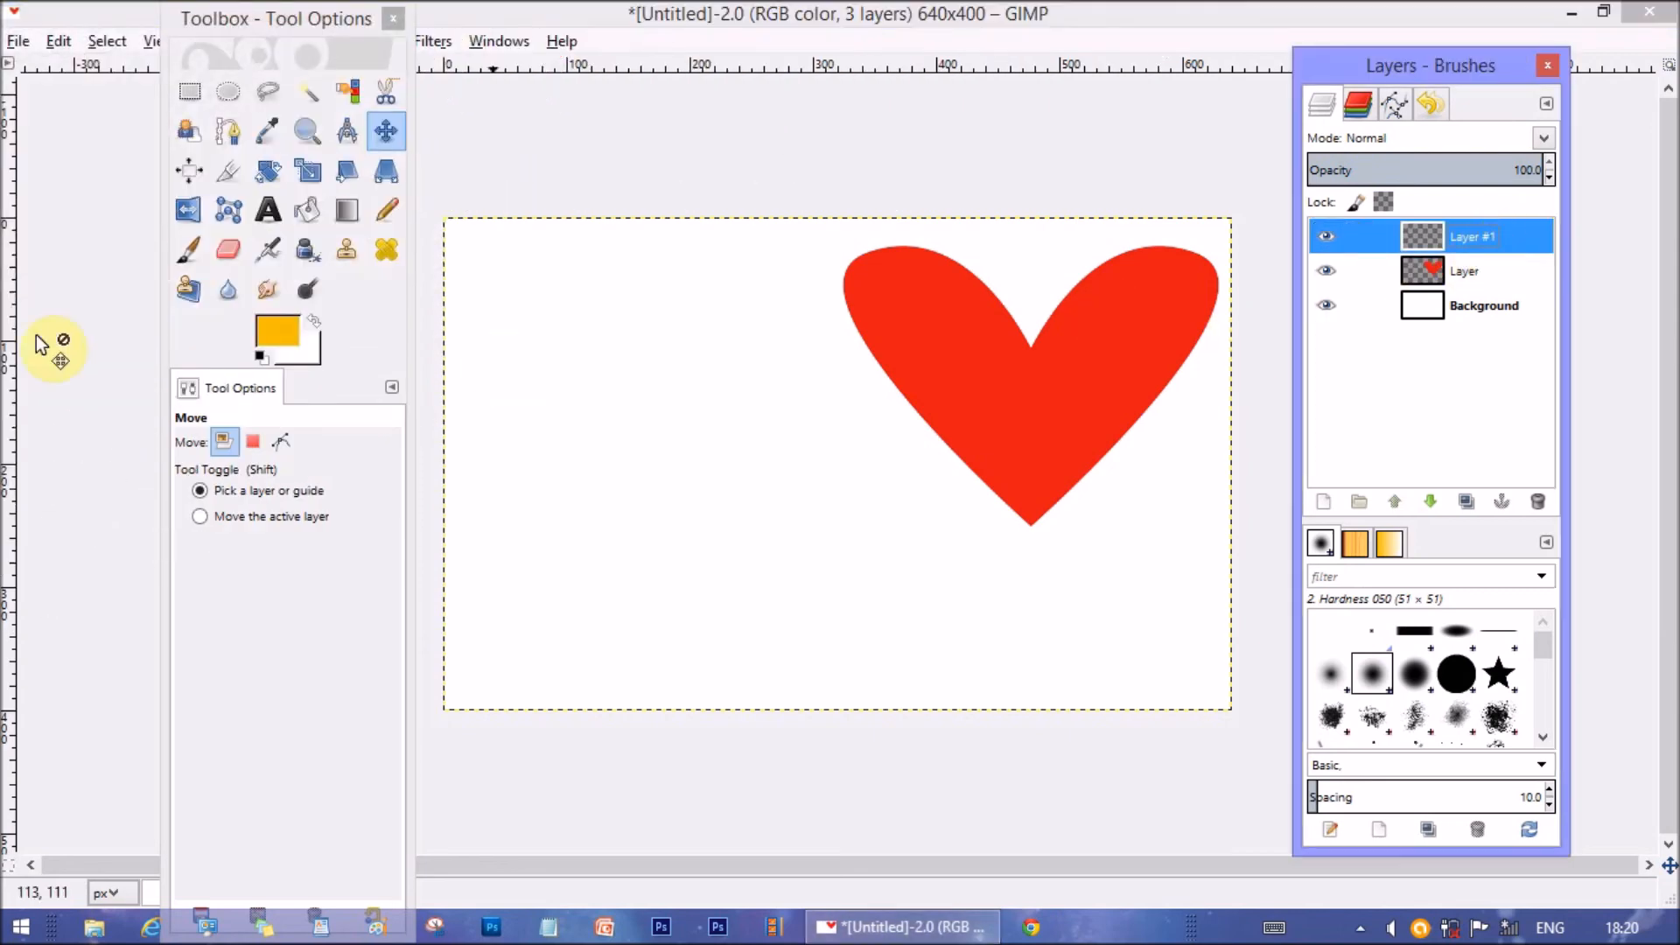
Set the foreground colour to blue
click(277, 330)
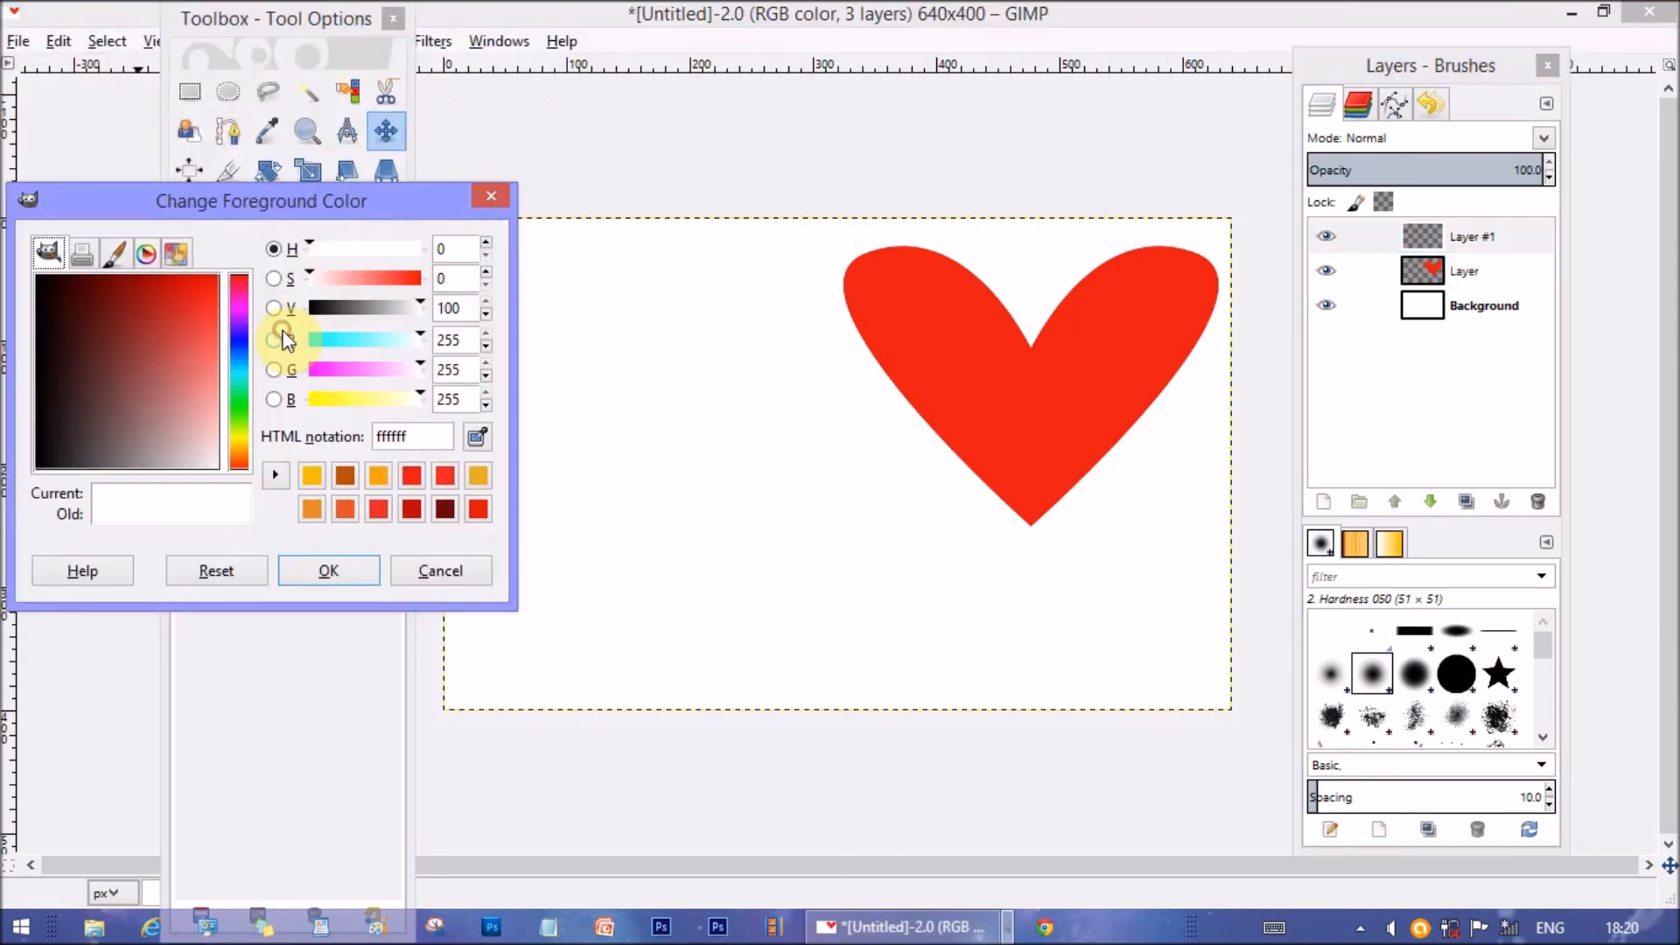
click(211, 321)
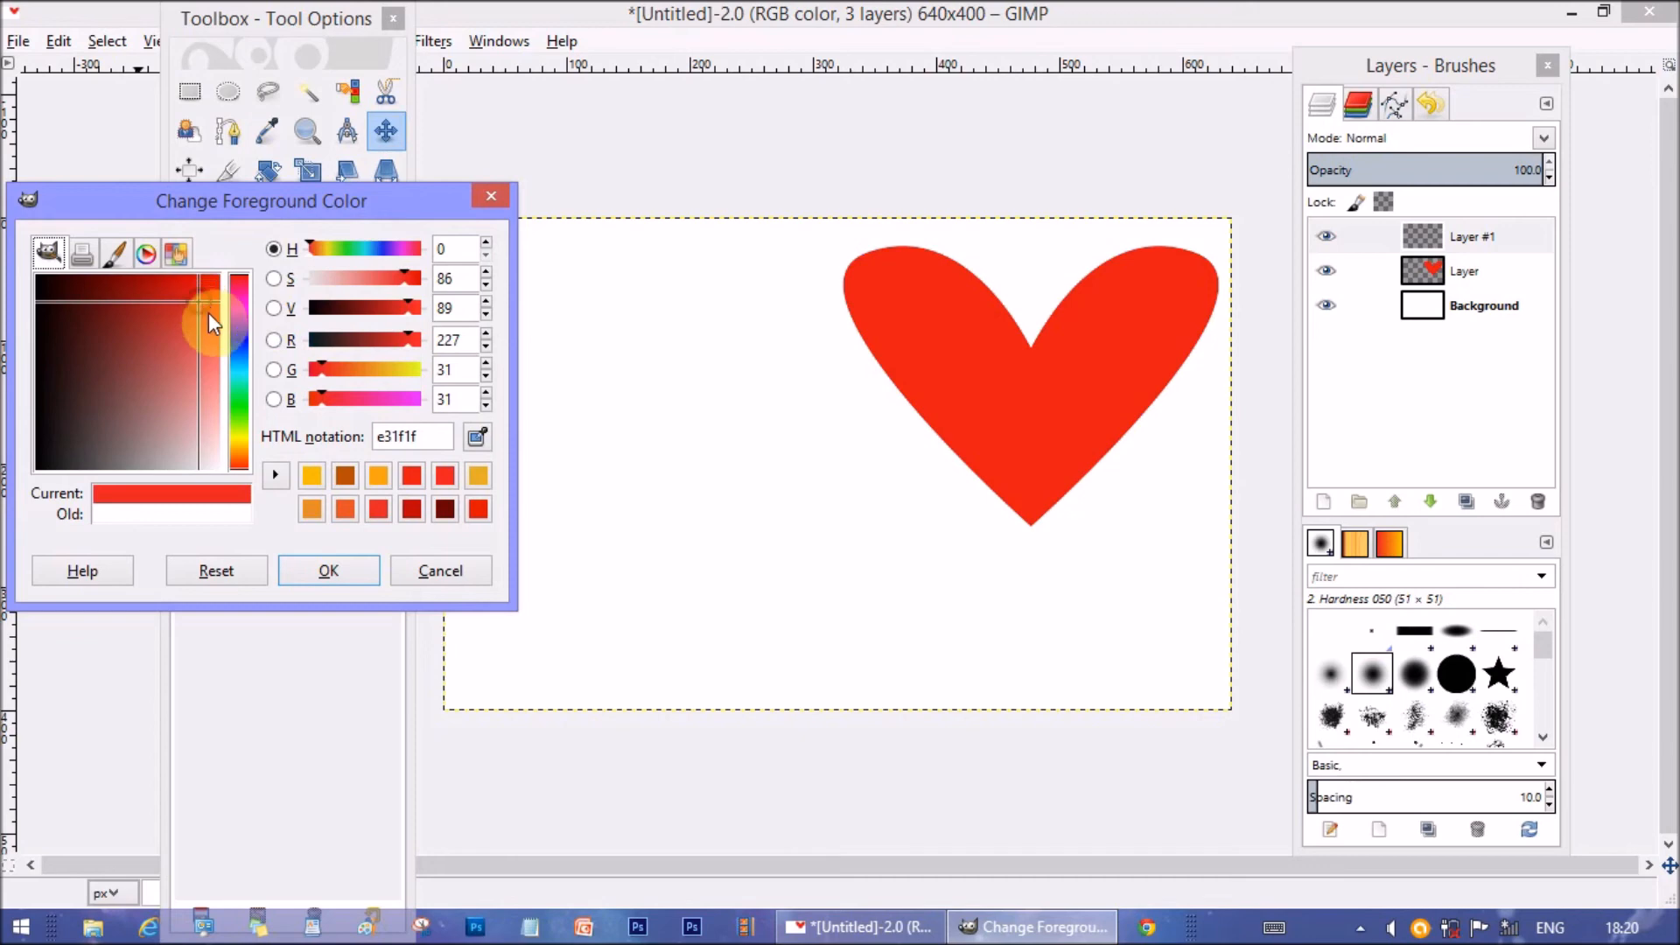
click(238, 364)
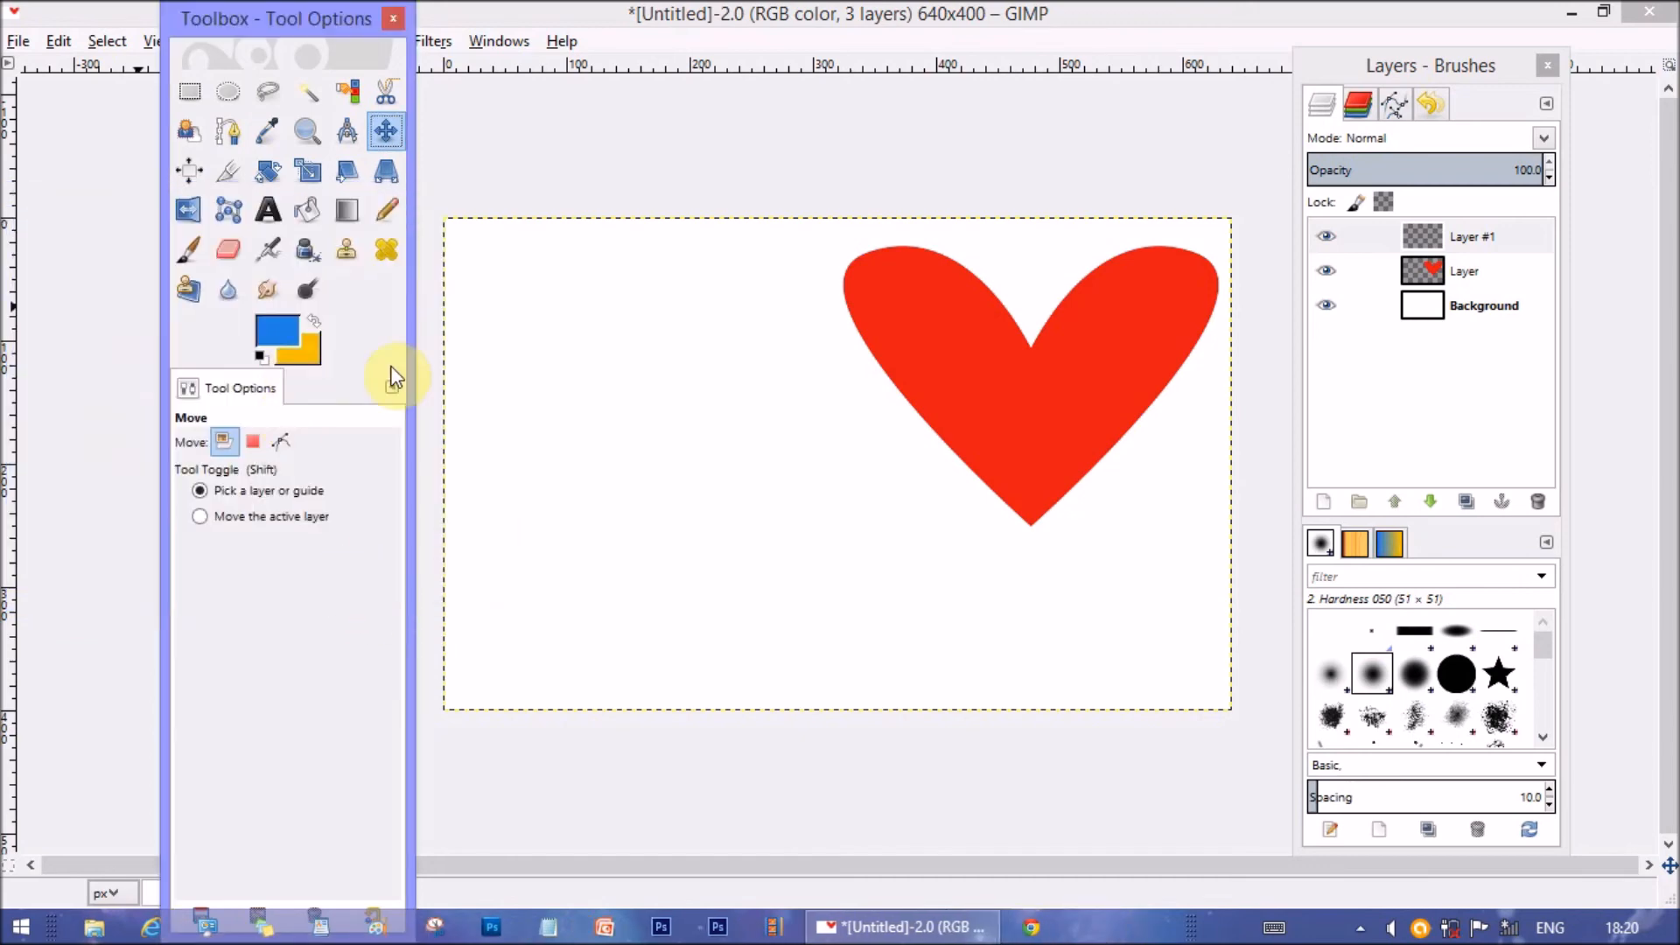
Draw a curved, closed teardrop path to the left of the heart
click(228, 129)
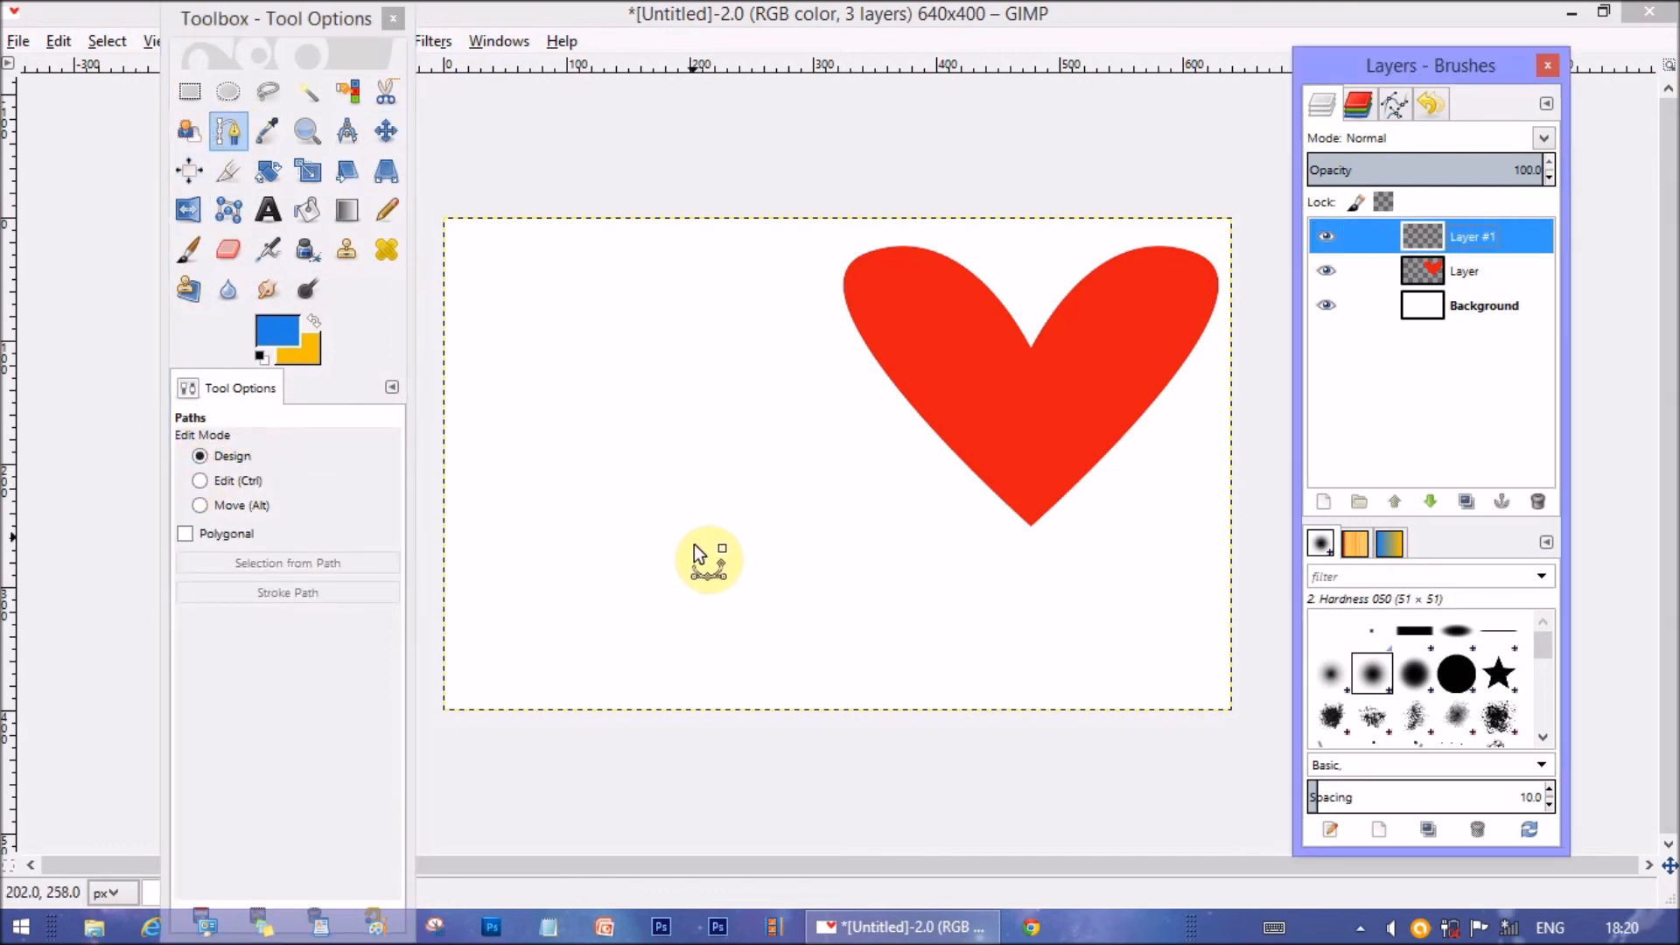
click(729, 387)
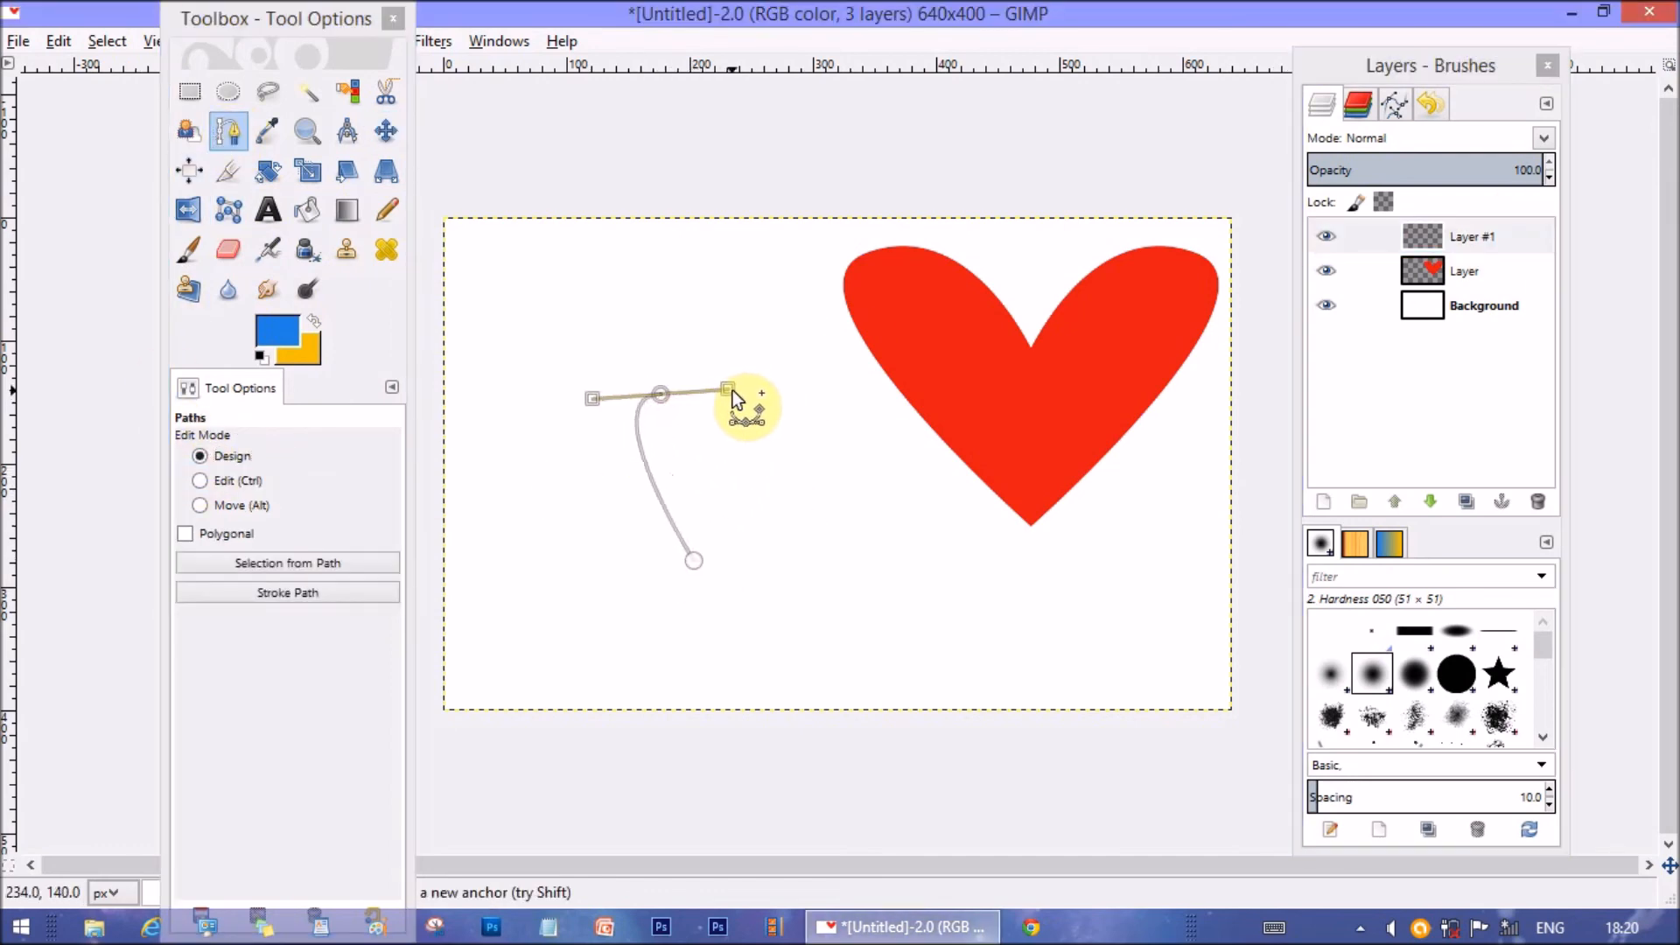
drag(729, 387, 694, 562)
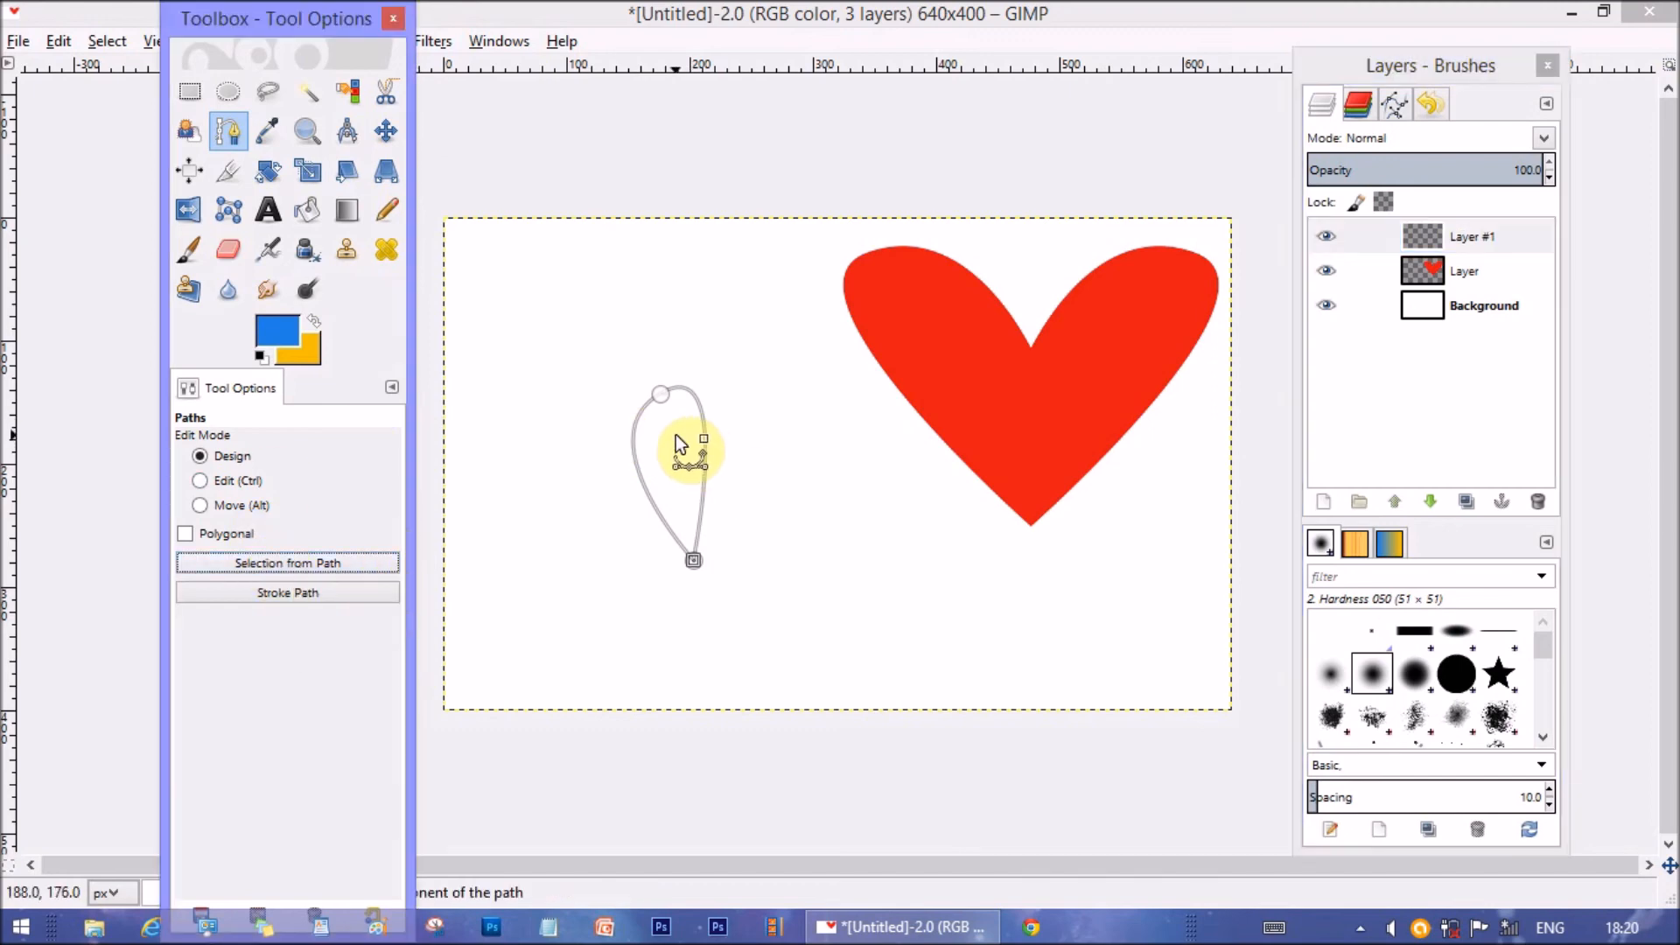
Fill the teardrop with foreground blue, then background orange, then the wood-grain pattern
right_click(680, 444)
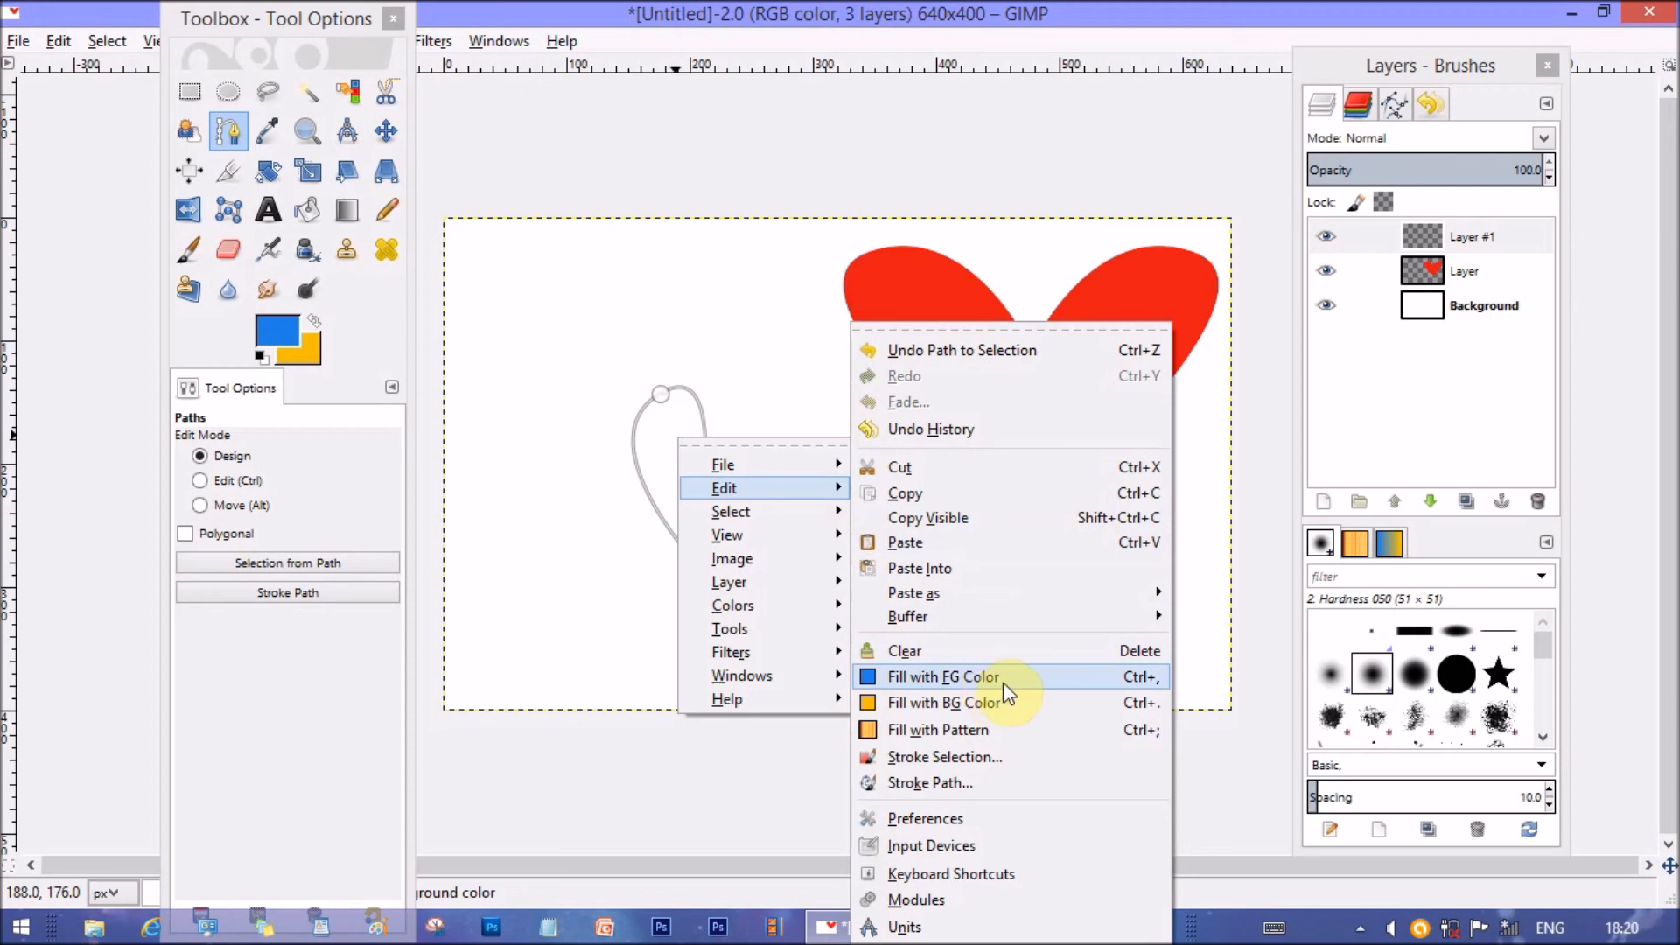
click(941, 676)
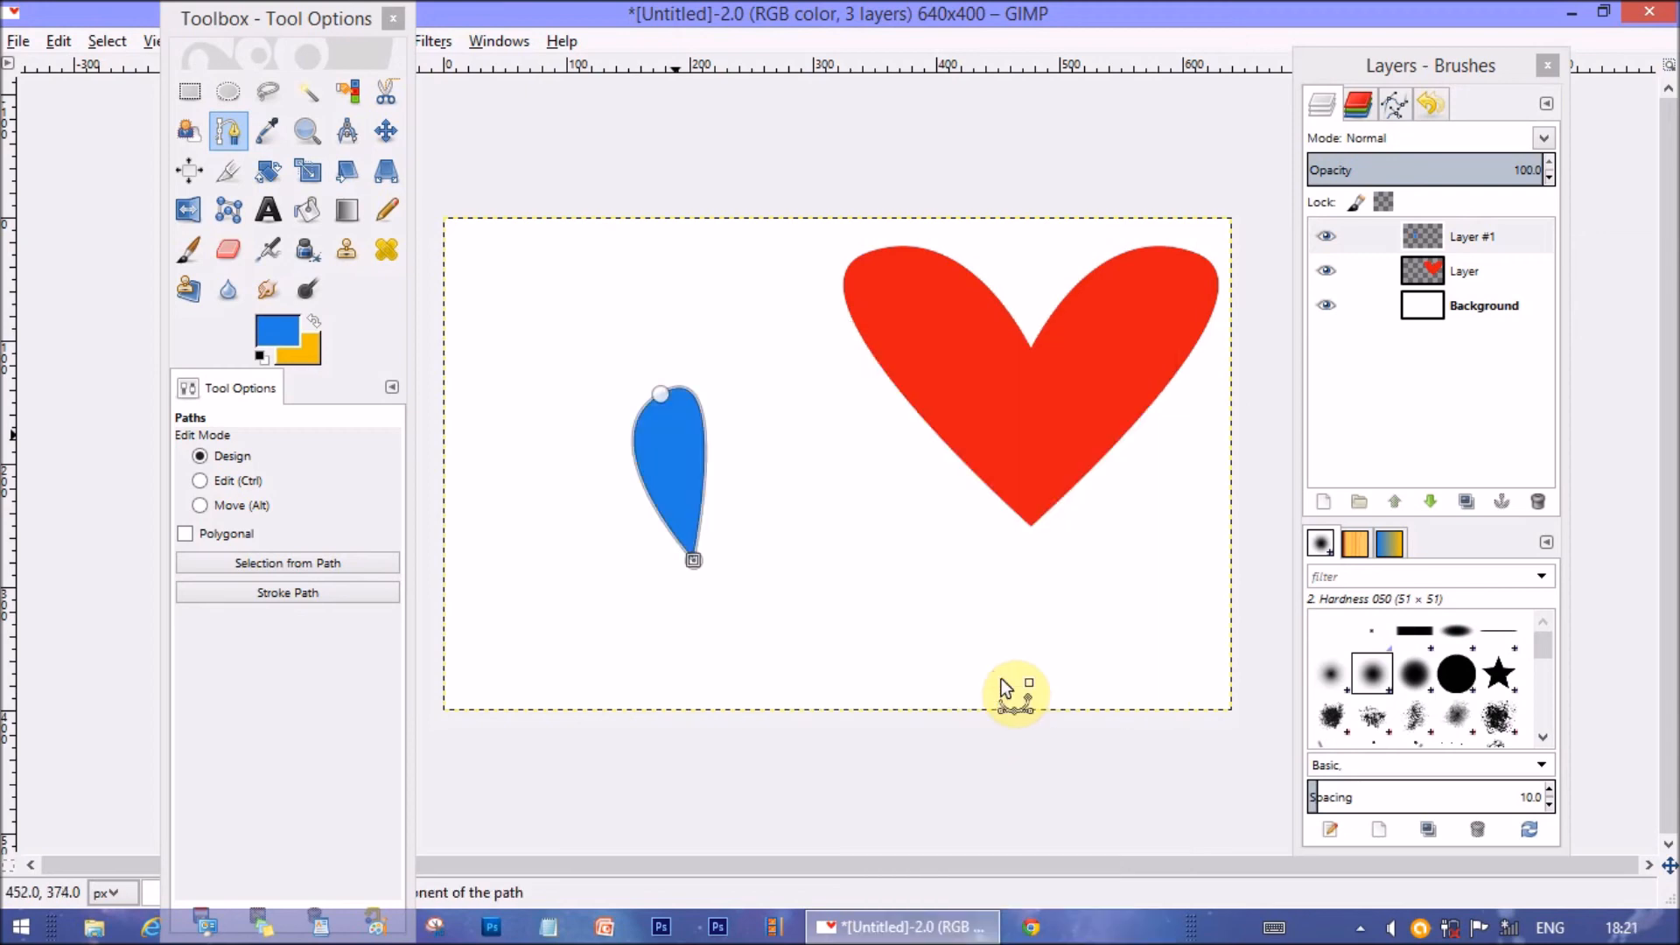
right_click(1002, 686)
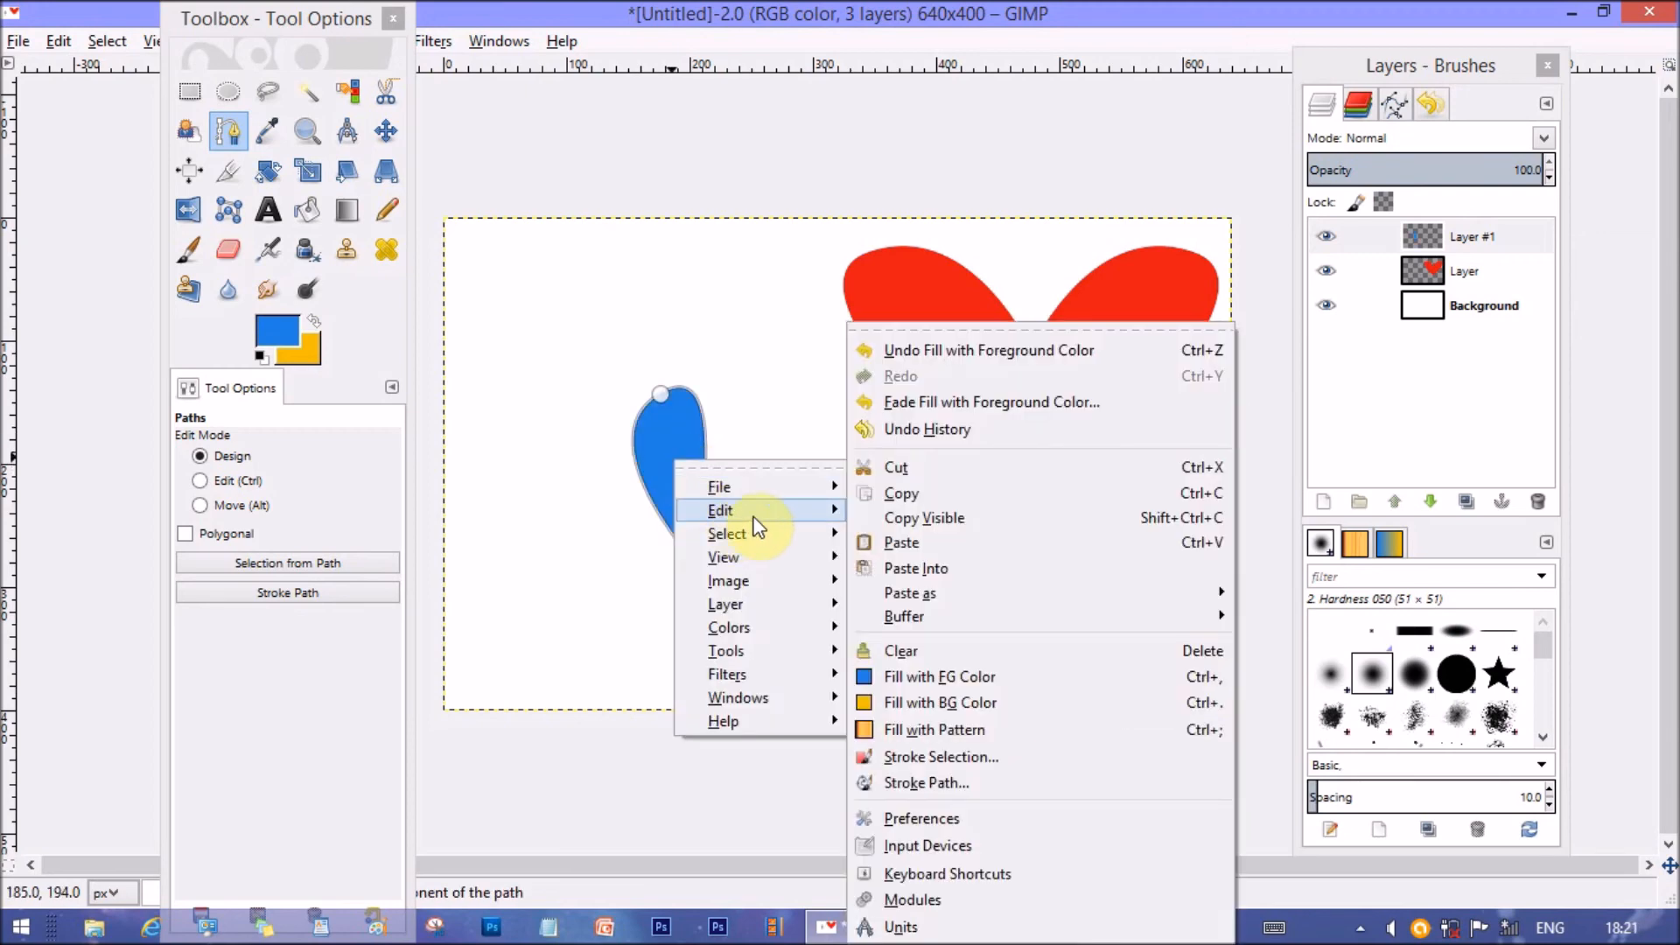
click(939, 676)
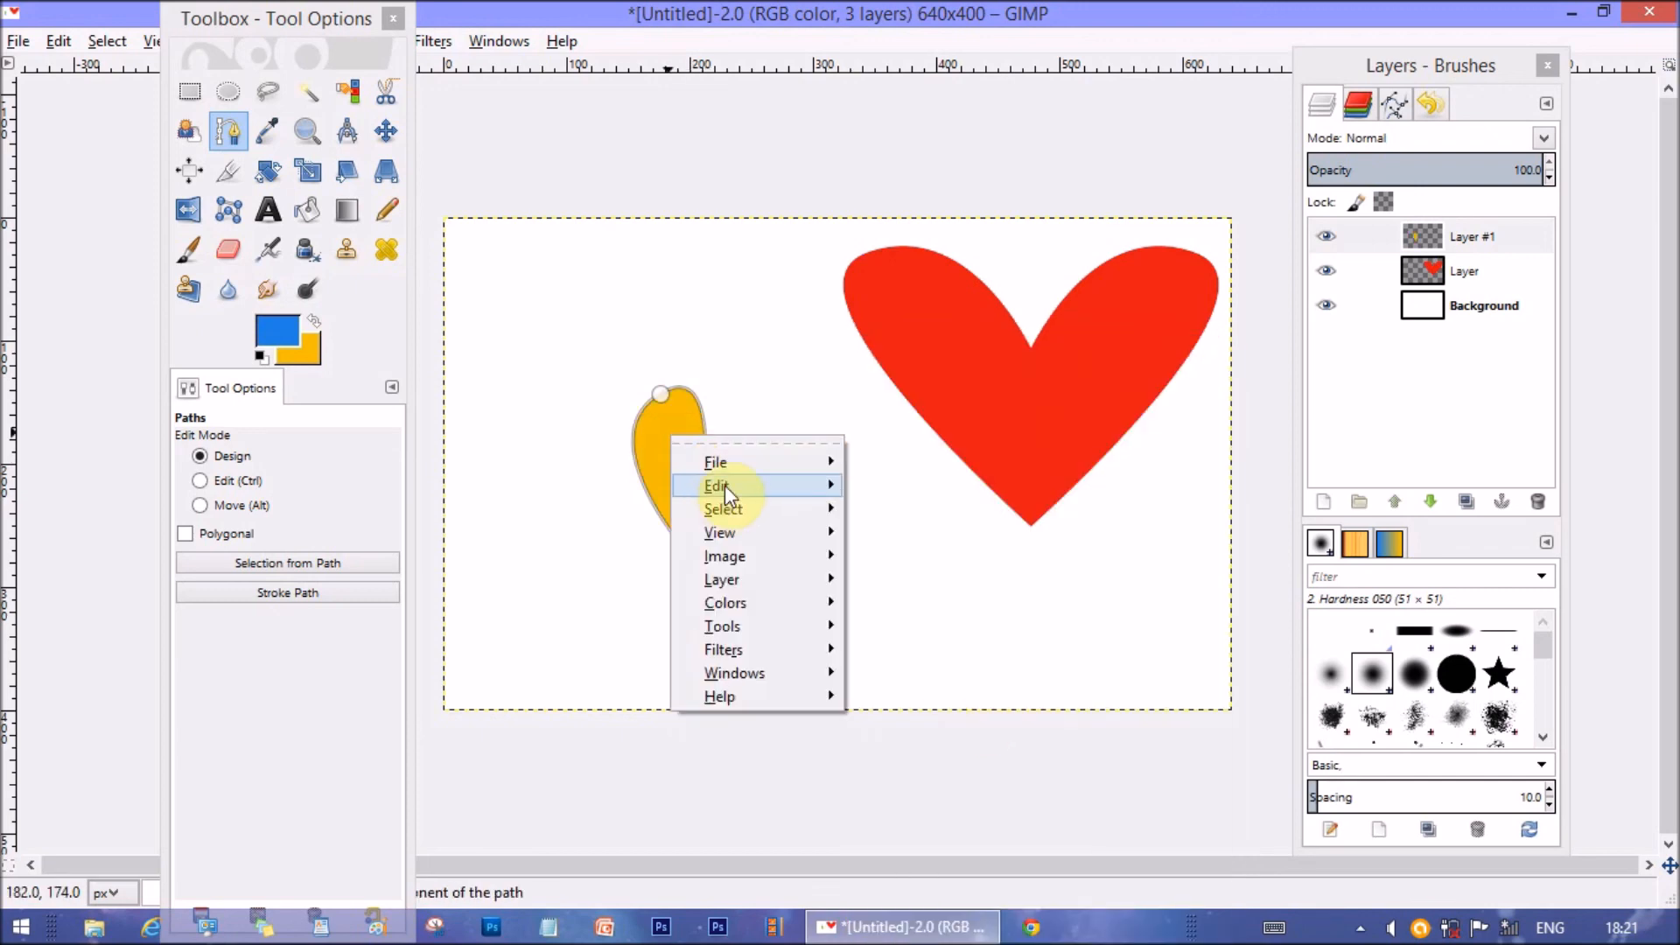
click(715, 486)
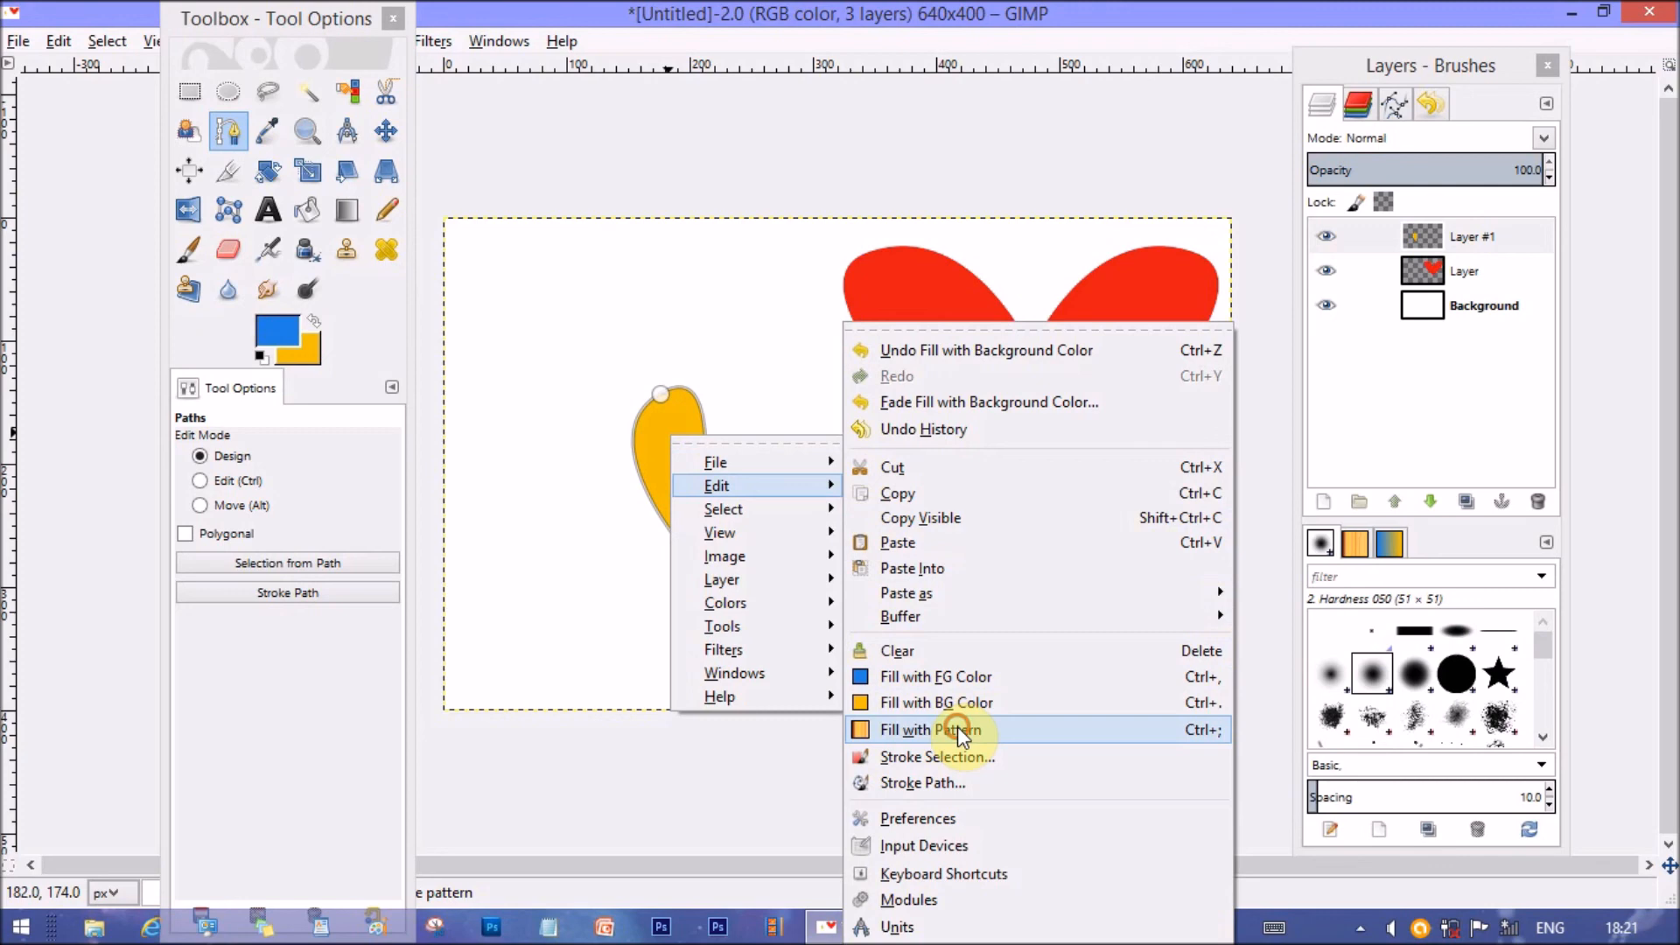
click(935, 729)
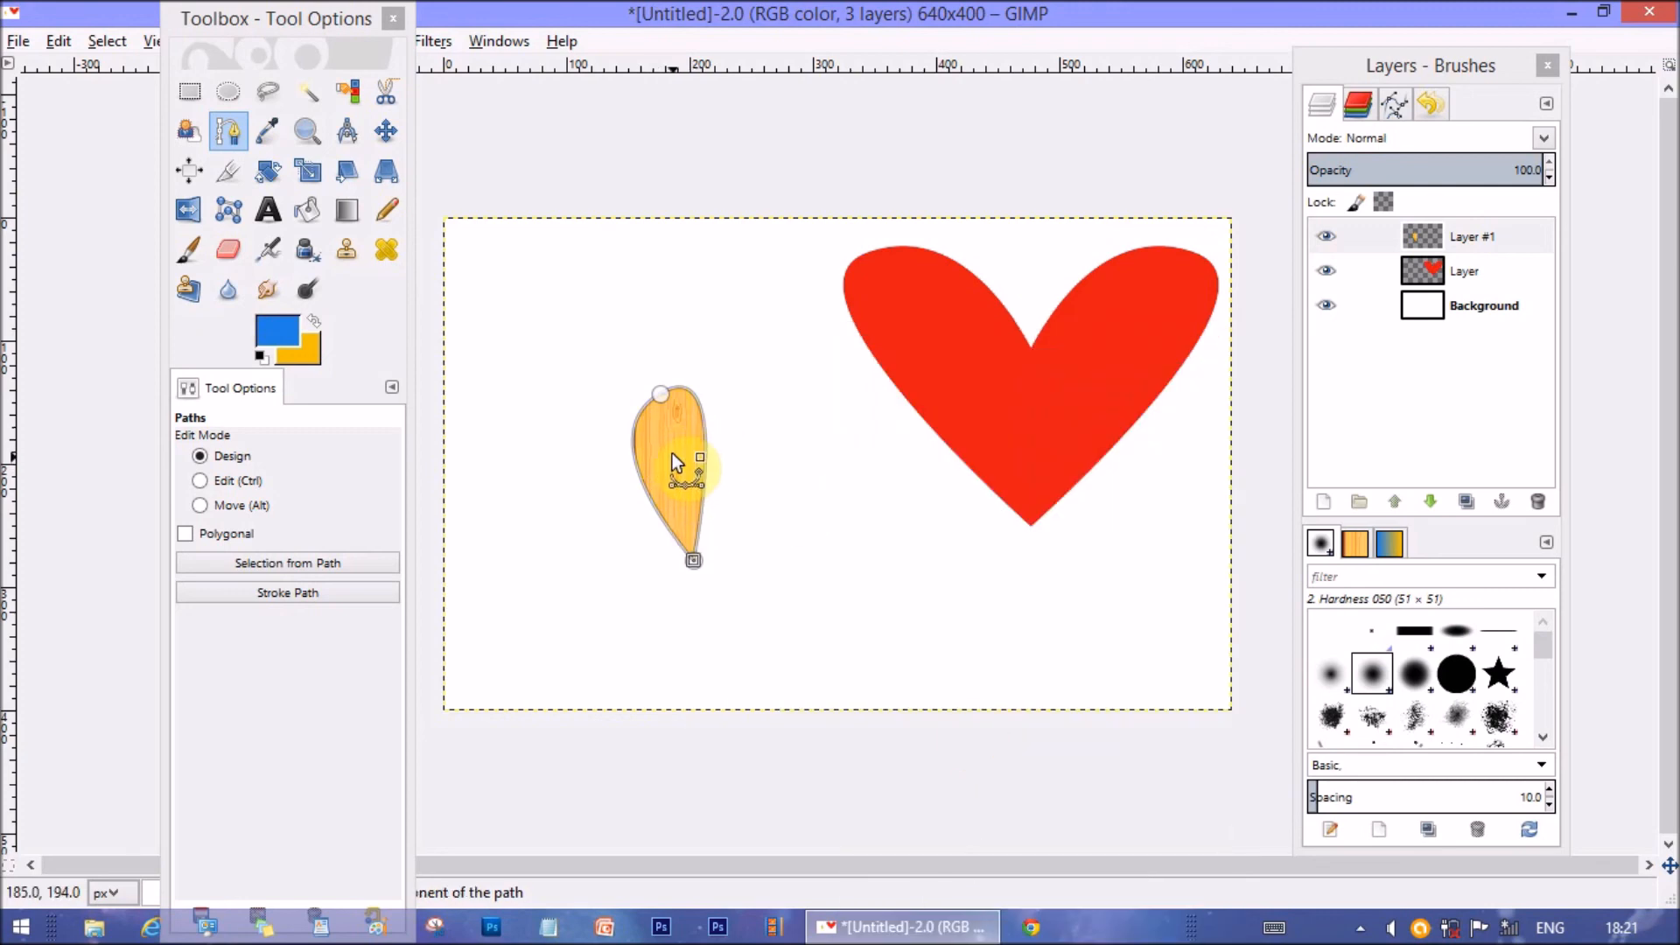
right_click(674, 462)
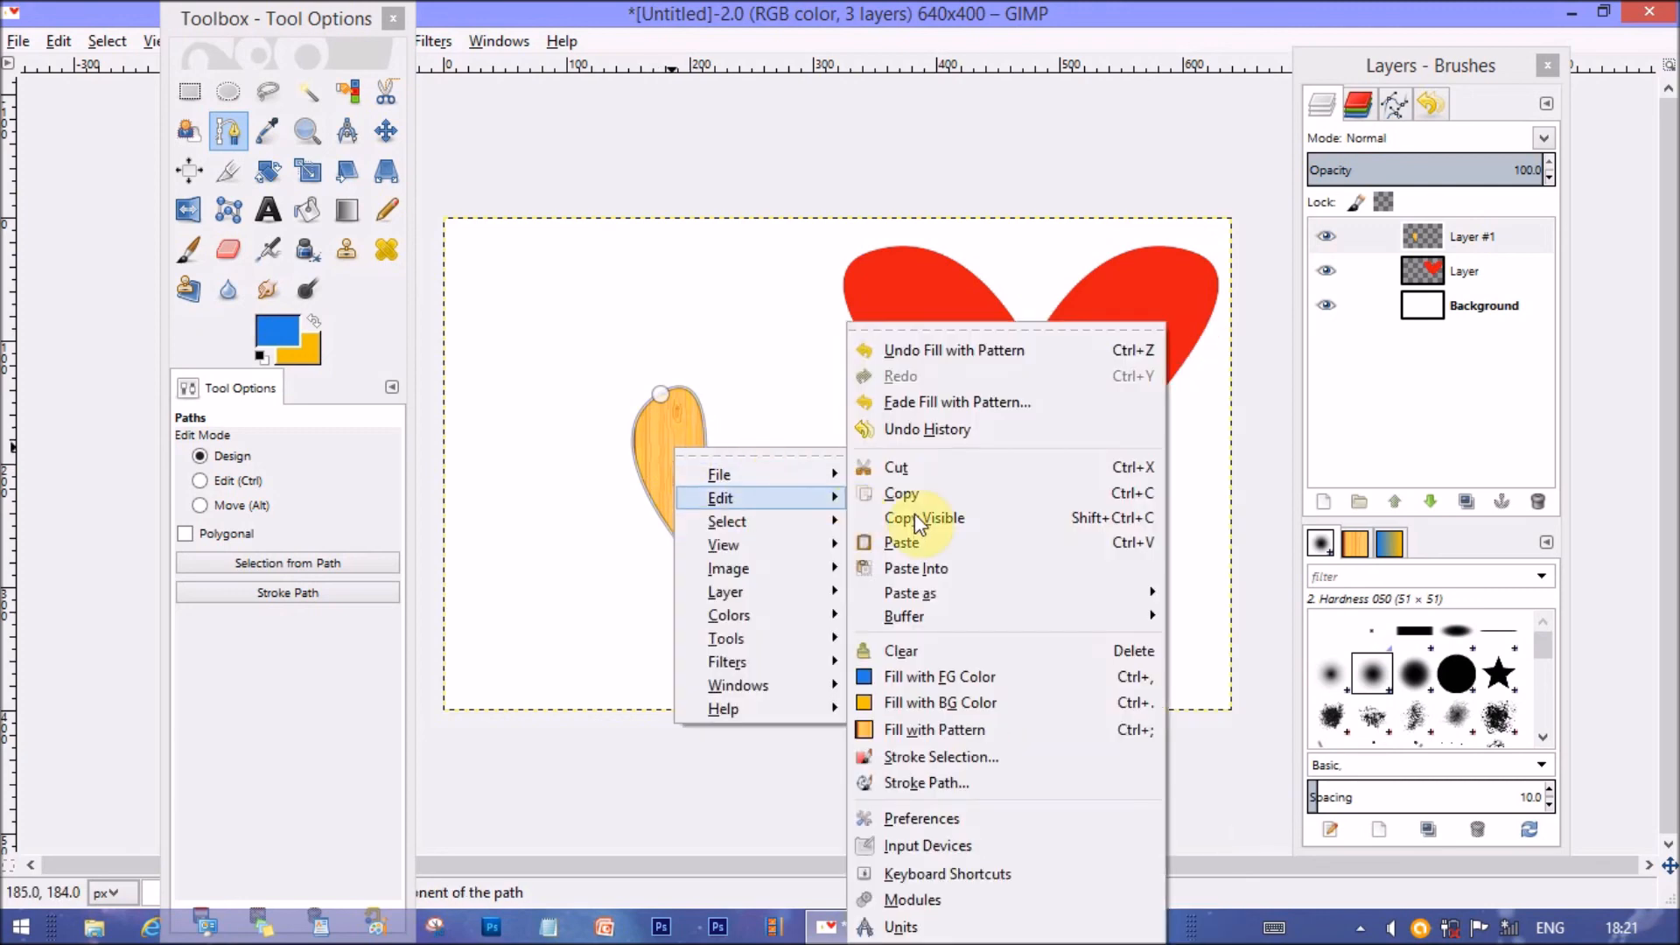
Stroke the teardrop's edge with a solid blue outline
click(939, 756)
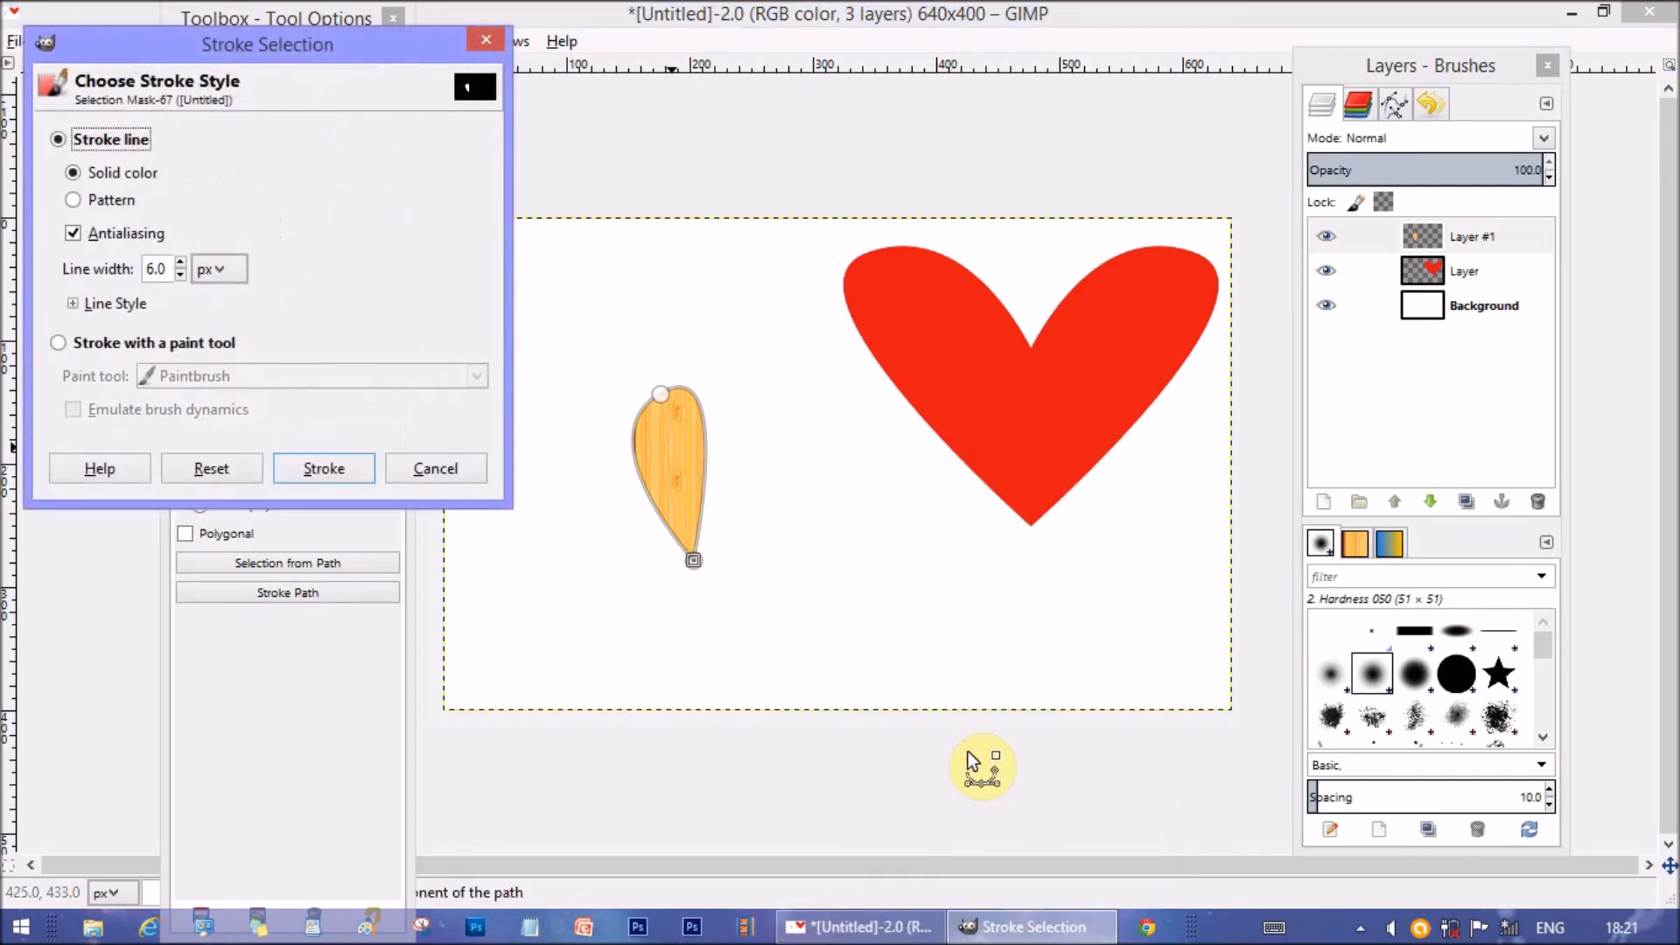
click(323, 468)
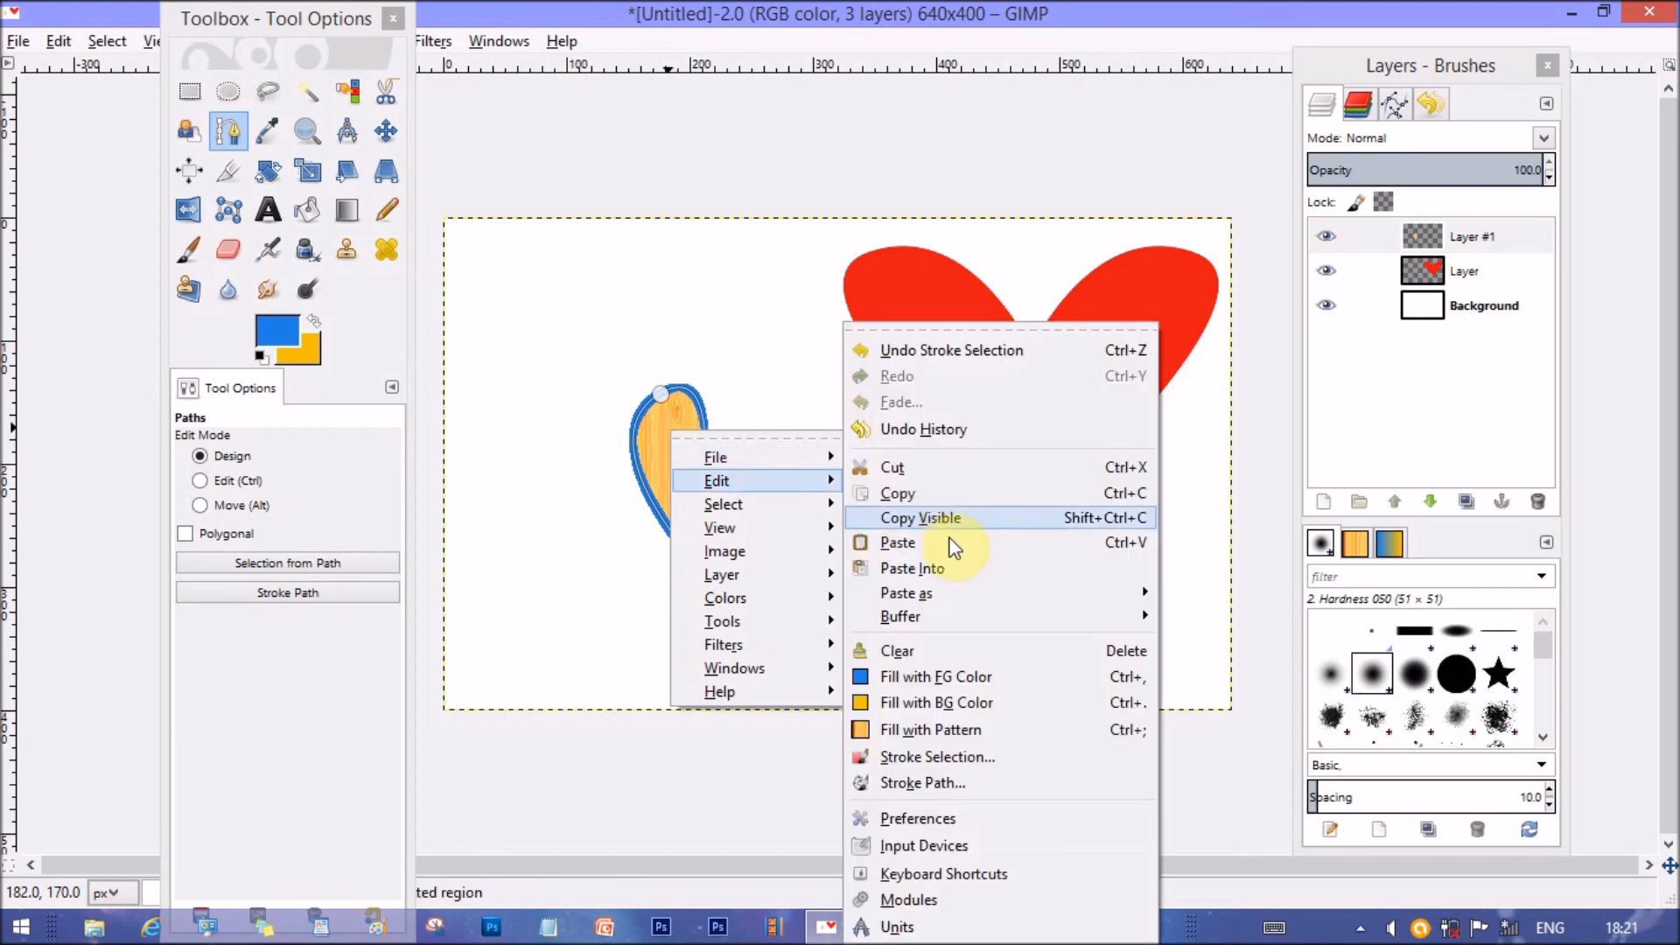
mouse_move(922, 783)
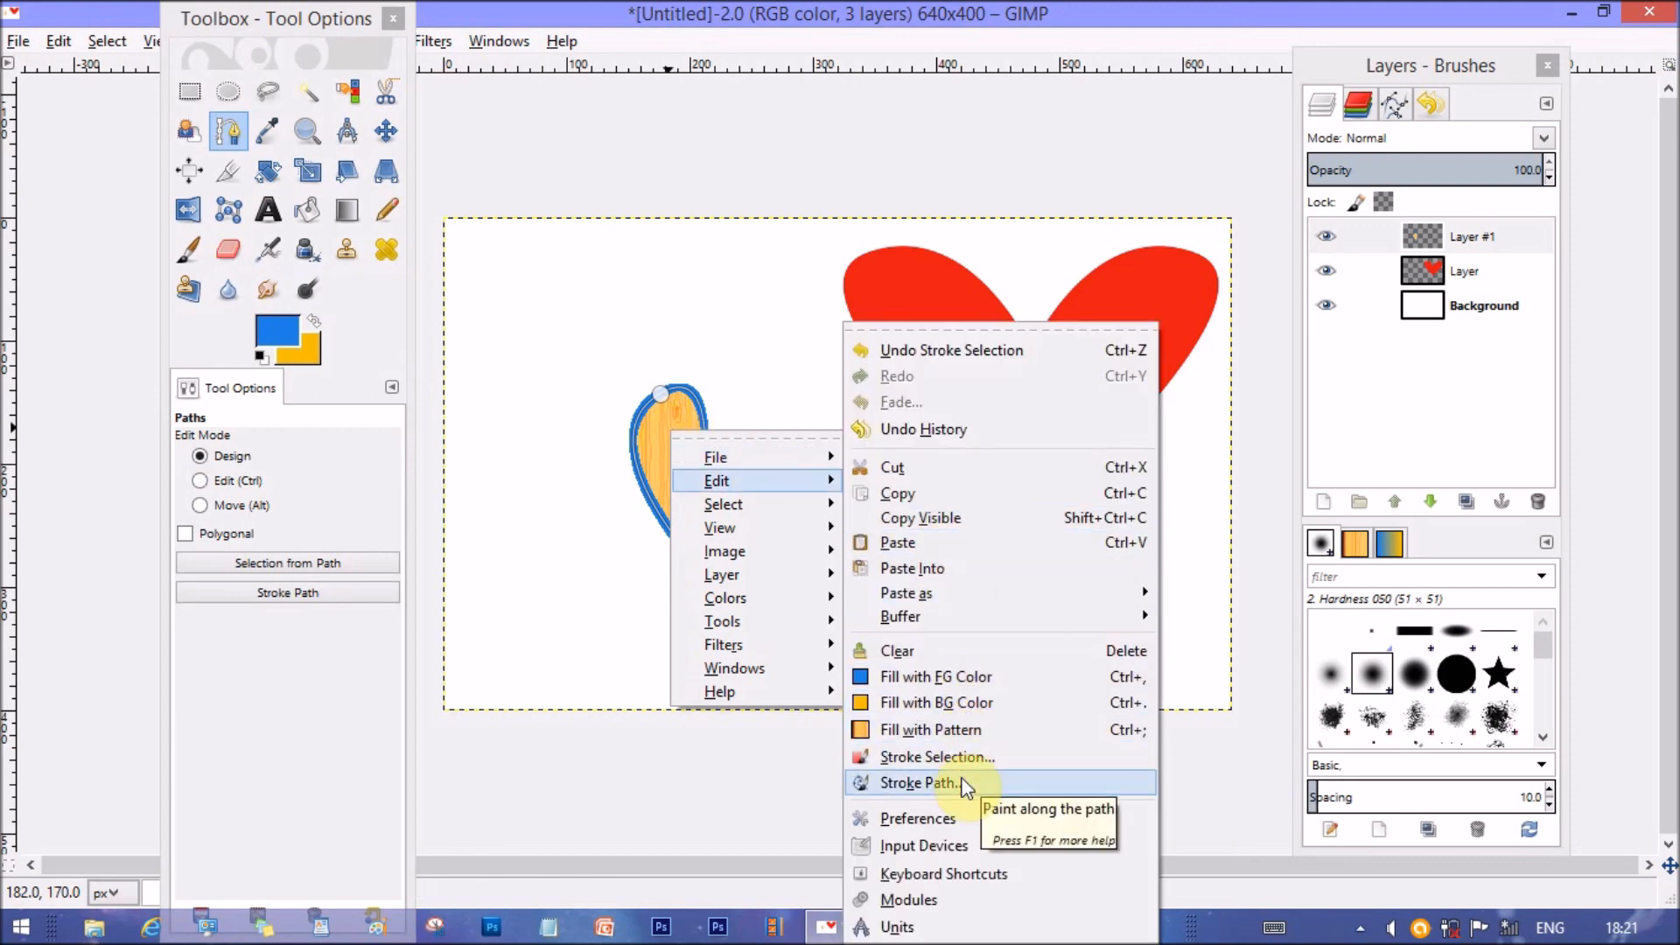
click(917, 782)
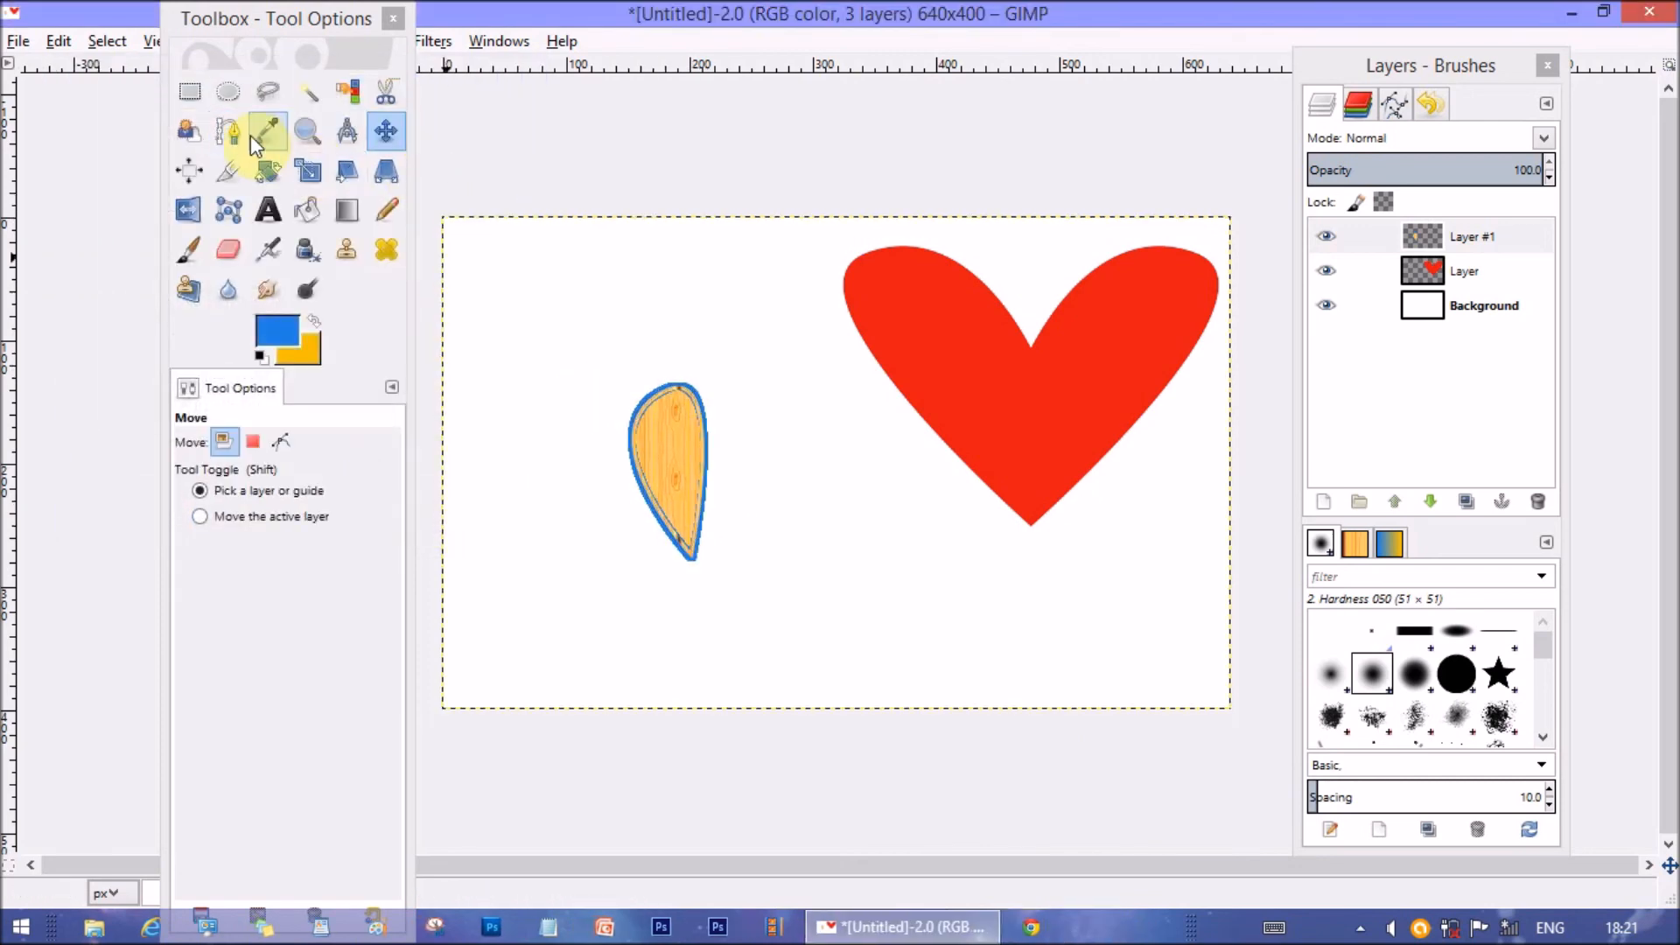
Switch back to the Paths tool and select the heart's layer
click(229, 131)
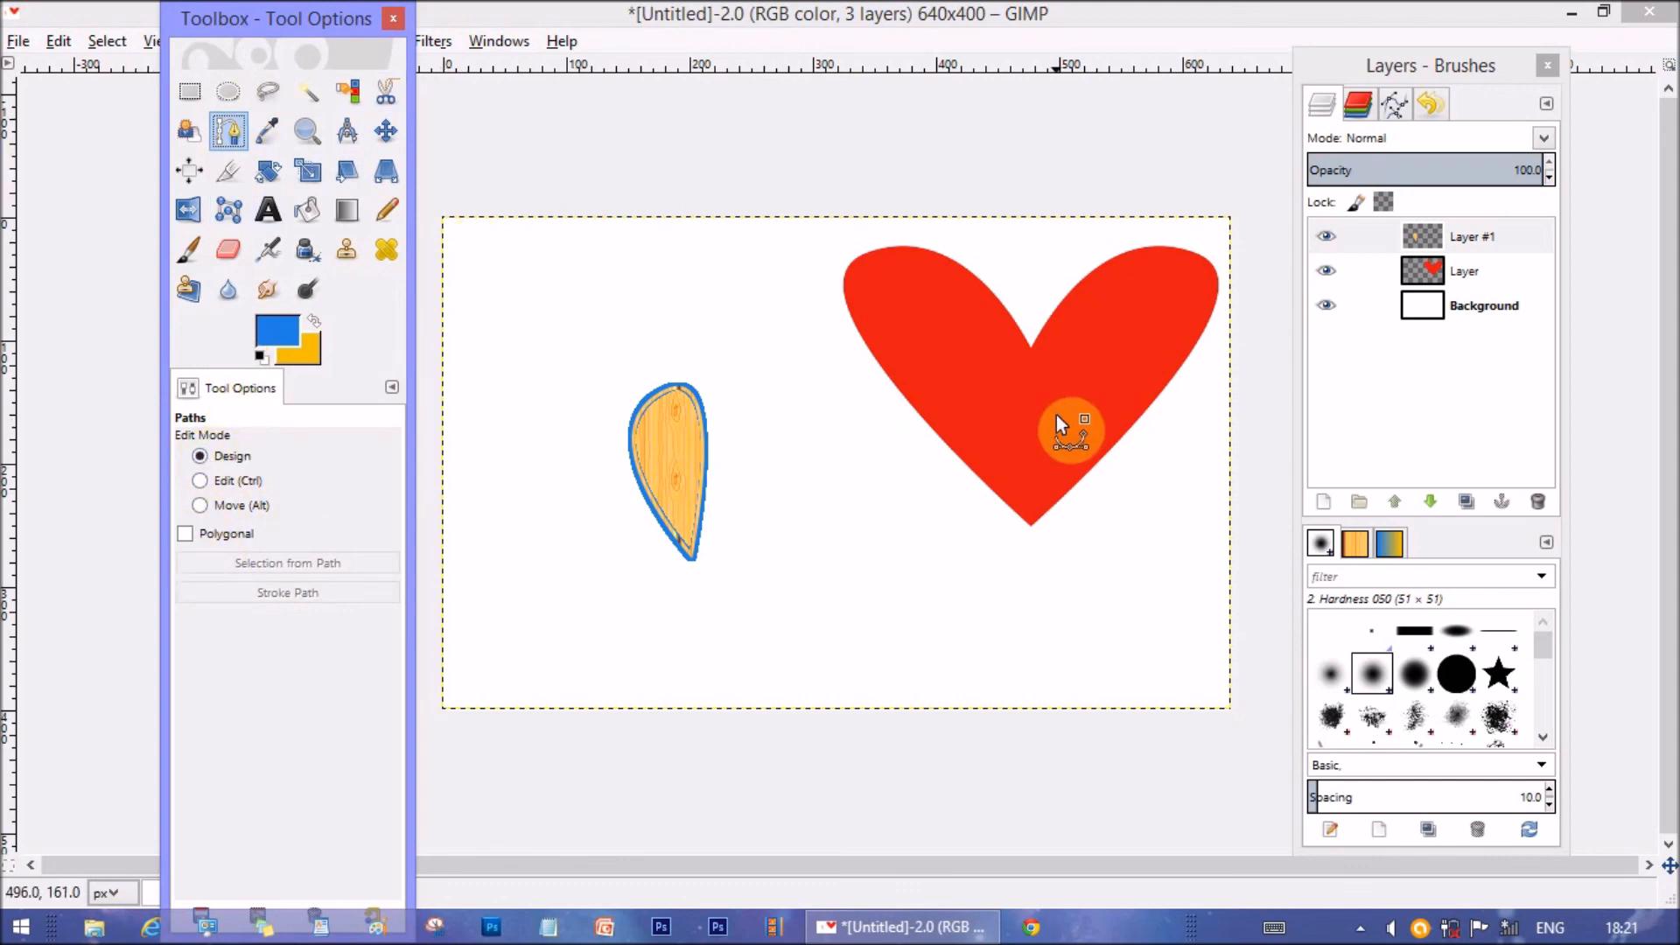
click(1464, 270)
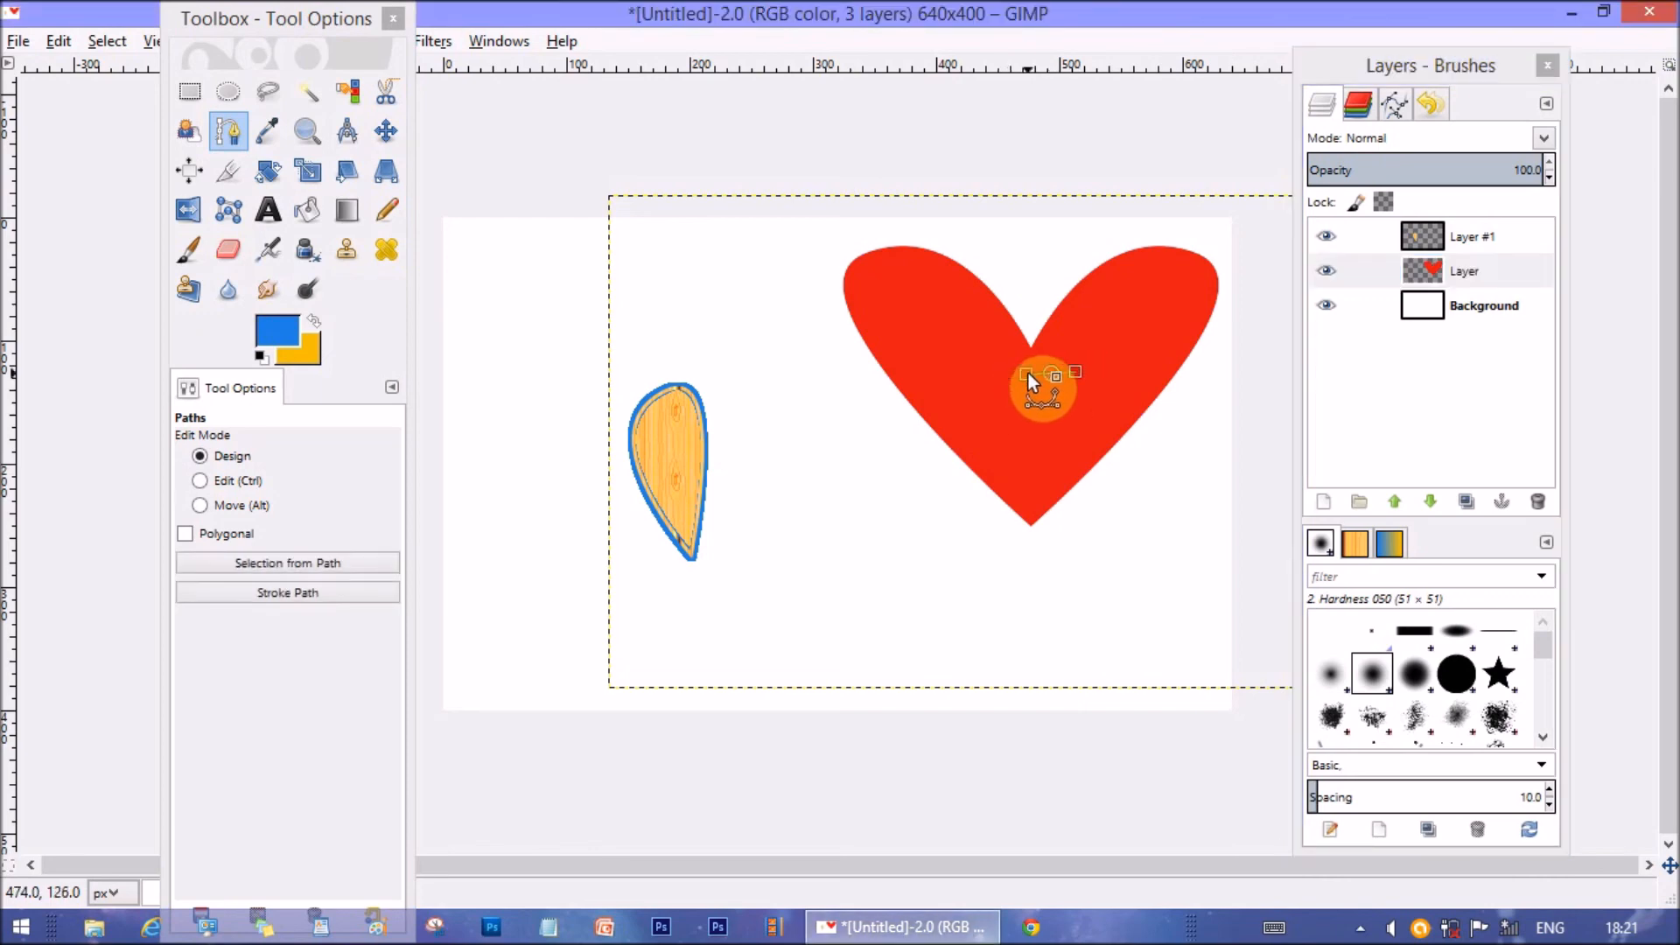
click(385, 130)
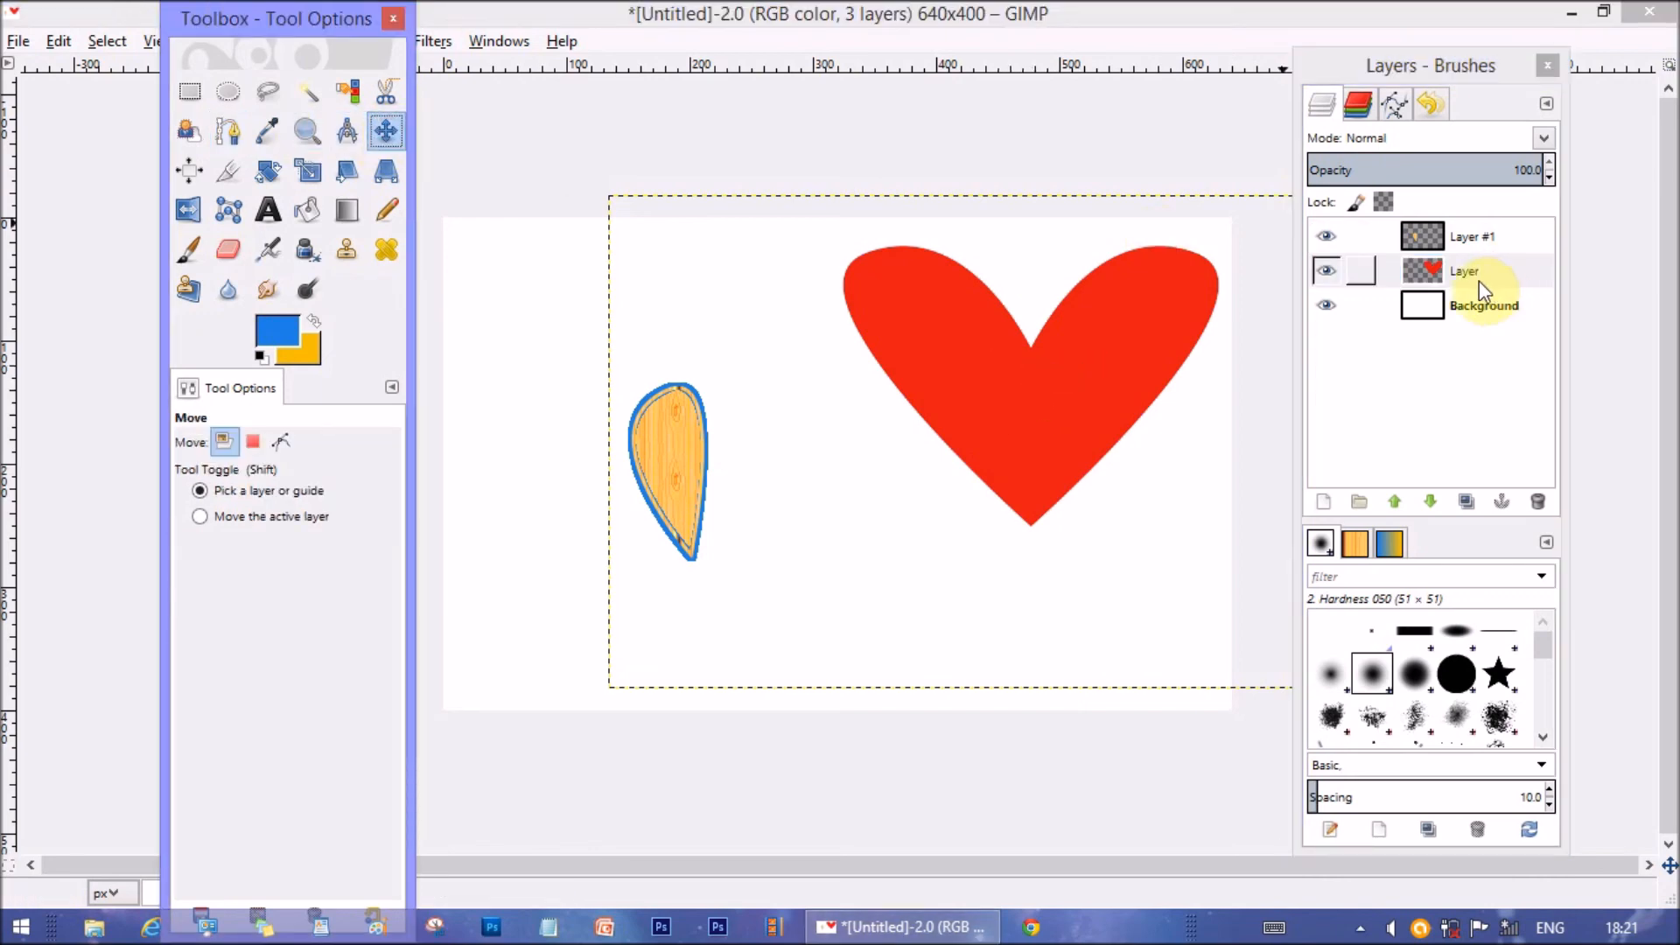